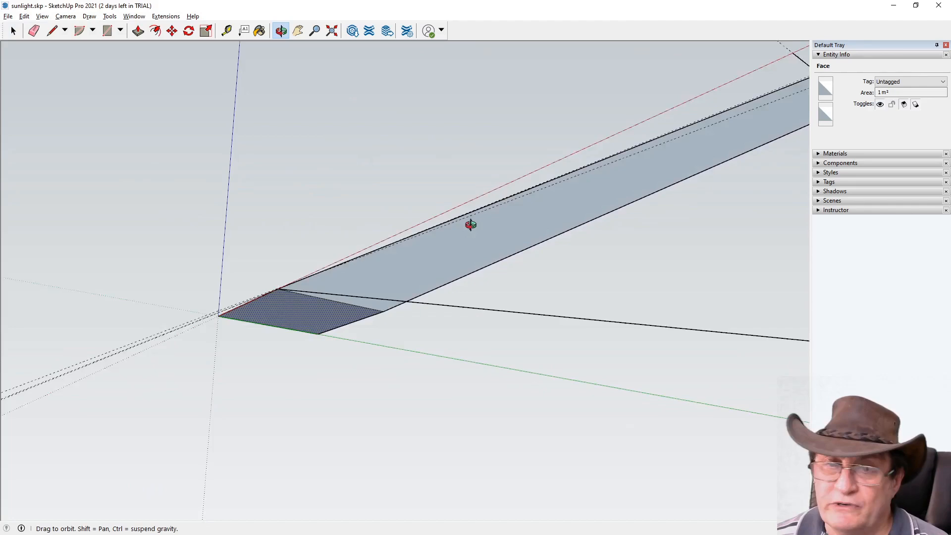
- Orbit around the sunlight beam model to inspect its underside, broad side and end face
{"action": "left_click_drag", "start_coordinate": [471, 224], "coordinate": [319, 323]}
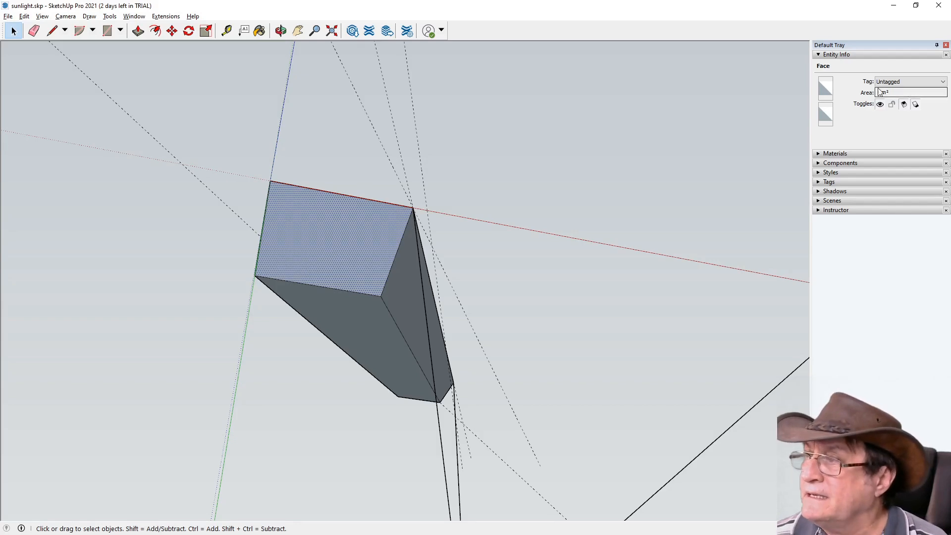
{"action": "left_click", "coordinate": [282, 30]}
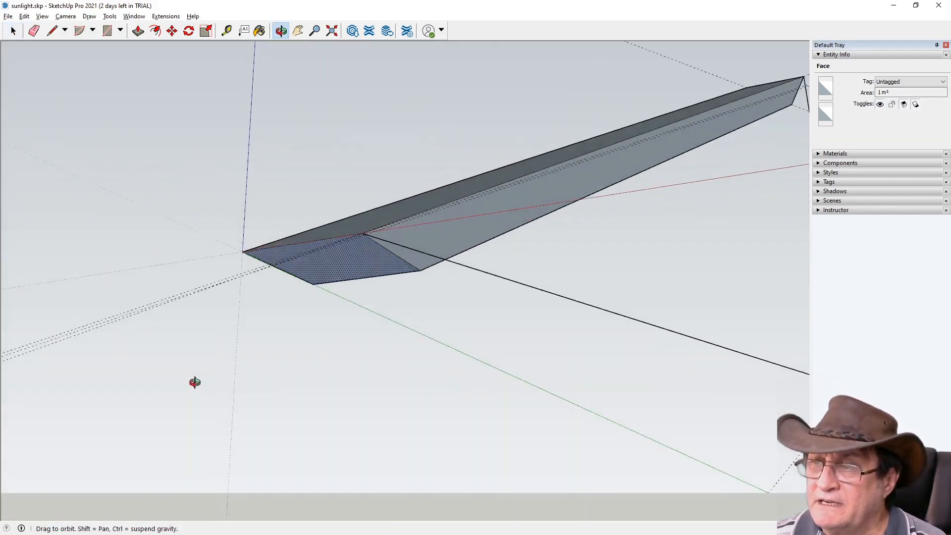
{"action": "left_click_drag", "start_coordinate": [194, 382], "coordinate": [187, 312]}
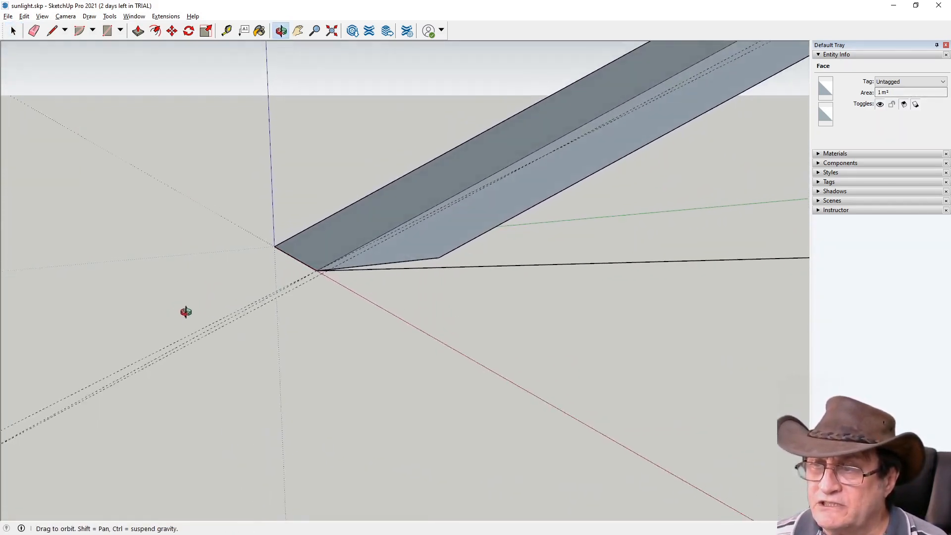
{"action": "left_click_drag", "start_coordinate": [186, 312], "coordinate": [264, 289]}
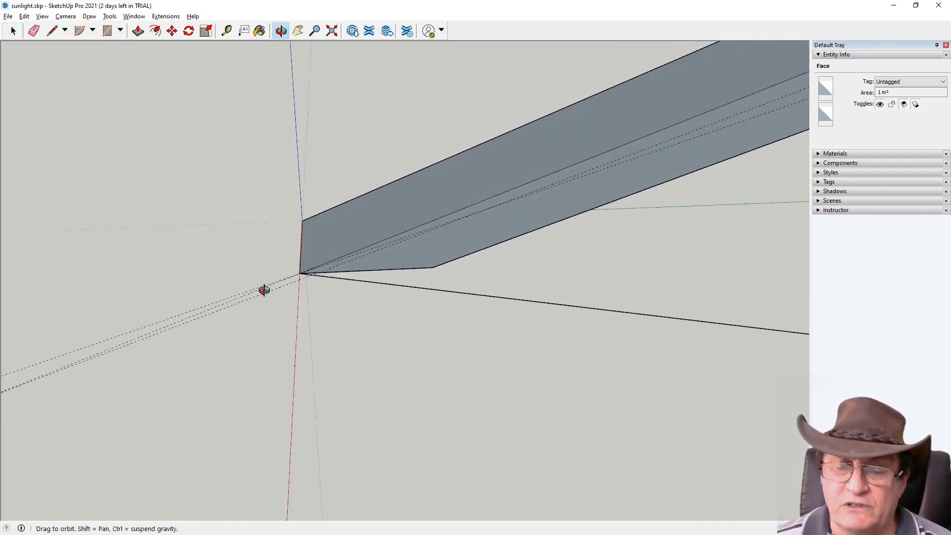
{"action": "left_click_drag", "start_coordinate": [267, 292], "coordinate": [154, 241]}
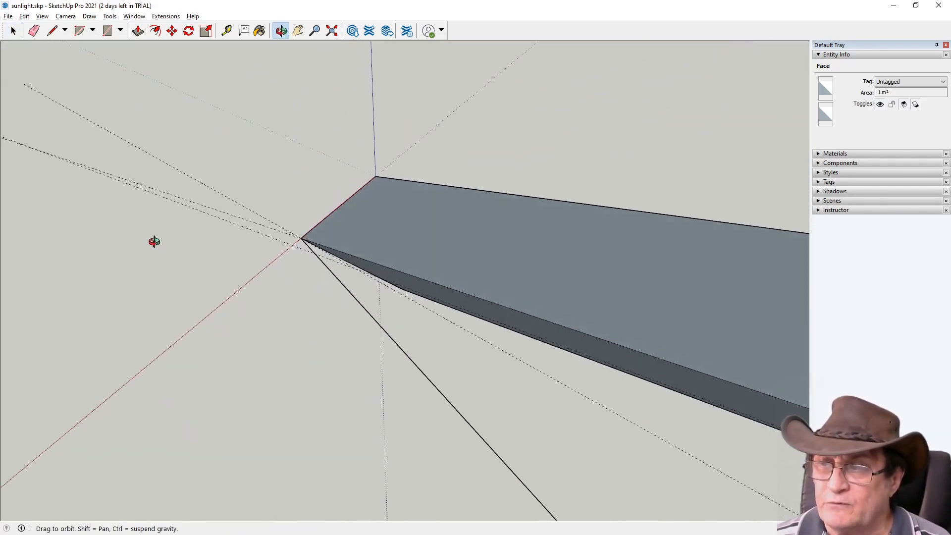
{"action": "left_click_drag", "start_coordinate": [154, 241], "coordinate": [372, 219]}
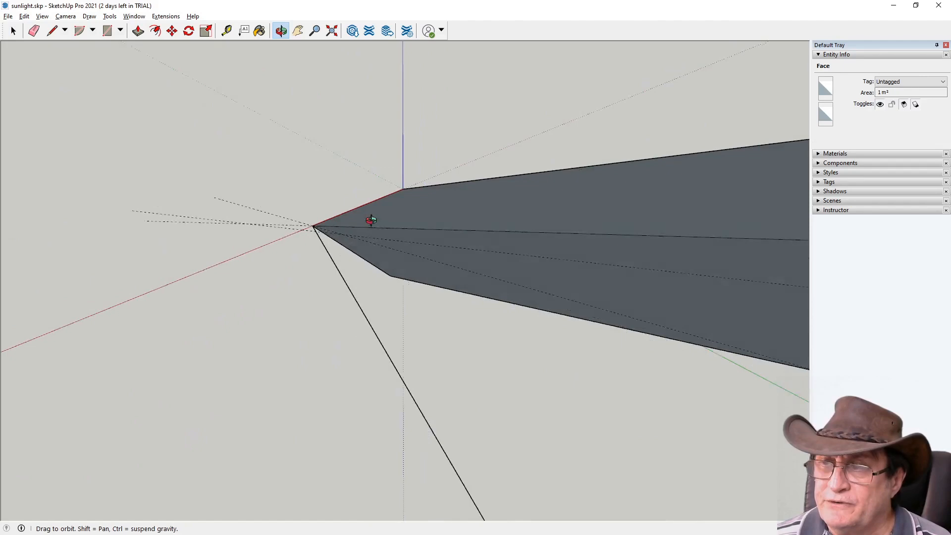
{"action": "left_click_drag", "start_coordinate": [372, 220], "coordinate": [411, 200]}
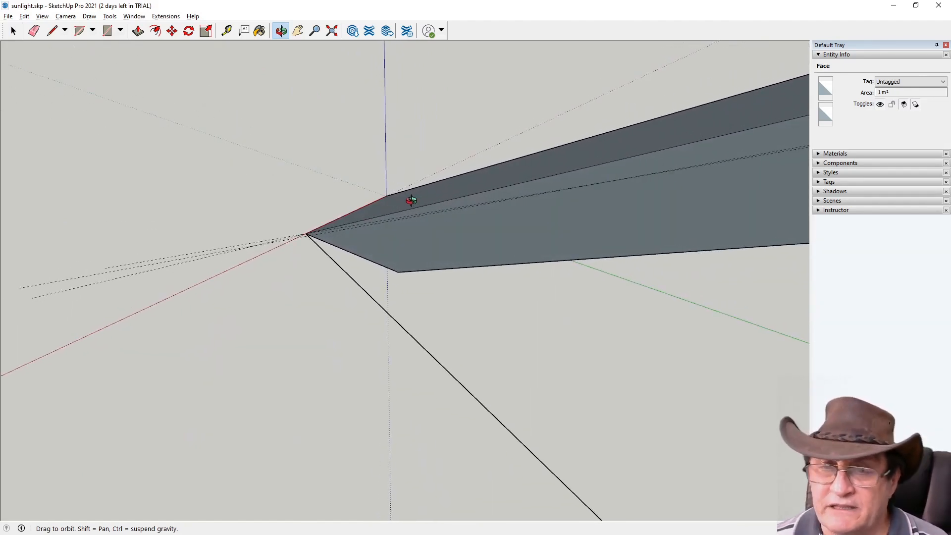
{"action": "left_click_drag", "start_coordinate": [411, 201], "coordinate": [300, 256]}
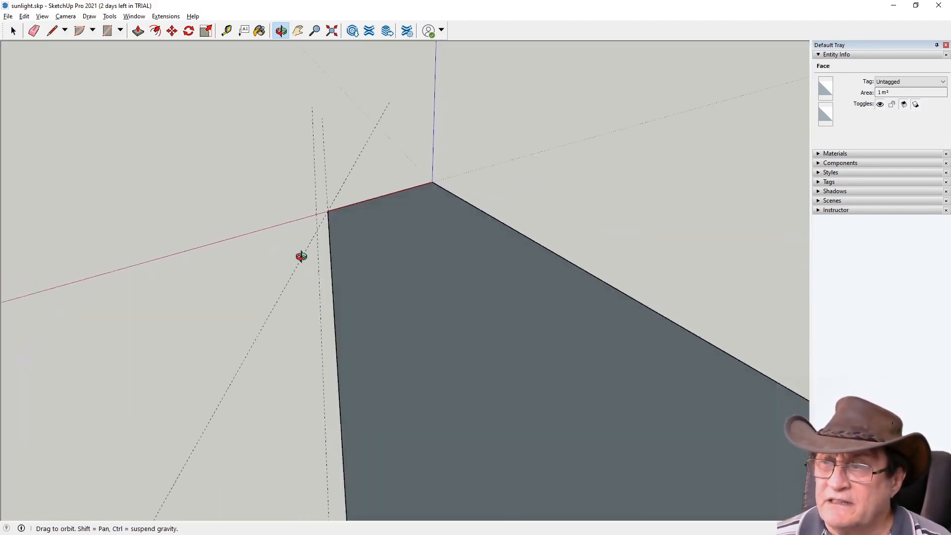
{"action": "left_click_drag", "start_coordinate": [302, 256], "coordinate": [426, 185]}
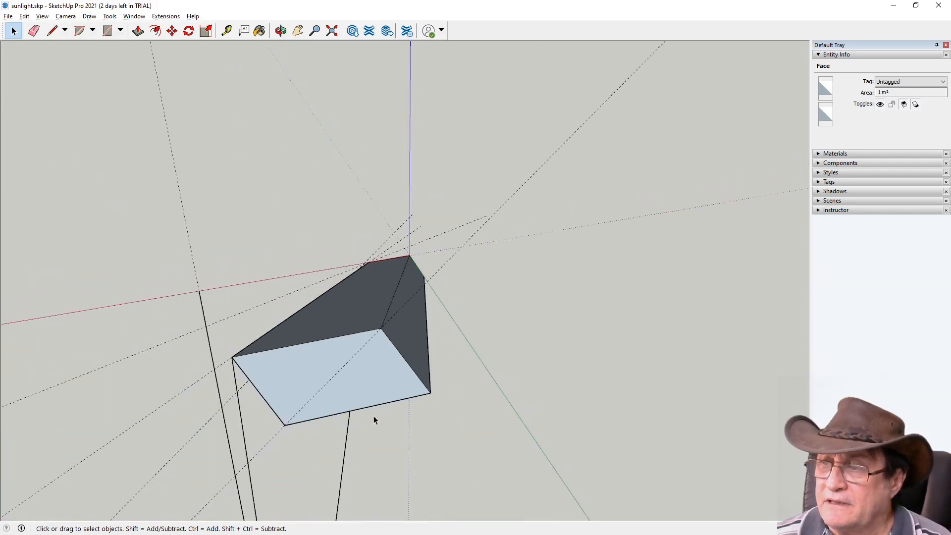
- Orbit further to view the leaning narrow beam side-on, at ground level, and end-on
{"action": "left_click", "coordinate": [281, 30]}
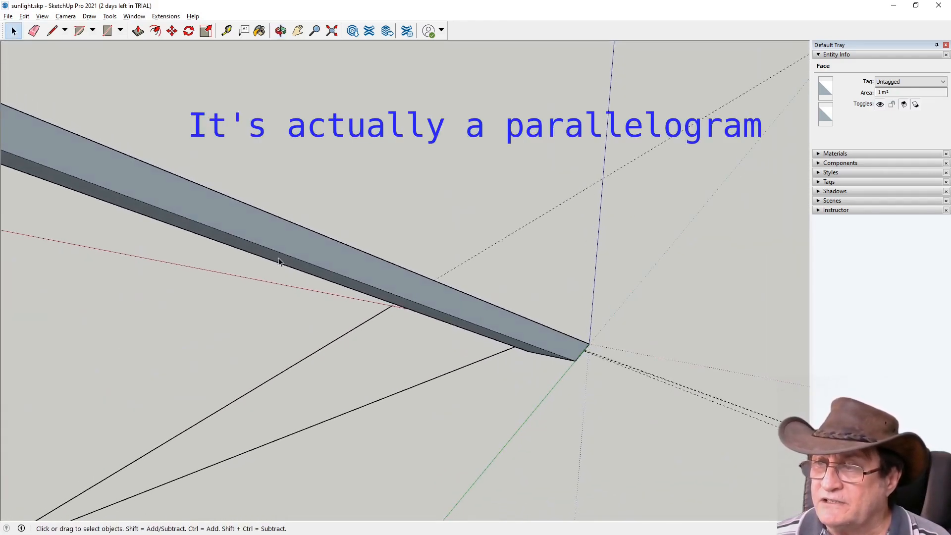
{"action": "left_click", "coordinate": [280, 30]}
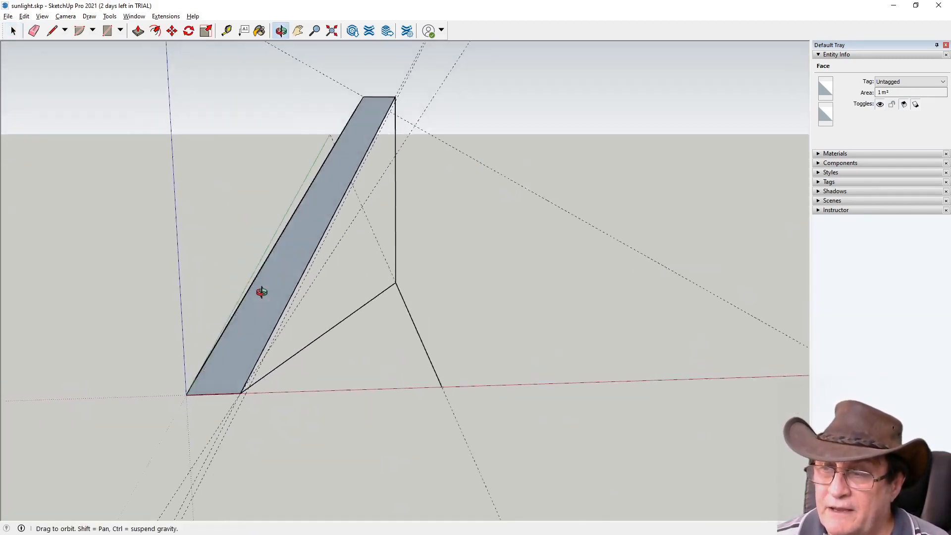
{"action": "left_click_drag", "start_coordinate": [262, 293], "coordinate": [338, 237]}
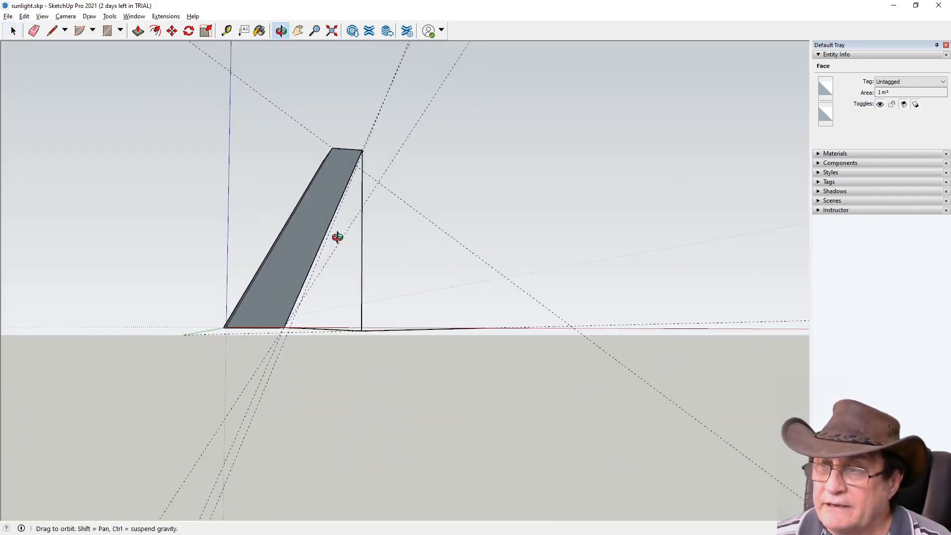
{"action": "left_click_drag", "start_coordinate": [336, 237], "coordinate": [394, 355]}
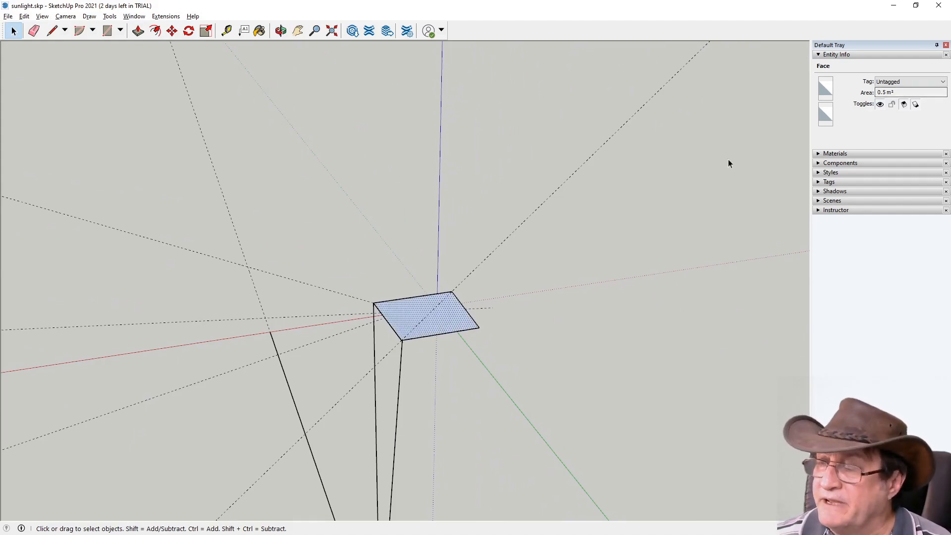
{"action": "mouse_move", "coordinate": [444, 356]}
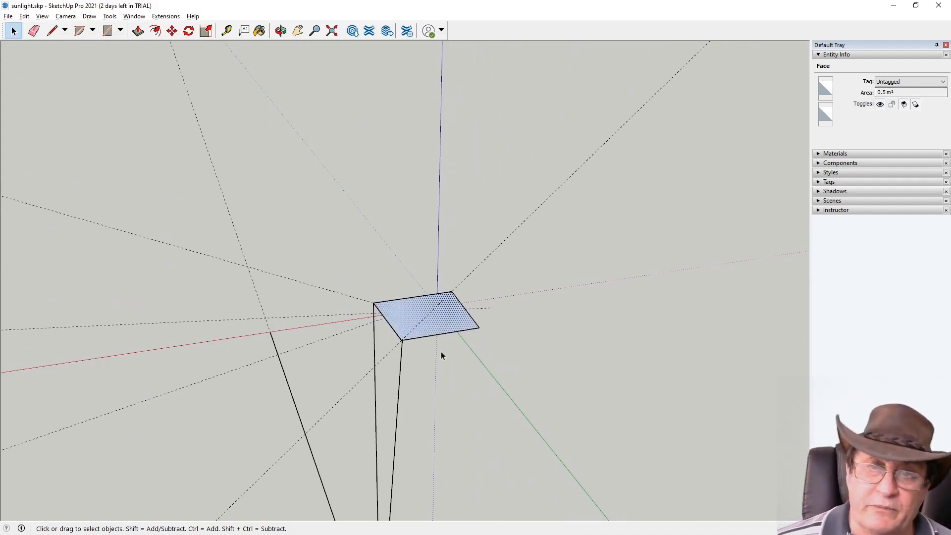
{"action": "left_click", "coordinate": [282, 31]}
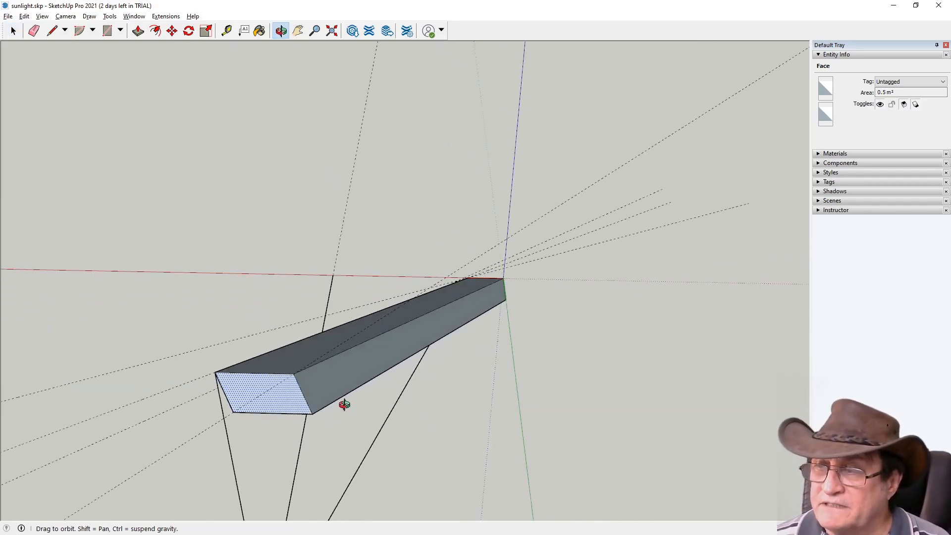
{"action": "left_click_drag", "start_coordinate": [346, 405], "coordinate": [479, 228]}
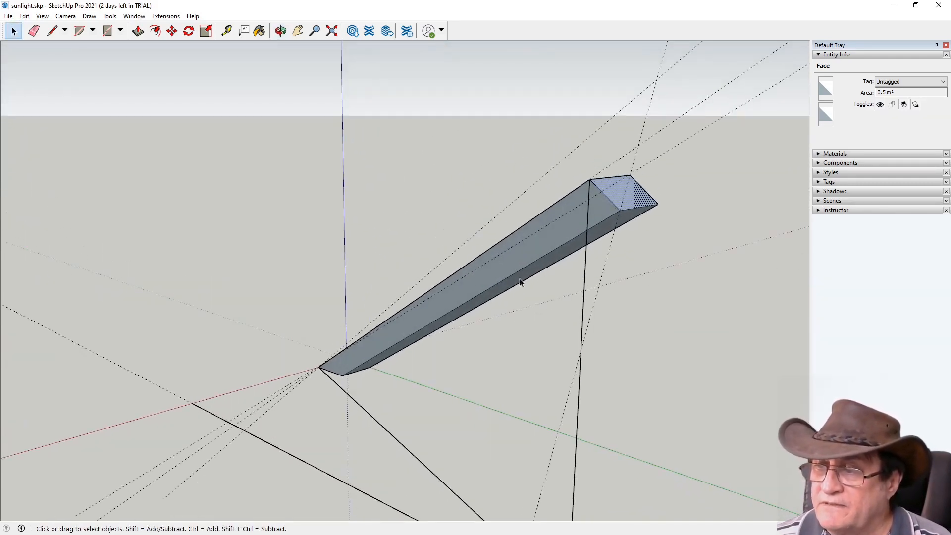
{"action": "left_click", "coordinate": [281, 31]}
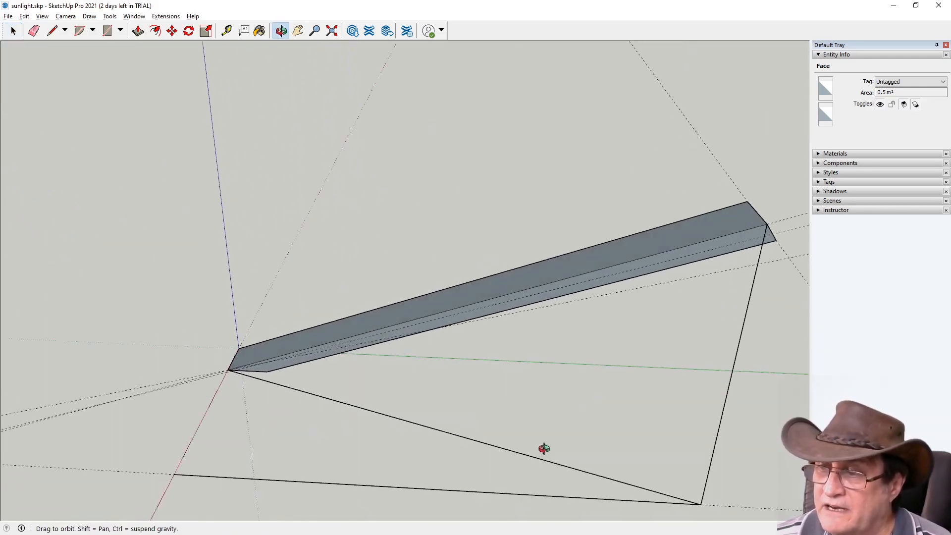
{"action": "left_click_drag", "start_coordinate": [544, 449], "coordinate": [326, 301]}
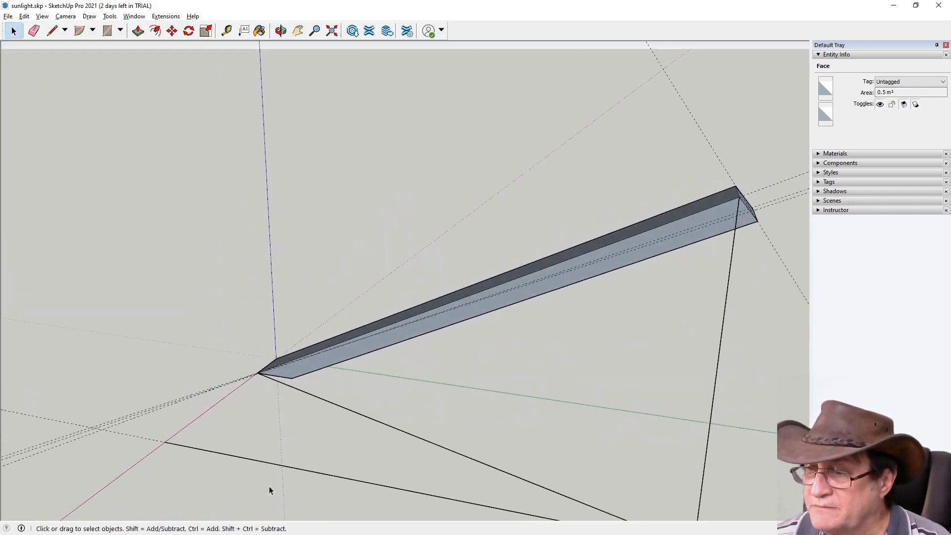
{"action": "left_click", "coordinate": [282, 30]}
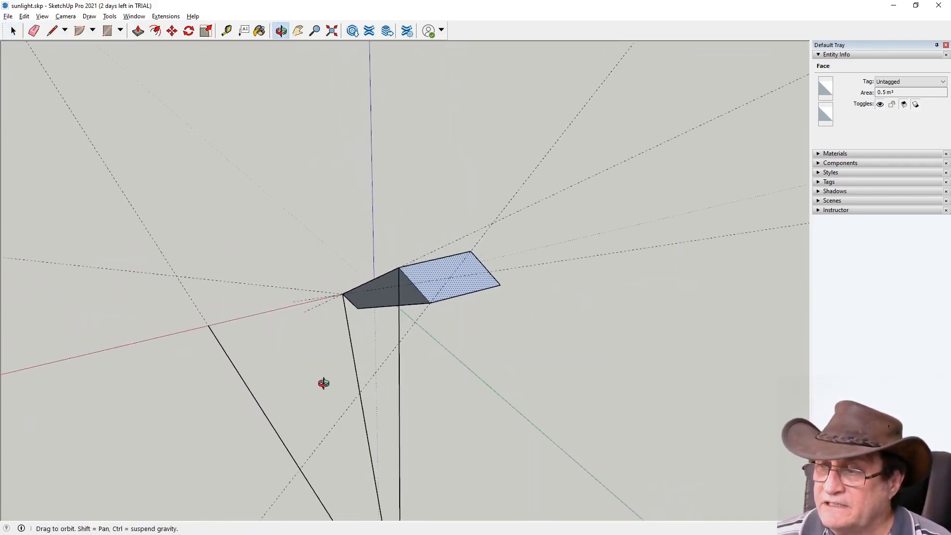
{"action": "left_click_drag", "start_coordinate": [323, 381], "coordinate": [241, 382]}
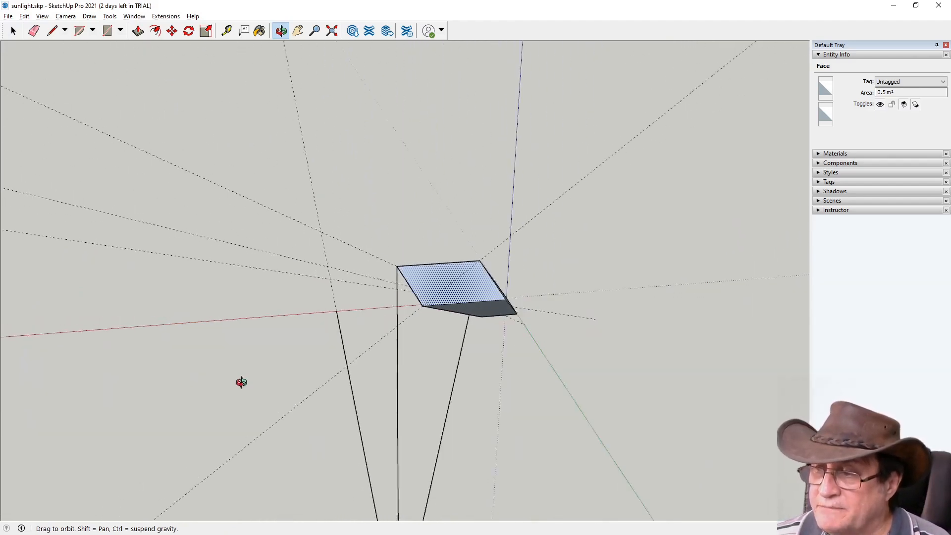
{"action": "left_click_drag", "start_coordinate": [241, 382], "coordinate": [266, 399]}
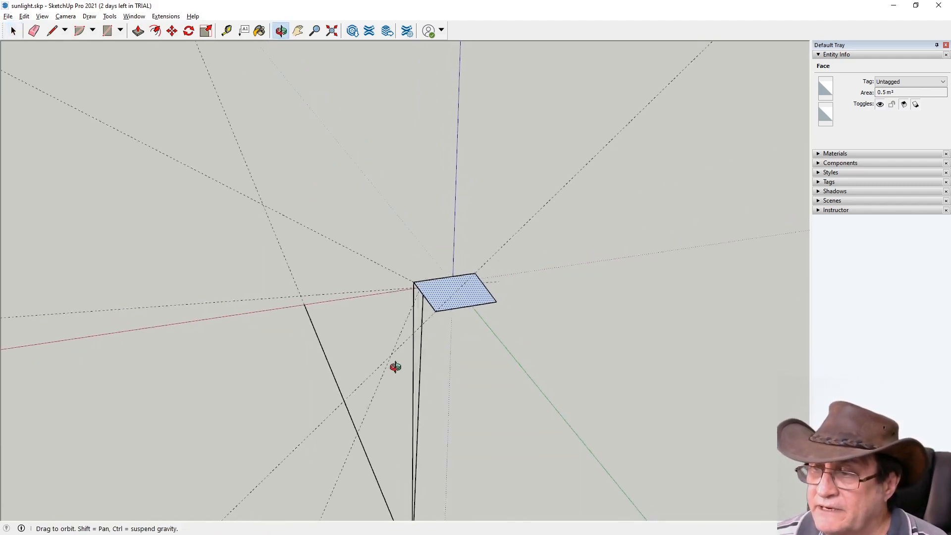
{"action": "left_click_drag", "start_coordinate": [394, 367], "coordinate": [416, 375]}
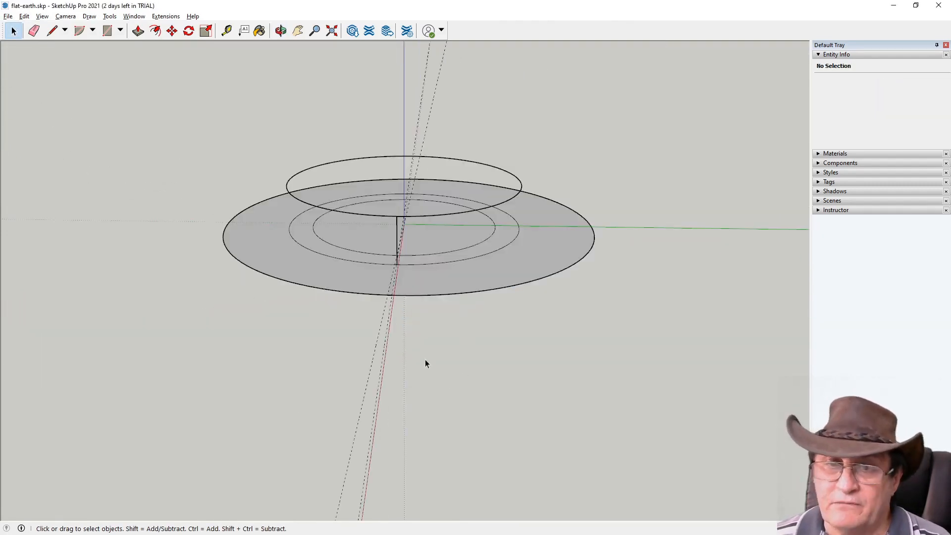
{"action": "left_click", "coordinate": [280, 30]}
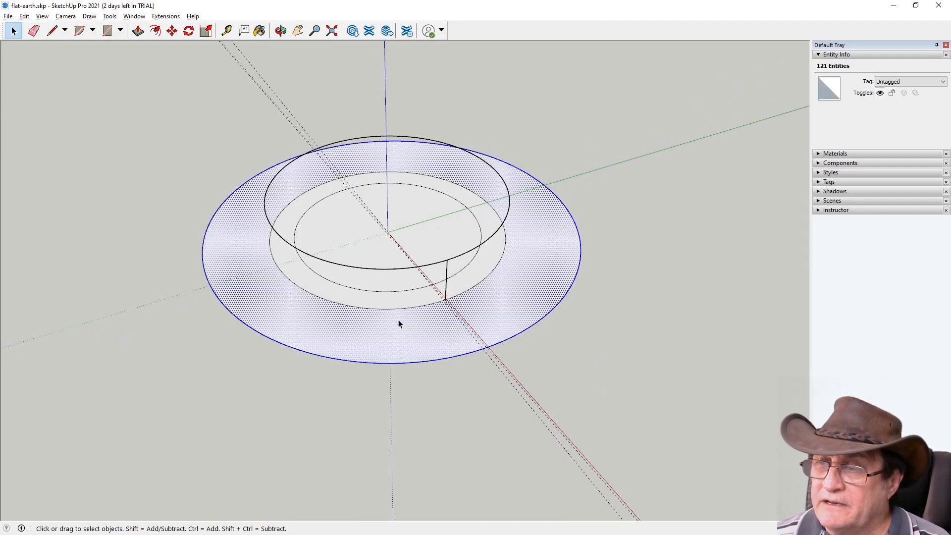
{"action": "mouse_move", "coordinate": [426, 337]}
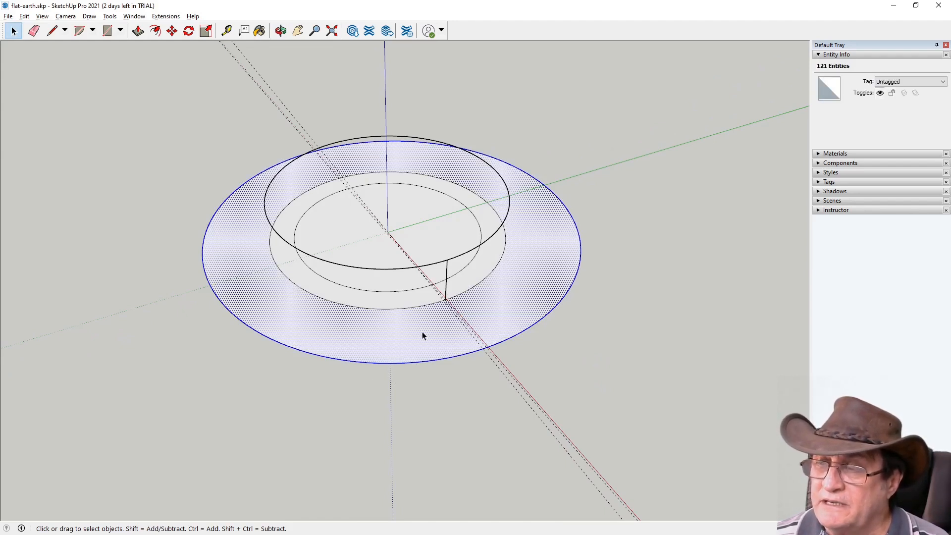
{"action": "left_click", "coordinate": [281, 30]}
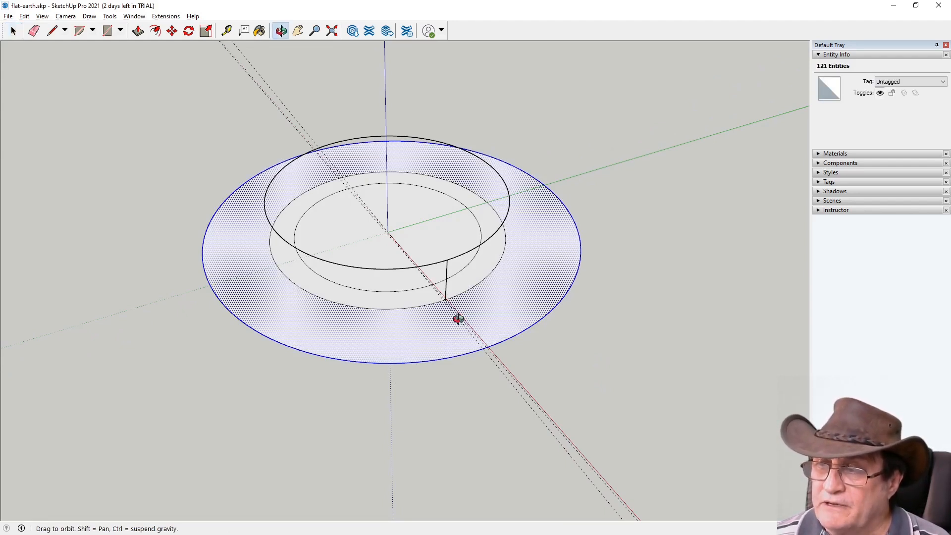
{"action": "left_click_drag", "start_coordinate": [455, 319], "coordinate": [481, 204]}
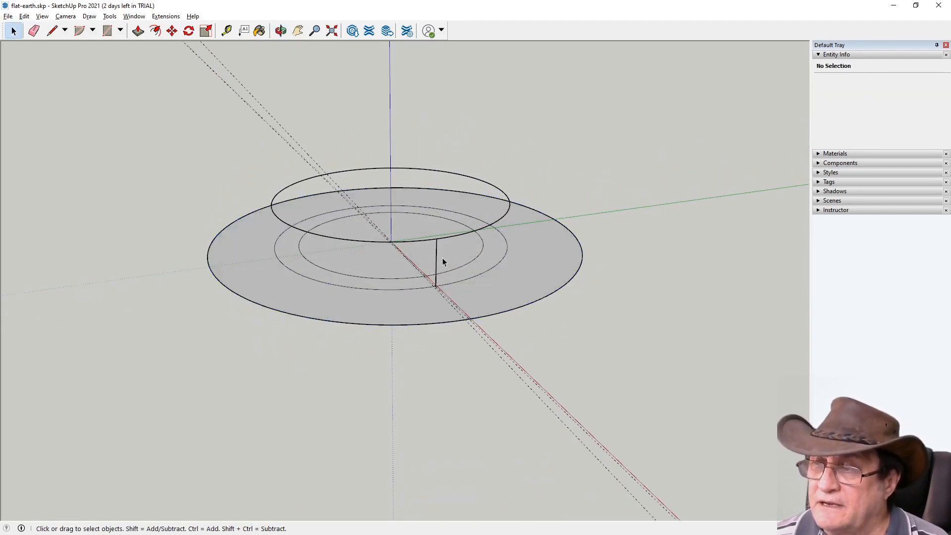
{"action": "mouse_move", "coordinate": [431, 278]}
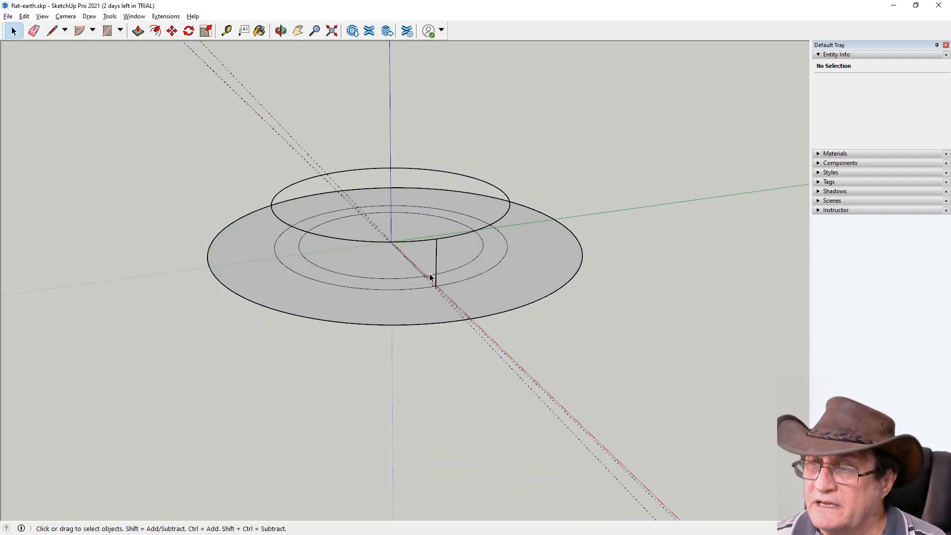
{"action": "mouse_move", "coordinate": [425, 372]}
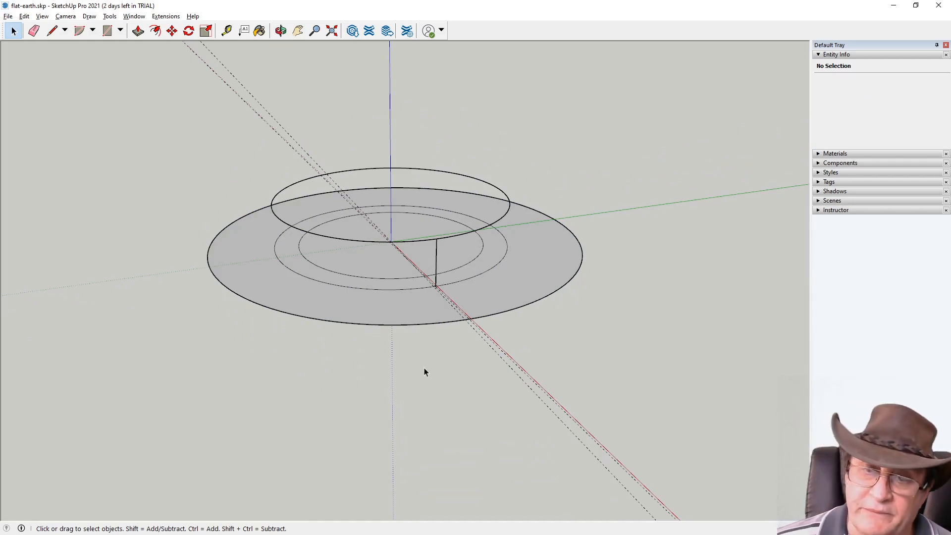
{"action": "mouse_move", "coordinate": [412, 393]}
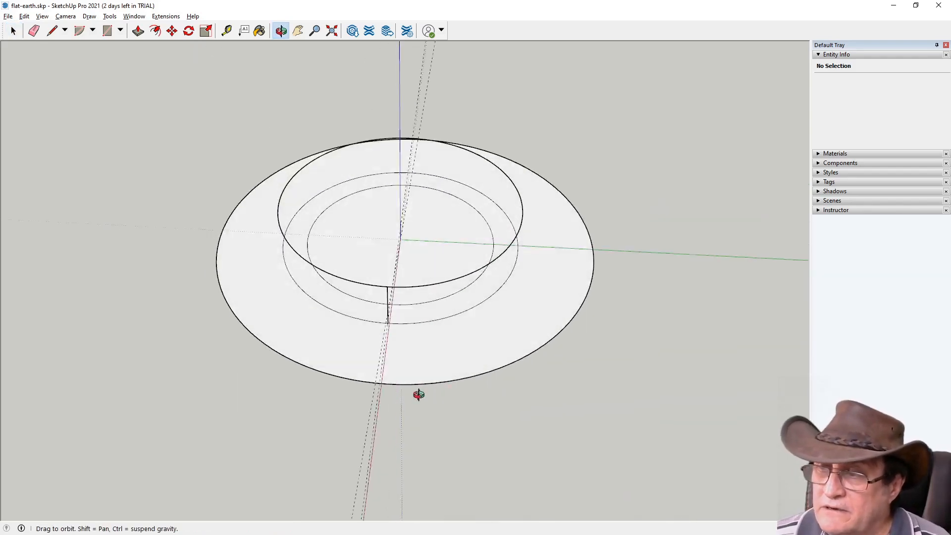
{"action": "left_click_drag", "start_coordinate": [419, 394], "coordinate": [523, 277]}
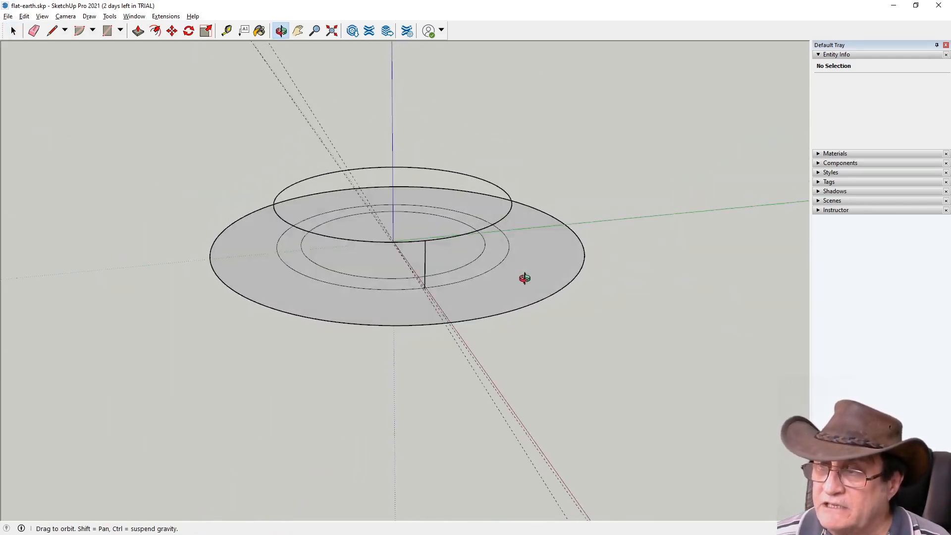
{"action": "left_click_drag", "start_coordinate": [525, 277], "coordinate": [659, 243]}
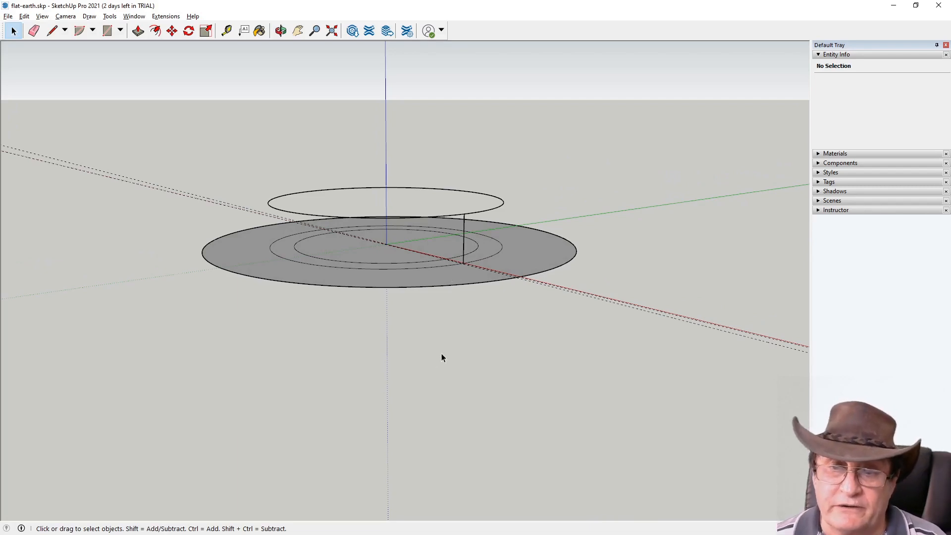
{"action": "mouse_move", "coordinate": [521, 287]}
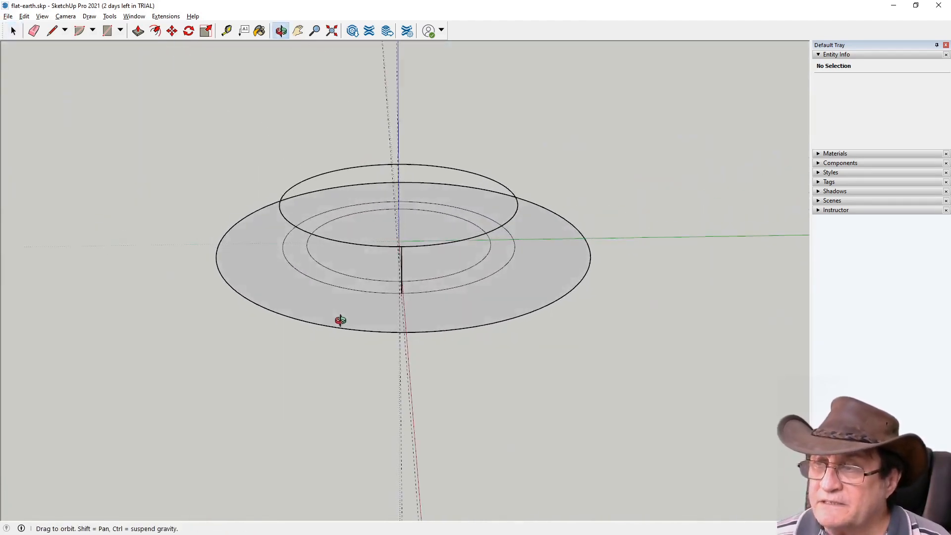
{"action": "left_click_drag", "start_coordinate": [339, 321], "coordinate": [354, 304]}
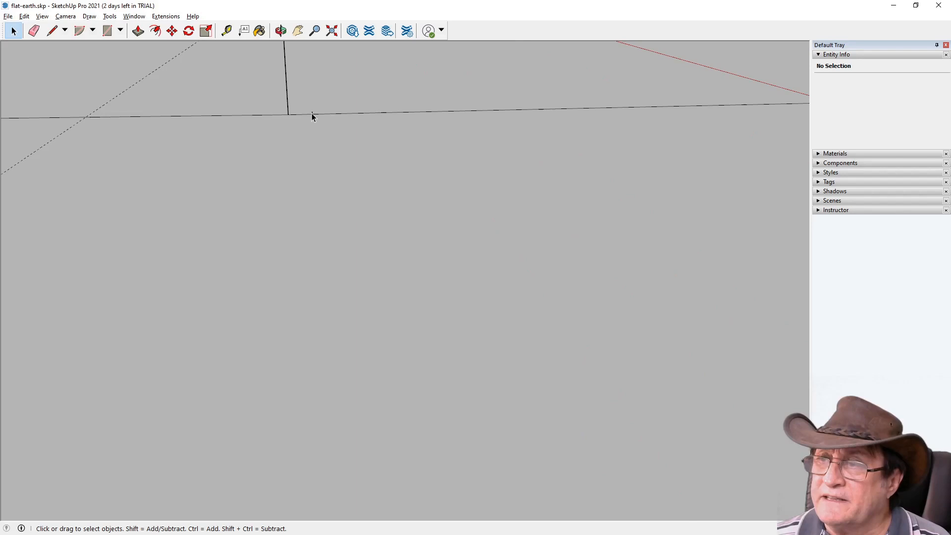
{"action": "mouse_move", "coordinate": [311, 147]}
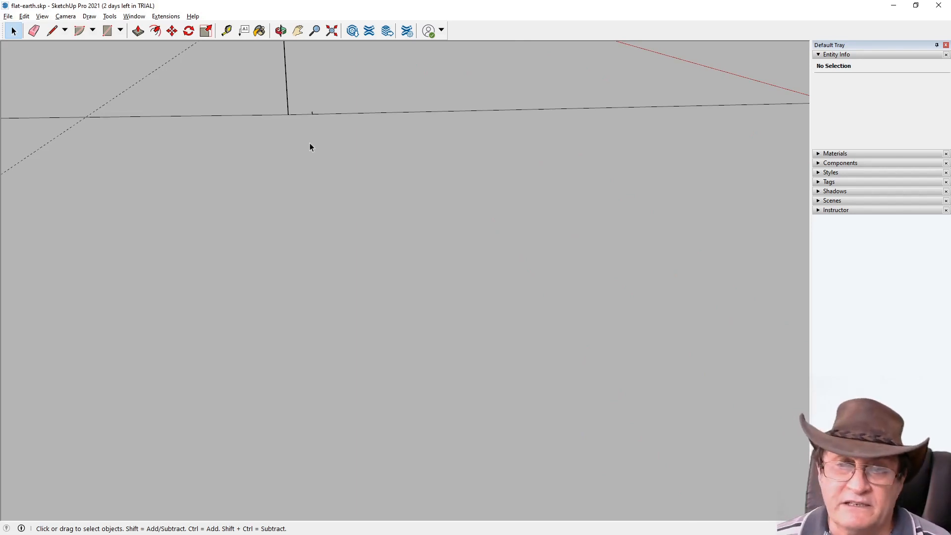
{"action": "mouse_move", "coordinate": [314, 117]}
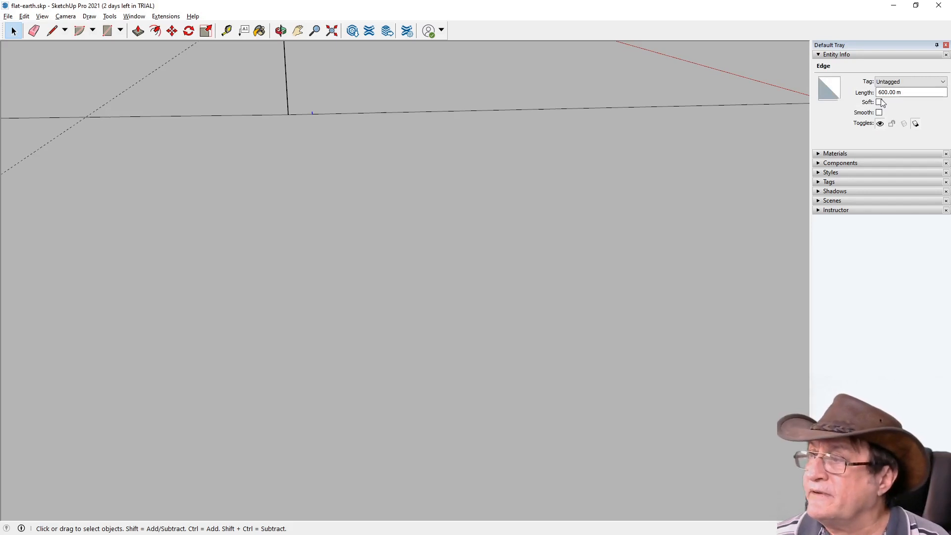
{"action": "left_click", "coordinate": [66, 16]}
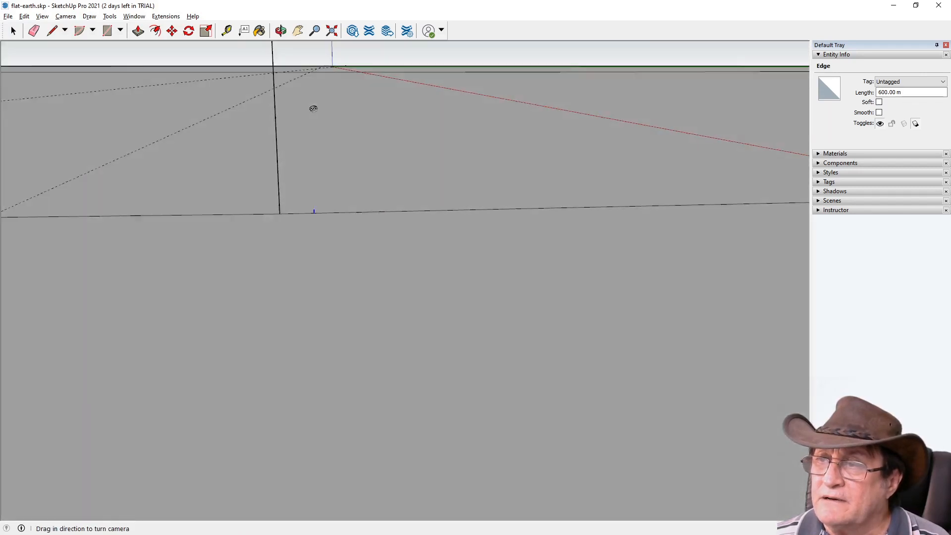
{"action": "left_click_drag", "start_coordinate": [313, 108], "coordinate": [351, 176]}
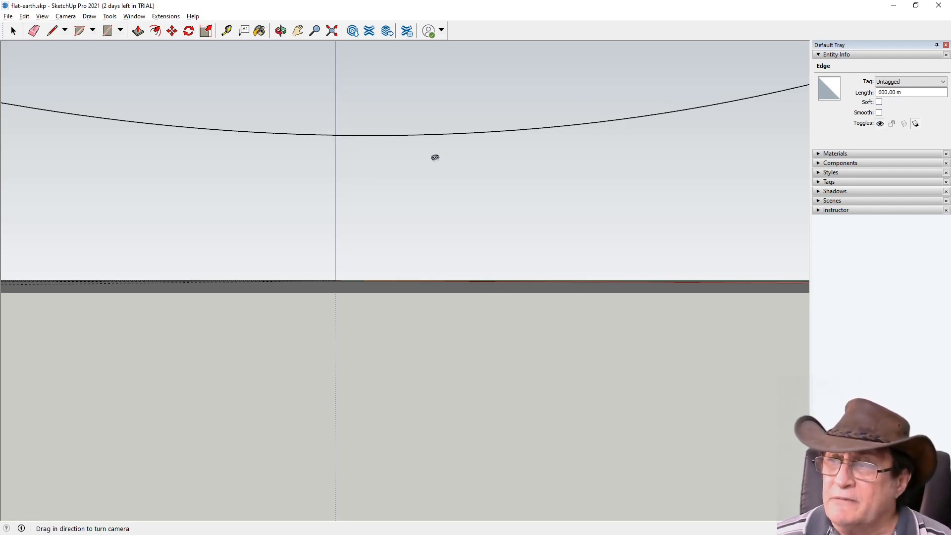
{"action": "left_click_drag", "start_coordinate": [435, 157], "coordinate": [323, 138]}
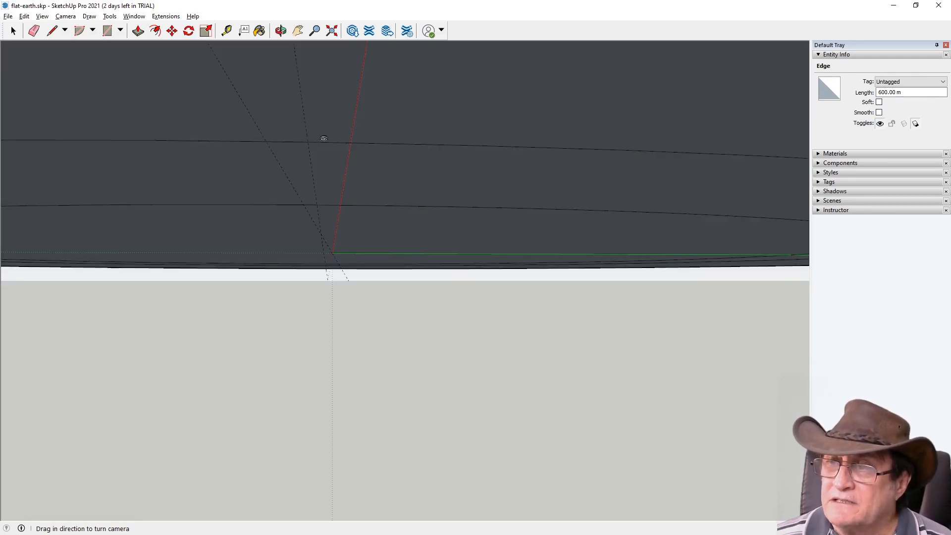
{"action": "left_click_drag", "start_coordinate": [324, 138], "coordinate": [366, 163]}
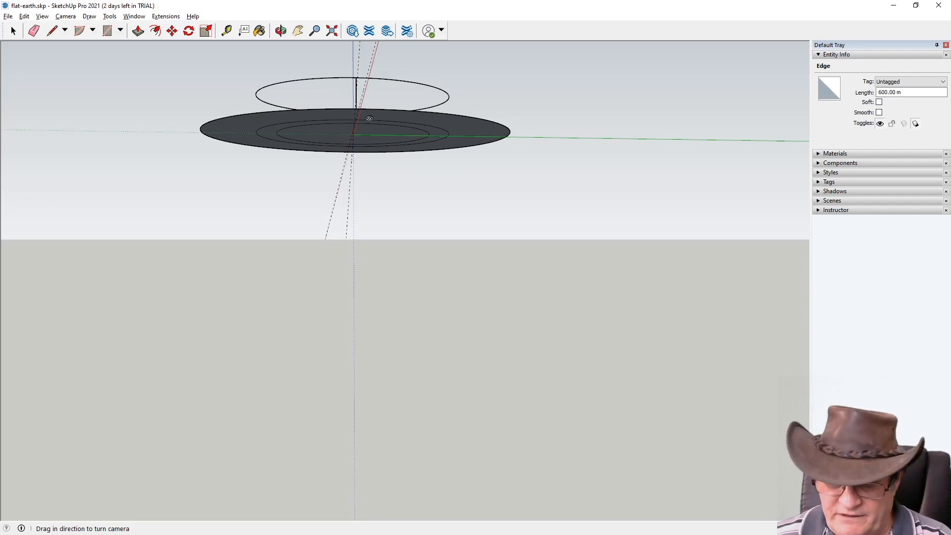
{"action": "left_click_drag", "start_coordinate": [368, 118], "coordinate": [374, 243]}
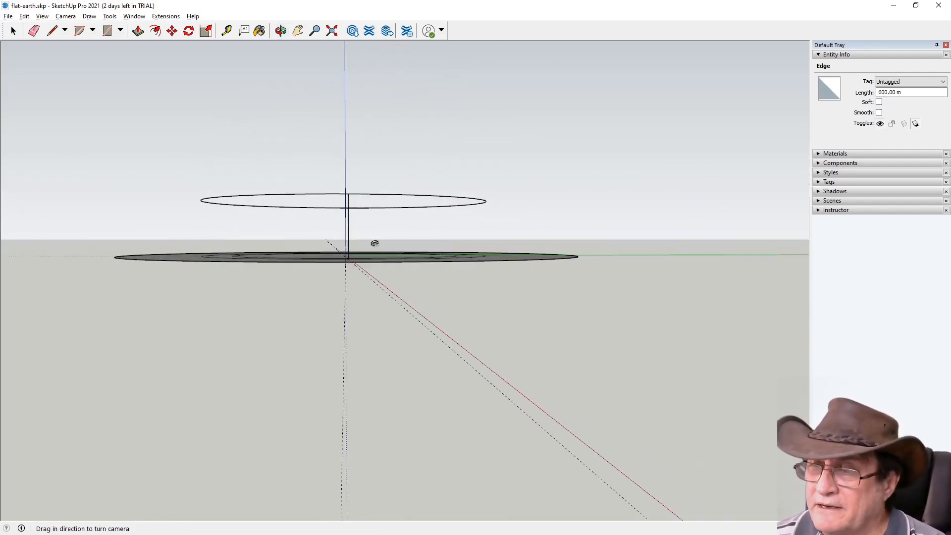
{"action": "left_click_drag", "start_coordinate": [375, 243], "coordinate": [248, 277]}
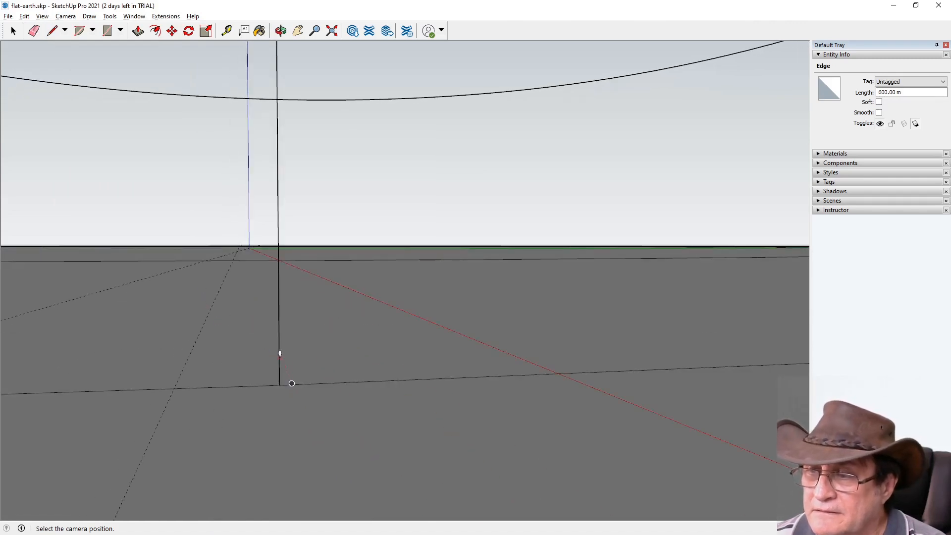
{"action": "mouse_move", "coordinate": [291, 384]}
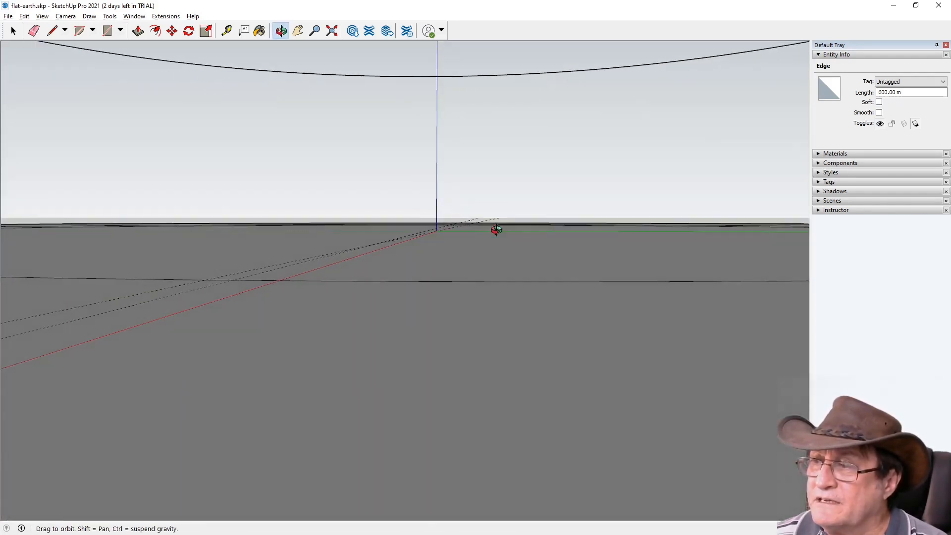
{"action": "left_click_drag", "start_coordinate": [496, 230], "coordinate": [645, 219]}
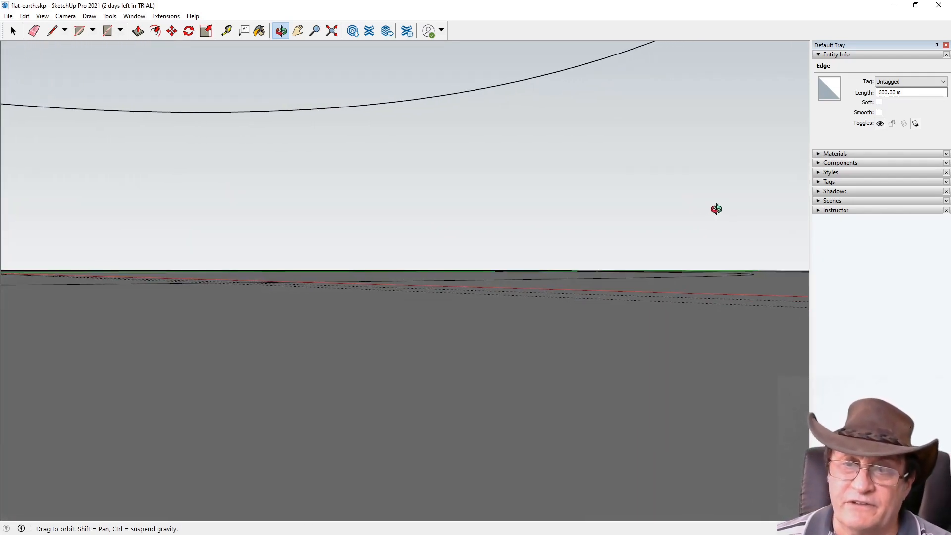
{"action": "left_click_drag", "start_coordinate": [716, 208], "coordinate": [572, 213]}
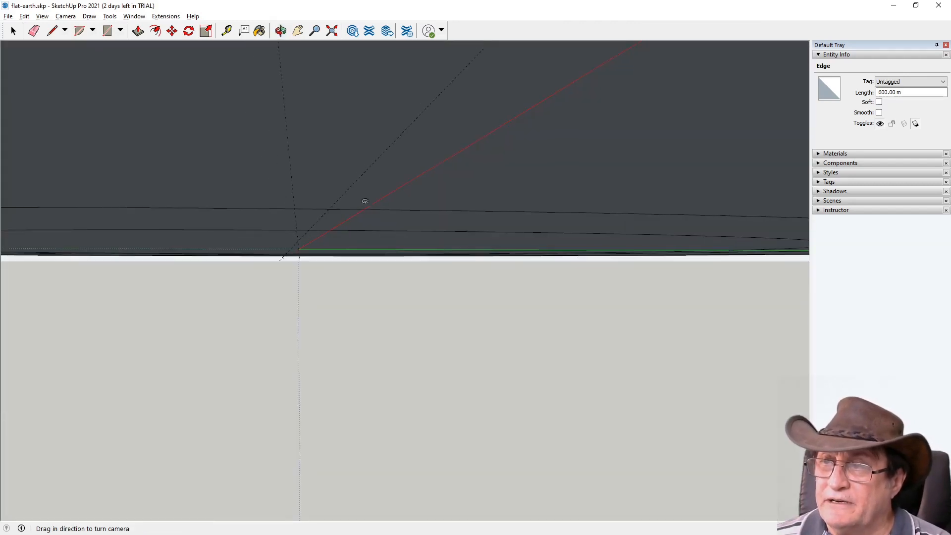
{"action": "left_click_drag", "start_coordinate": [365, 200], "coordinate": [343, 201]}
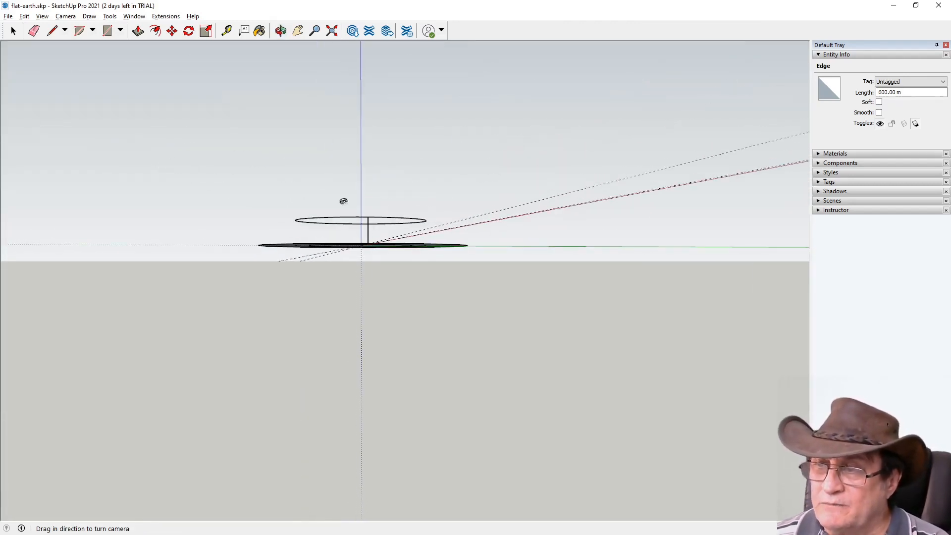
{"action": "left_click_drag", "start_coordinate": [343, 201], "coordinate": [347, 267]}
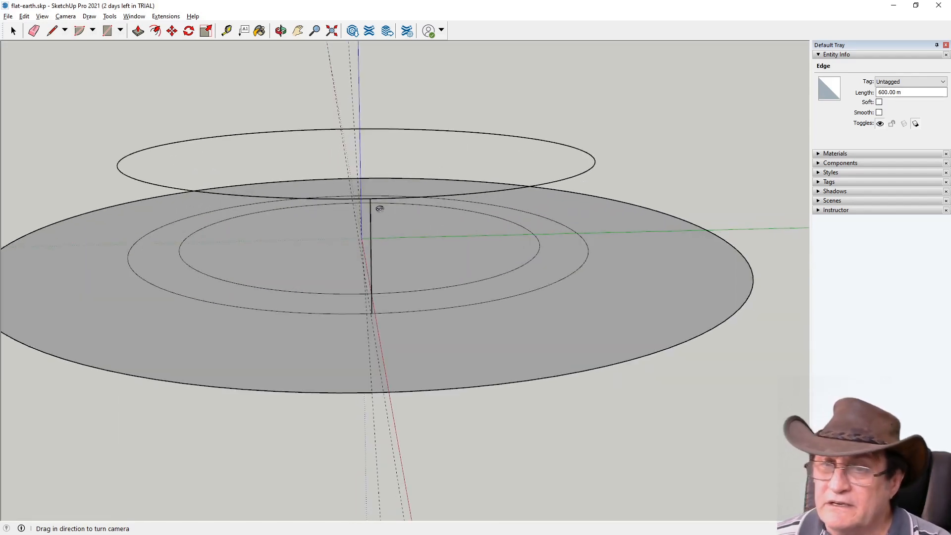
{"action": "mouse_move", "coordinate": [535, 269]}
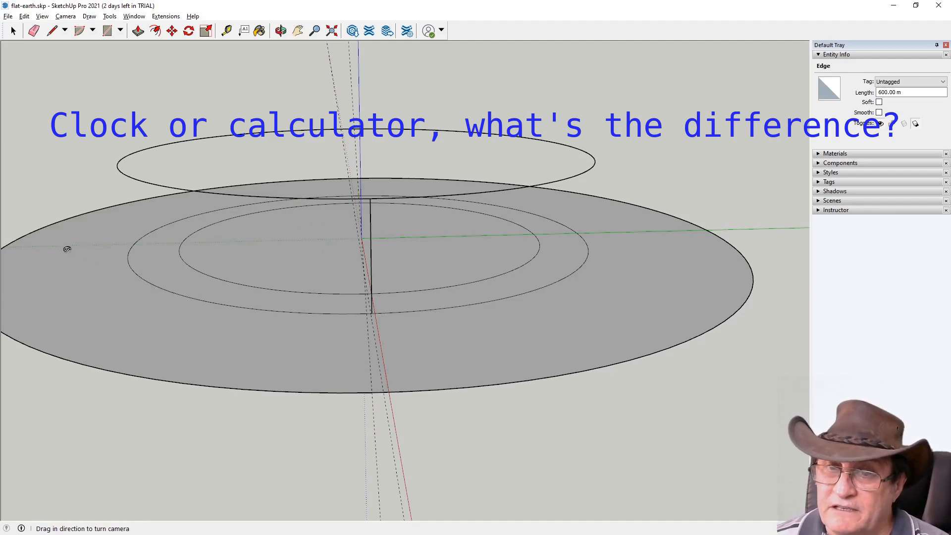
{"action": "mouse_move", "coordinate": [366, 320]}
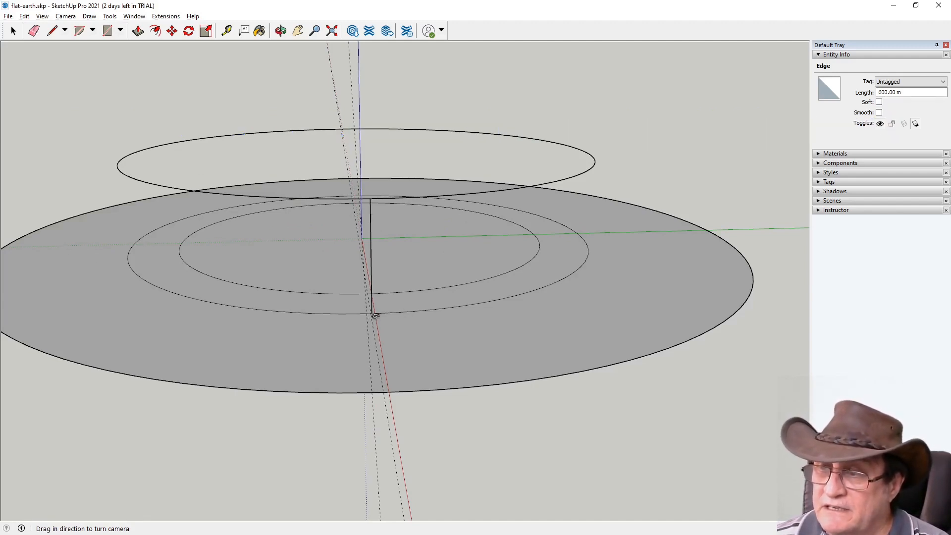
{"action": "left_click_drag", "start_coordinate": [375, 315], "coordinate": [348, 317]}
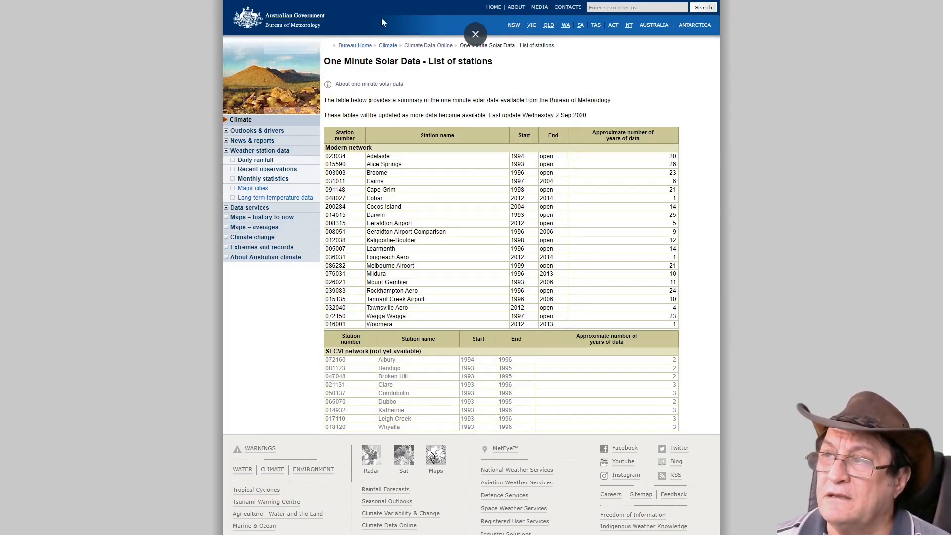
- Switch to the Bureau of Meteorology page for the one-minute solar data station list
{"action": "left_click", "coordinate": [475, 33]}
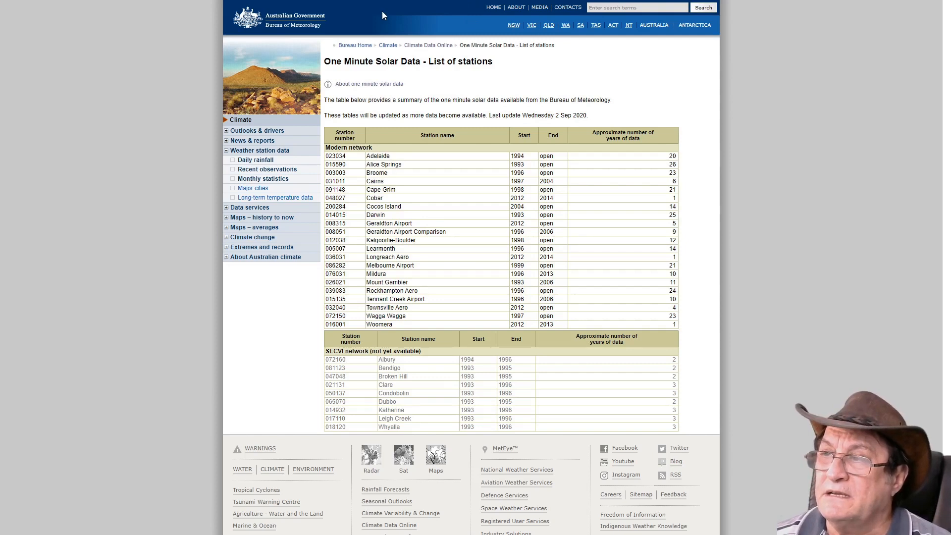
{"action": "mouse_move", "coordinate": [301, 51]}
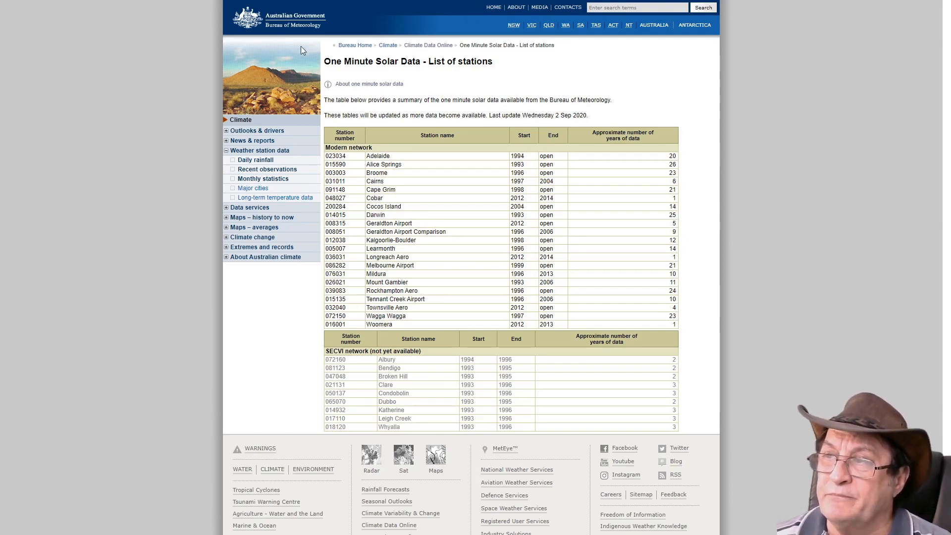
{"action": "mouse_move", "coordinate": [355, 291]}
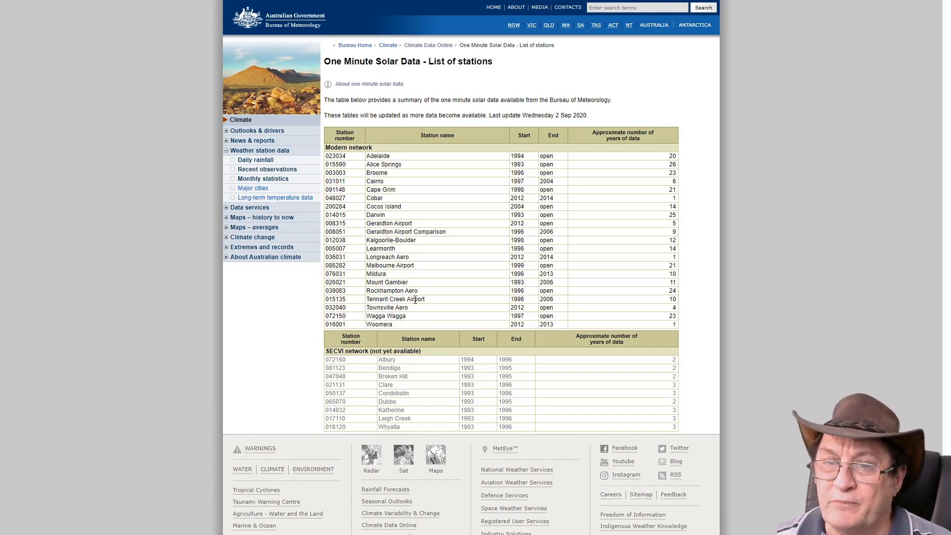
{"action": "mouse_move", "coordinate": [381, 307]}
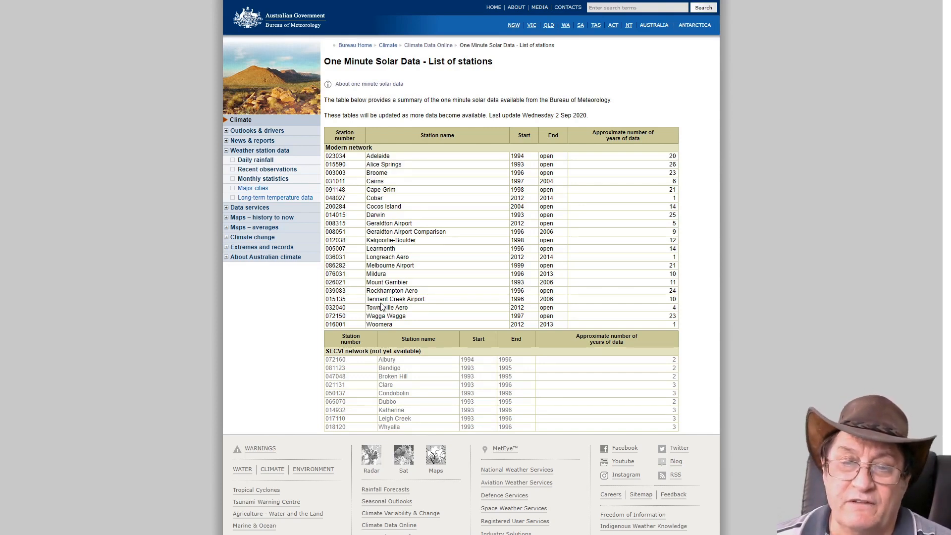
{"action": "mouse_move", "coordinate": [429, 313]}
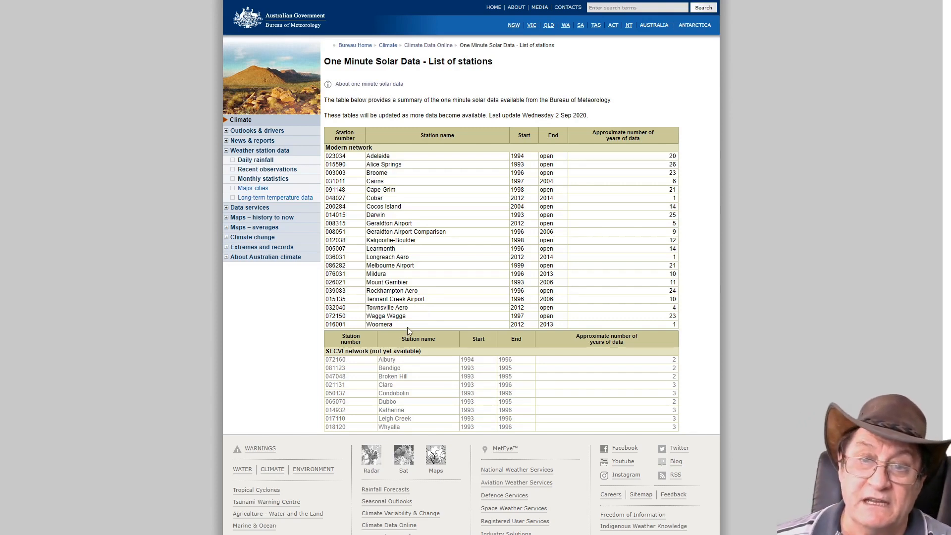
{"action": "mouse_move", "coordinate": [442, 315]}
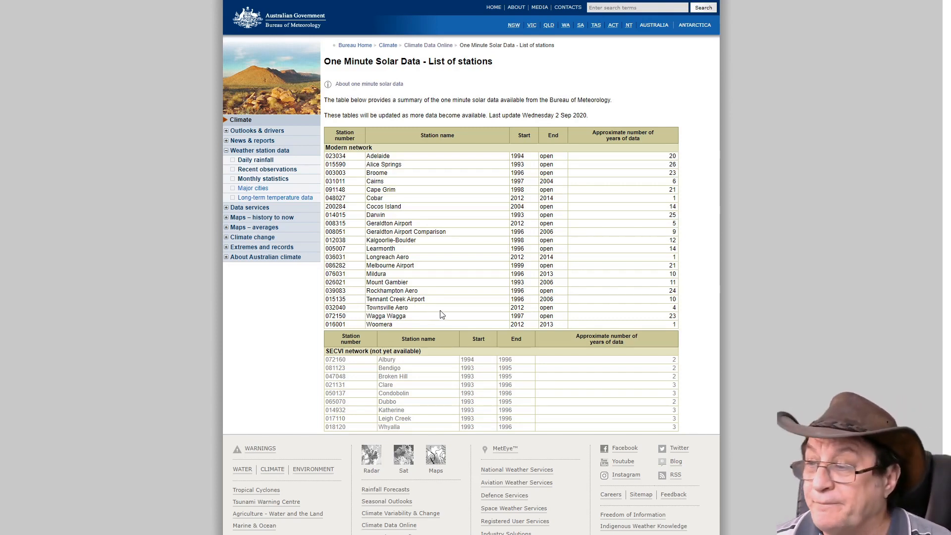
{"action": "mouse_move", "coordinate": [459, 303]}
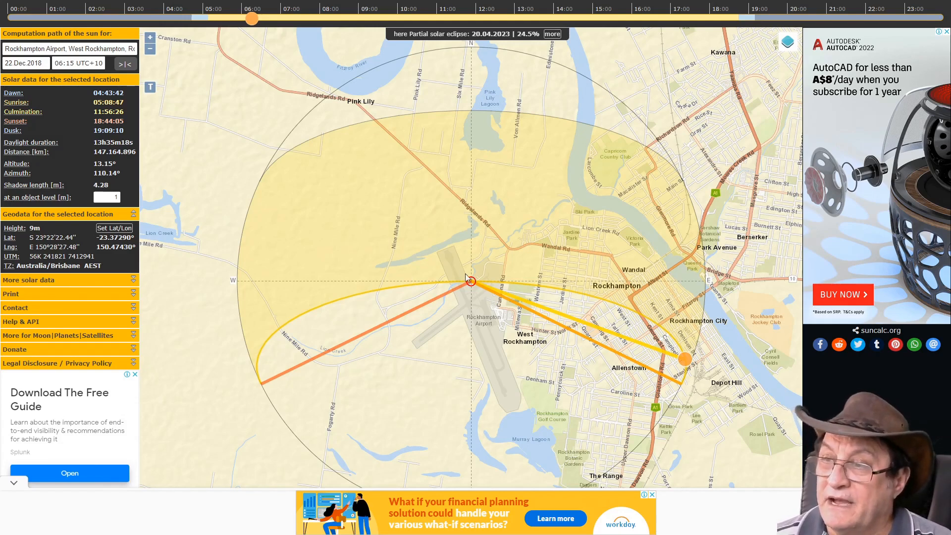
{"action": "mouse_move", "coordinate": [295, 224]}
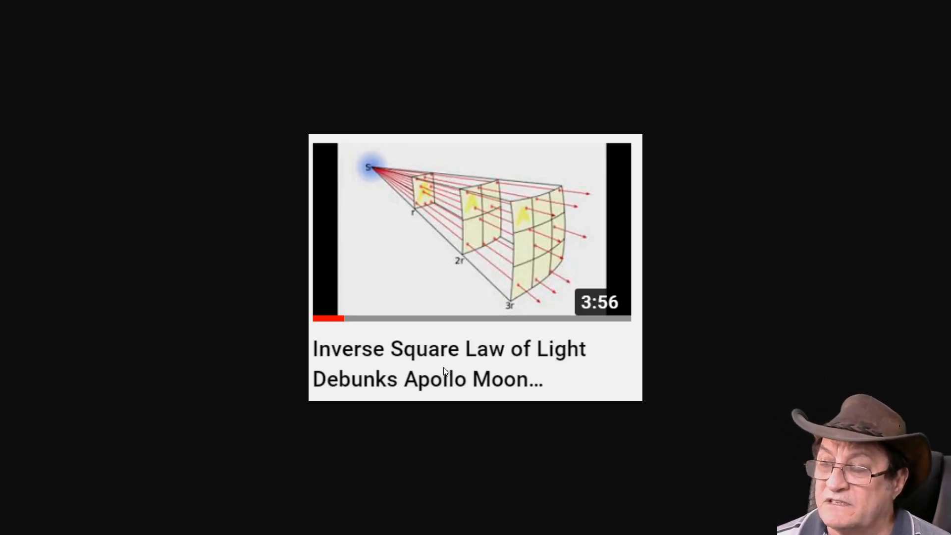
{"action": "mouse_move", "coordinate": [450, 369]}
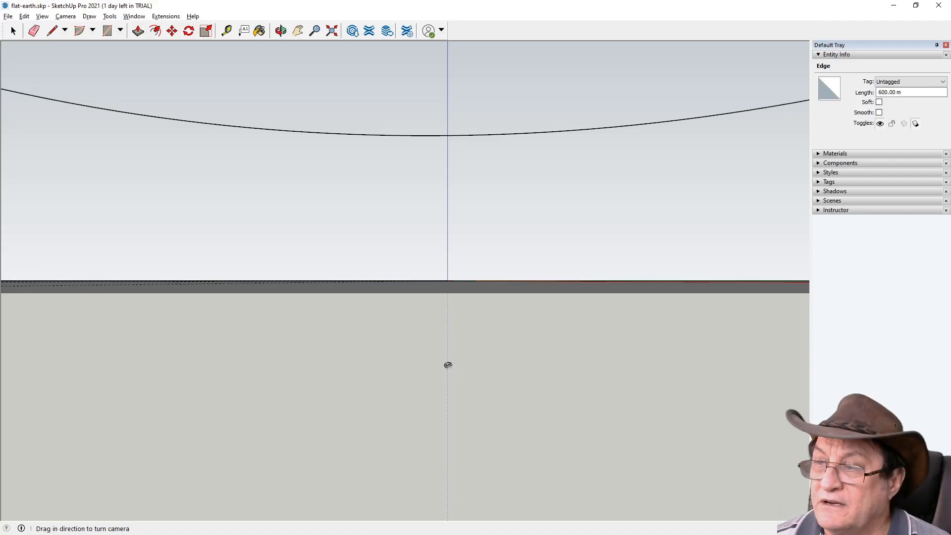
{"action": "left_click_drag", "start_coordinate": [447, 365], "coordinate": [525, 316]}
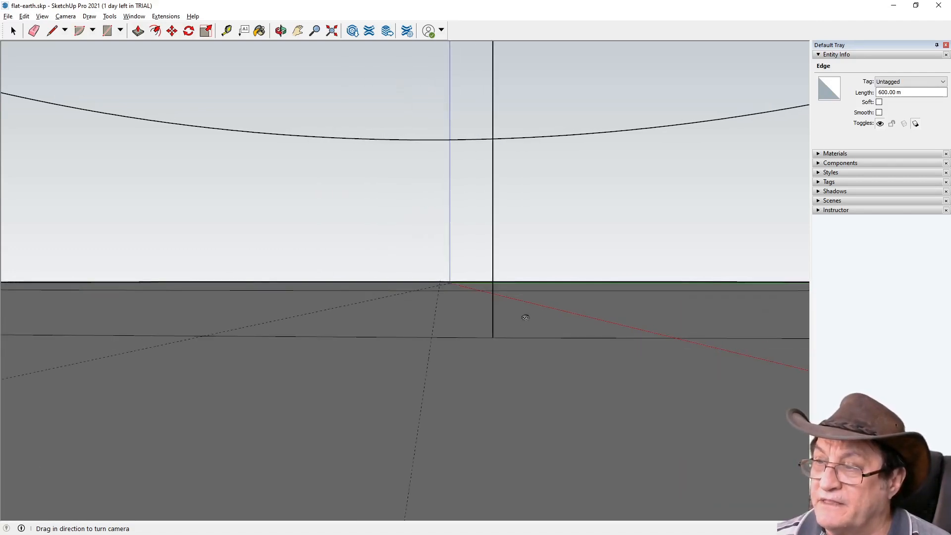
{"action": "left_click_drag", "start_coordinate": [524, 317], "coordinate": [498, 272]}
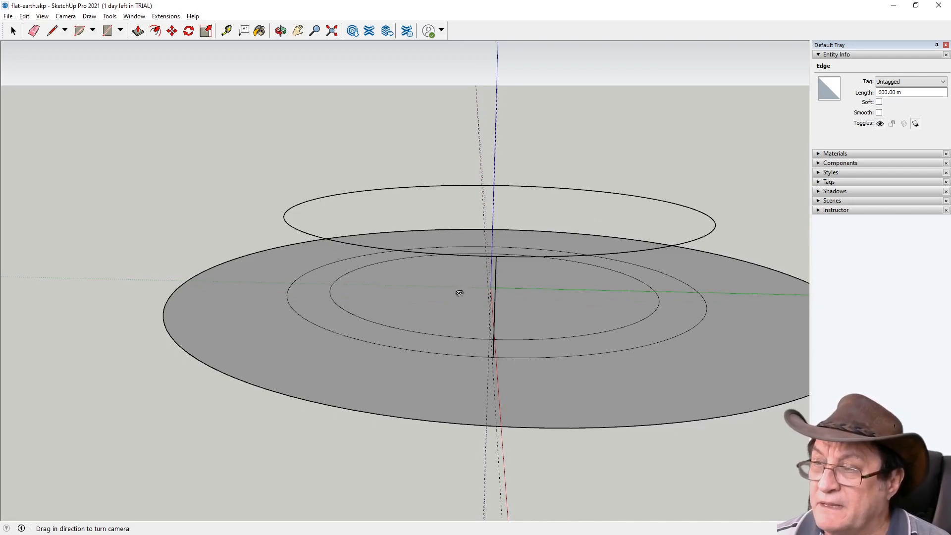
{"action": "left_click", "coordinate": [280, 30]}
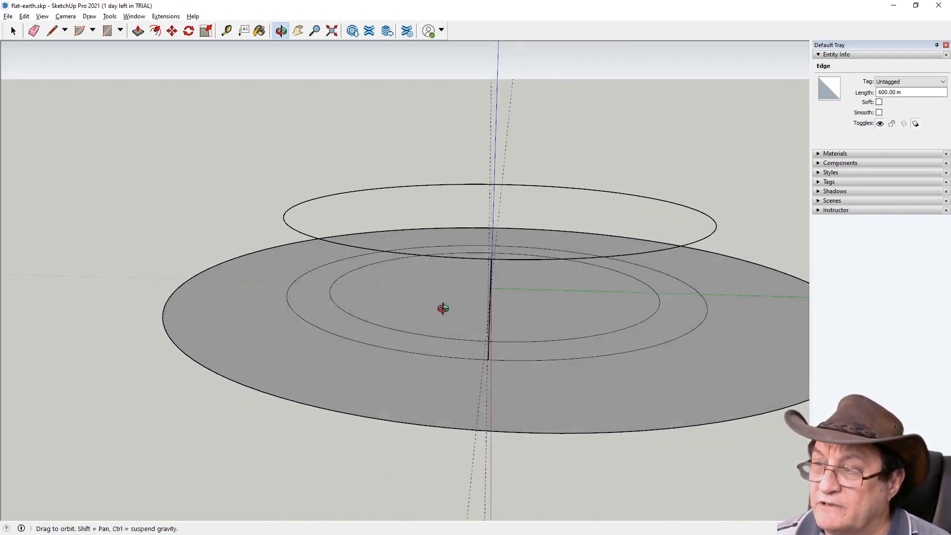
{"action": "left_click_drag", "start_coordinate": [443, 309], "coordinate": [504, 175]}
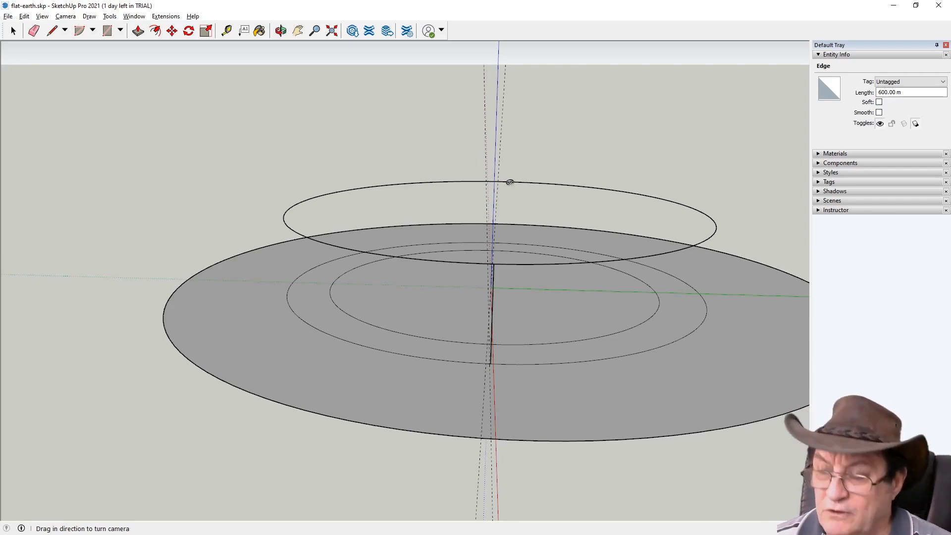
{"action": "mouse_move", "coordinate": [519, 195]}
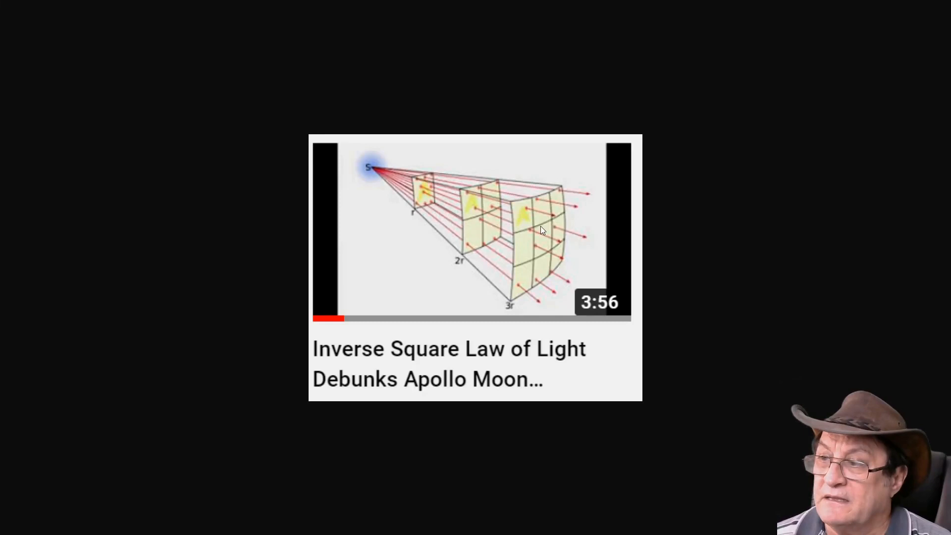
{"action": "mouse_move", "coordinate": [436, 245]}
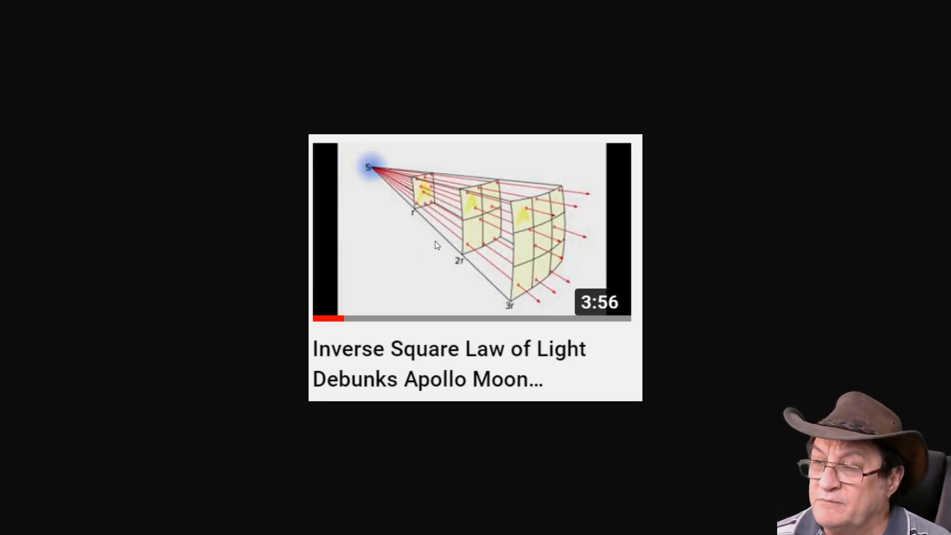
{"action": "mouse_move", "coordinate": [483, 322]}
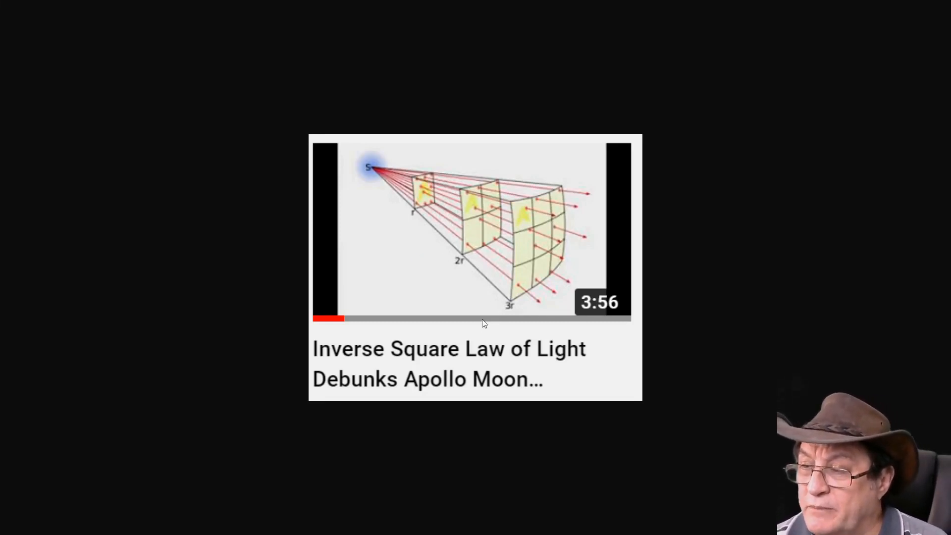
{"action": "mouse_move", "coordinate": [482, 319]}
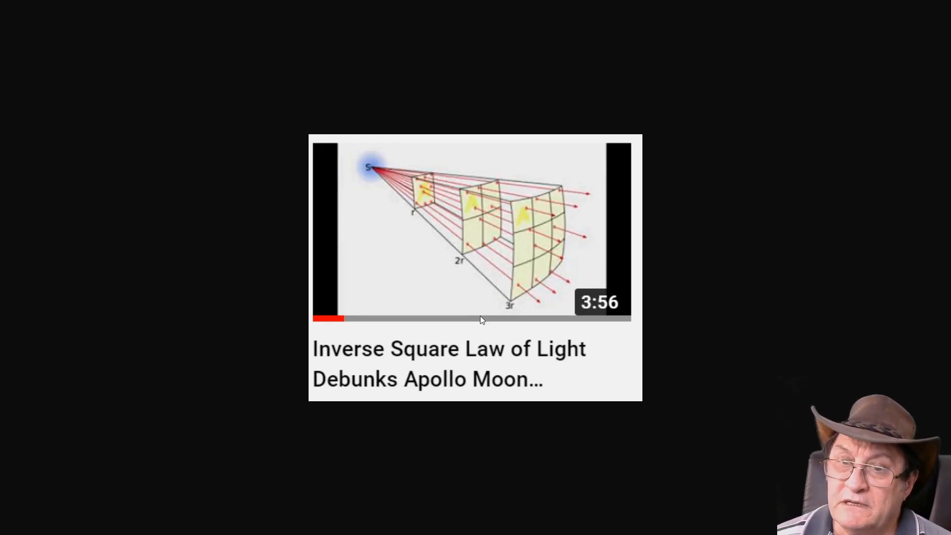
{"action": "mouse_move", "coordinate": [468, 323]}
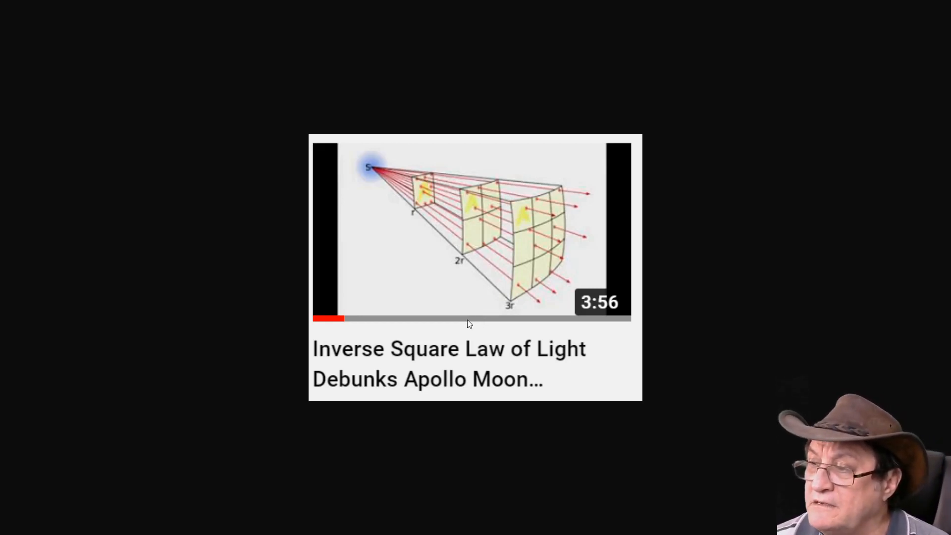
{"action": "mouse_move", "coordinate": [477, 329]}
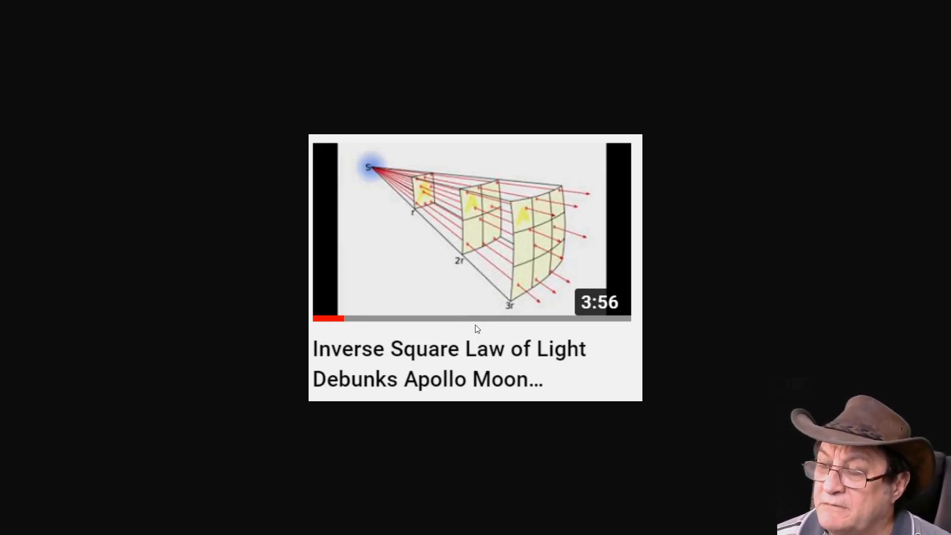
{"action": "mouse_move", "coordinate": [468, 340]}
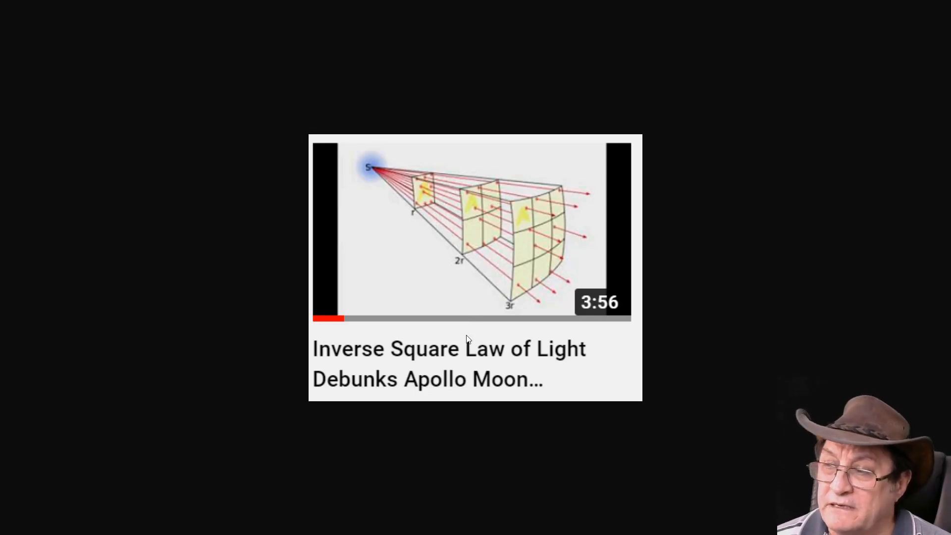
{"action": "mouse_move", "coordinate": [485, 330]}
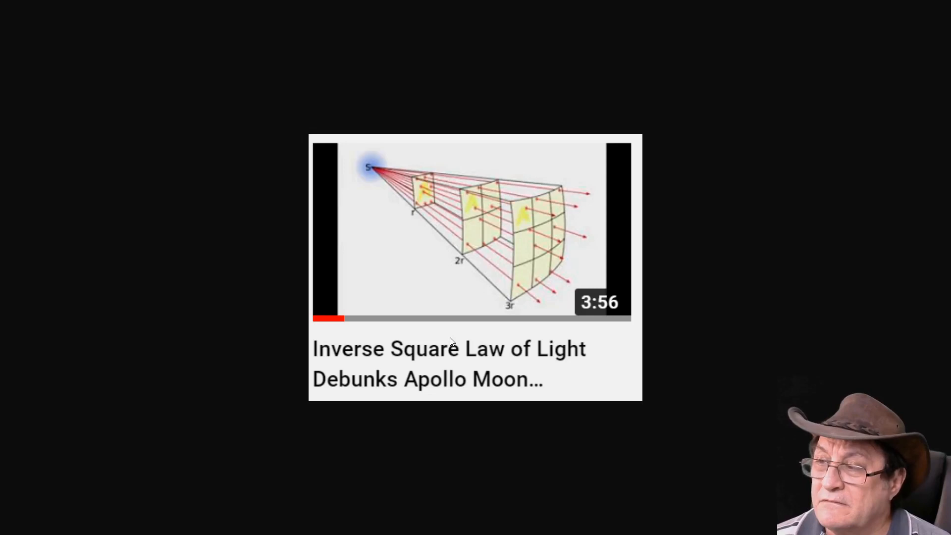
{"action": "mouse_move", "coordinate": [480, 340]}
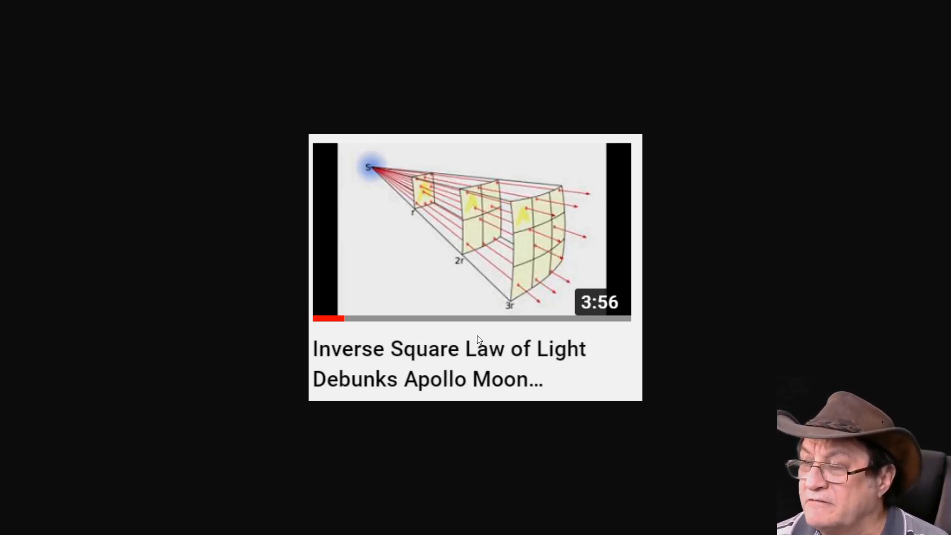
{"action": "mouse_move", "coordinate": [483, 338]}
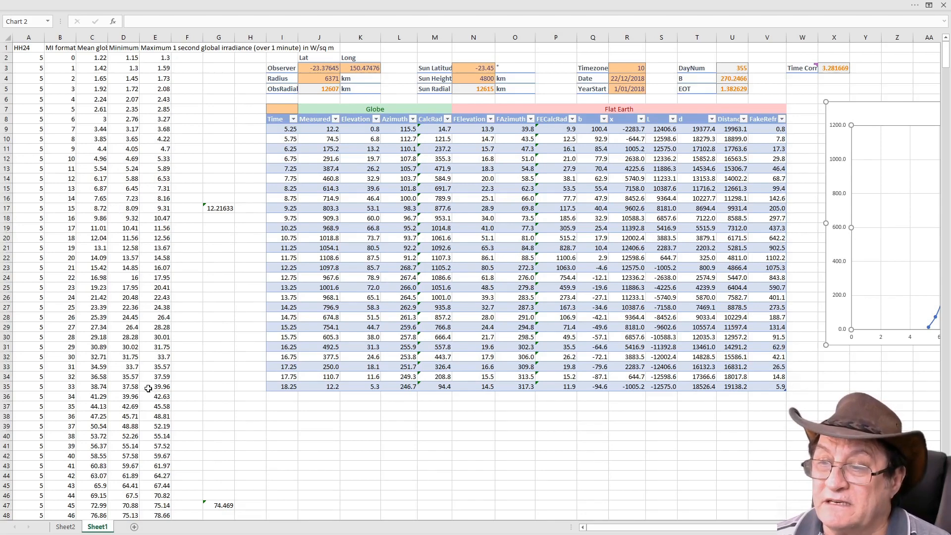
{"action": "mouse_move", "coordinate": [102, 287]}
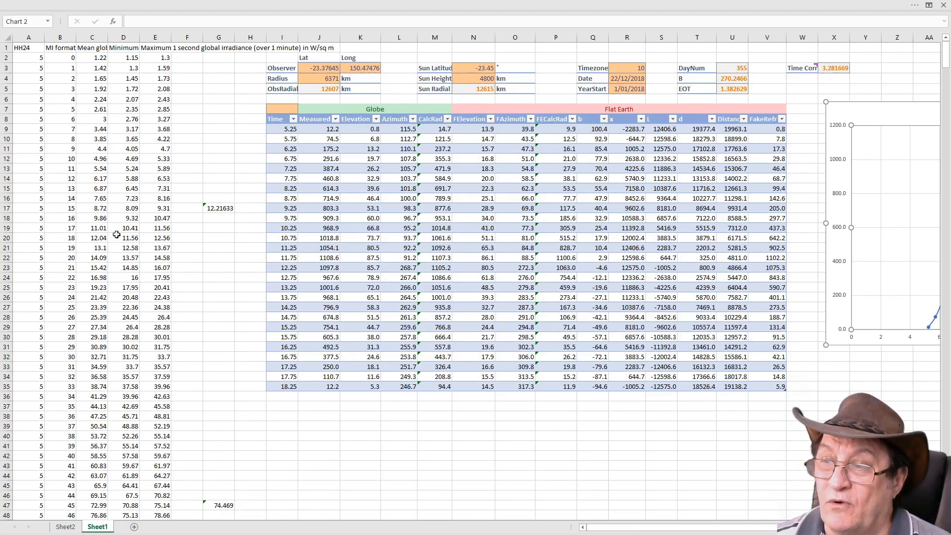
{"action": "mouse_move", "coordinate": [130, 301]}
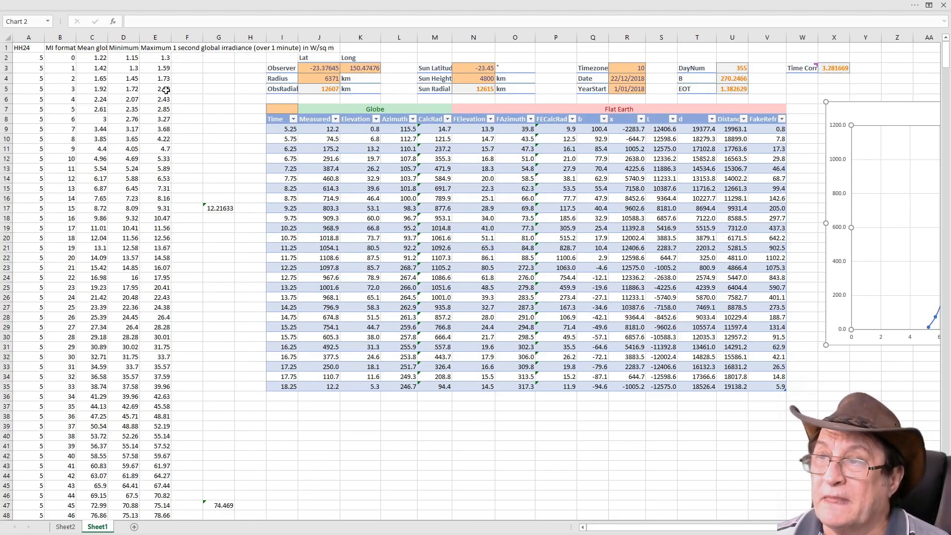
{"action": "mouse_move", "coordinate": [52, 202]}
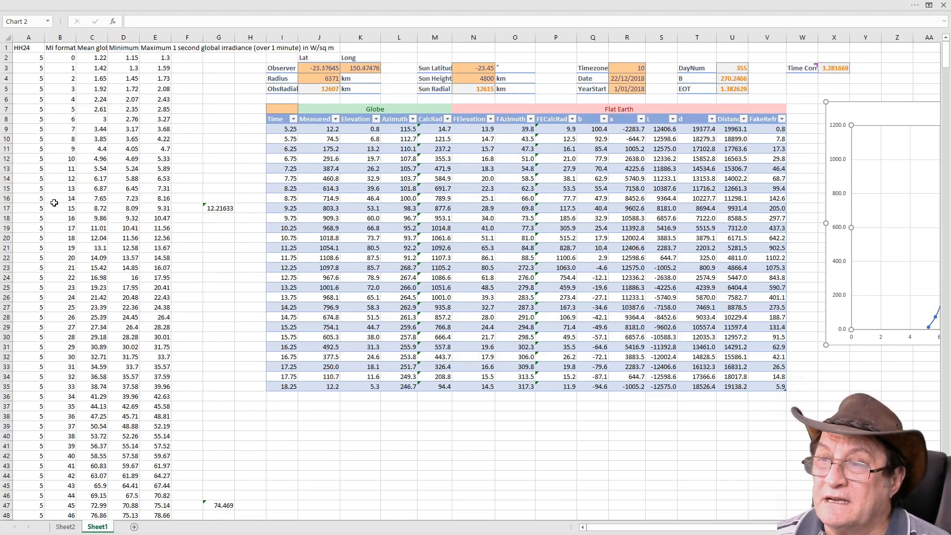
{"action": "mouse_move", "coordinate": [140, 412]}
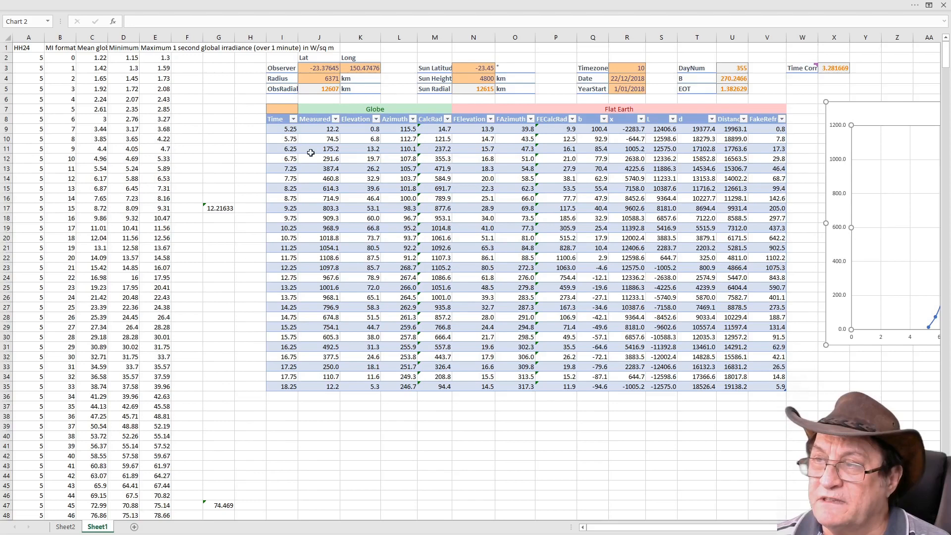
- Select the Measured column heading in the Globe/Flat Earth radiation table
{"action": "left_click", "coordinate": [318, 118]}
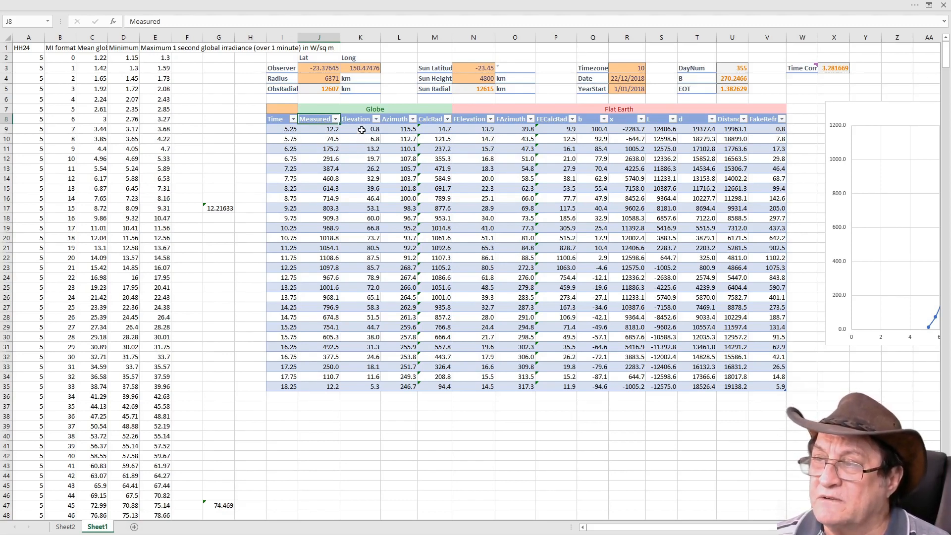
{"action": "mouse_move", "coordinate": [396, 215]}
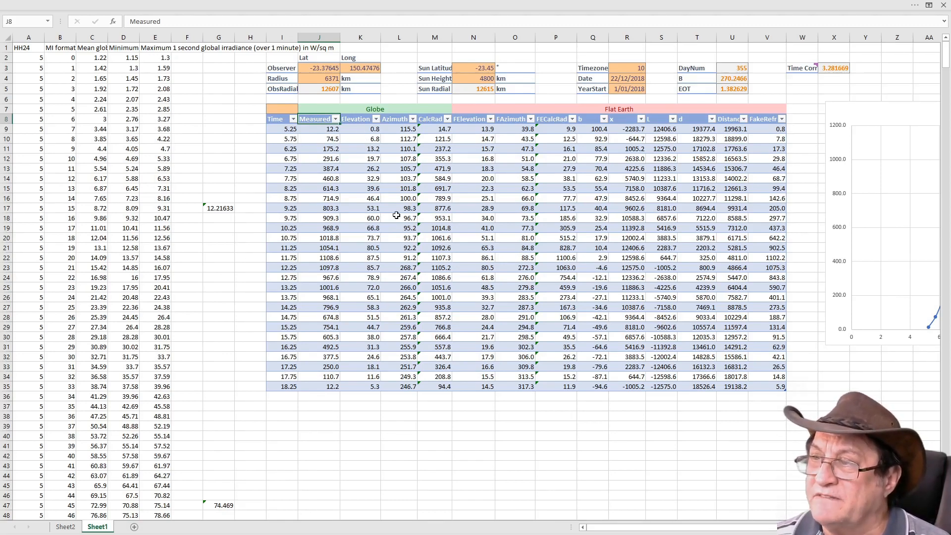
{"action": "mouse_move", "coordinate": [453, 396]}
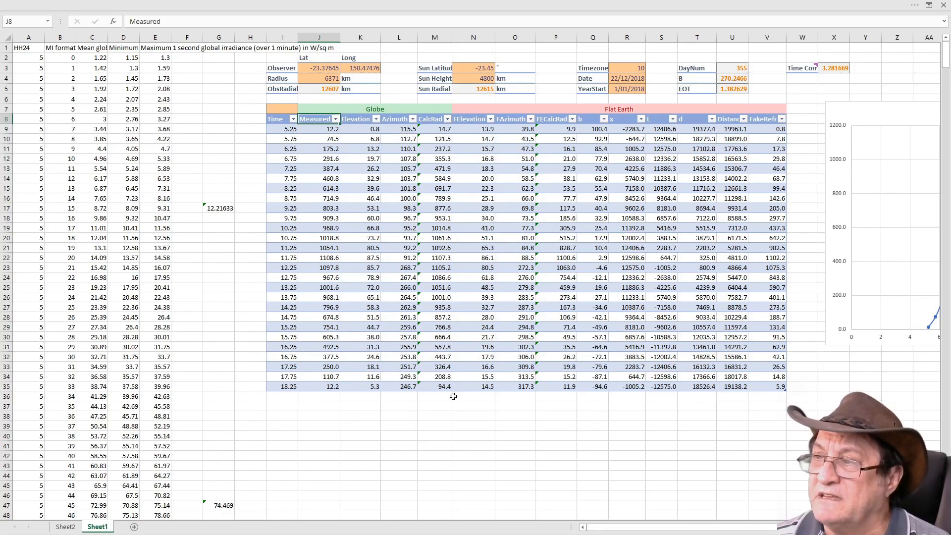
{"action": "mouse_move", "coordinate": [424, 138]}
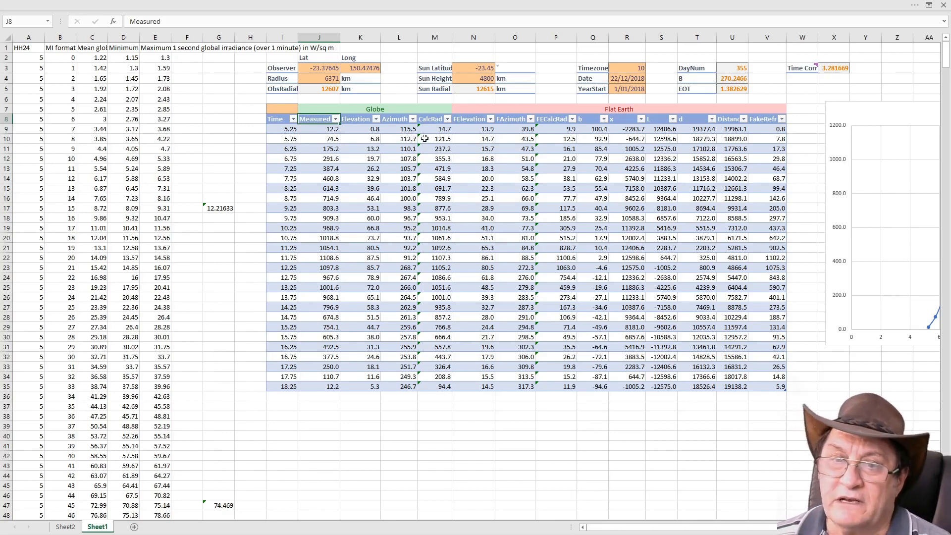
{"action": "mouse_move", "coordinate": [405, 156]}
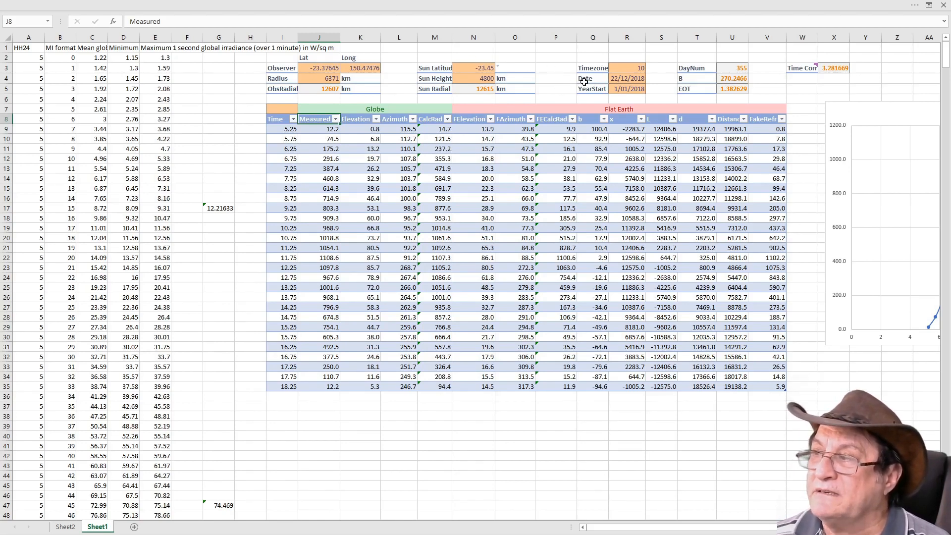
{"action": "mouse_move", "coordinate": [807, 265]}
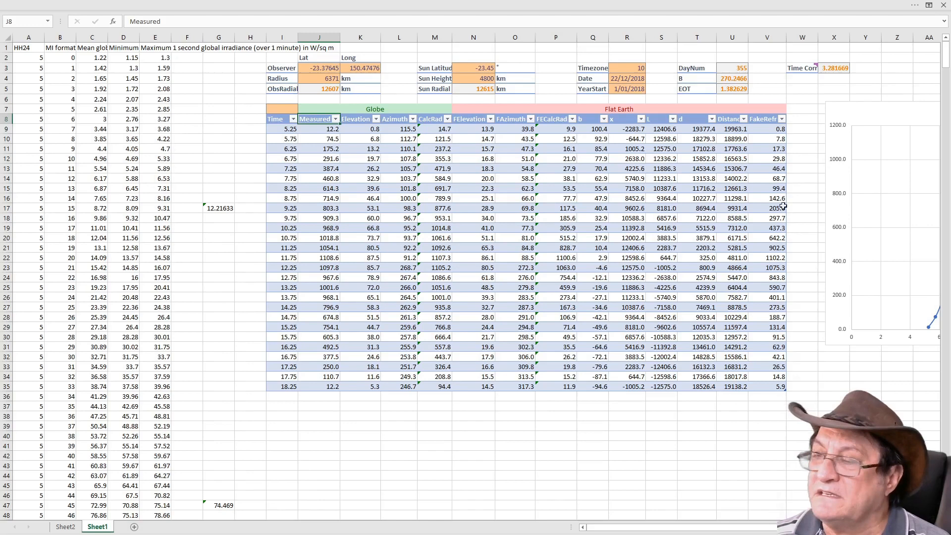
{"action": "mouse_move", "coordinate": [738, 240]}
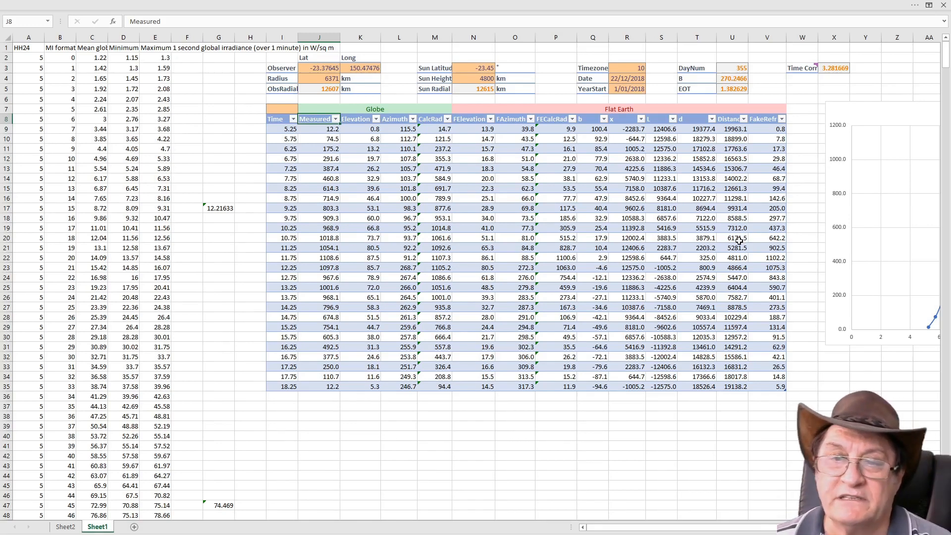
{"action": "mouse_move", "coordinate": [648, 265]}
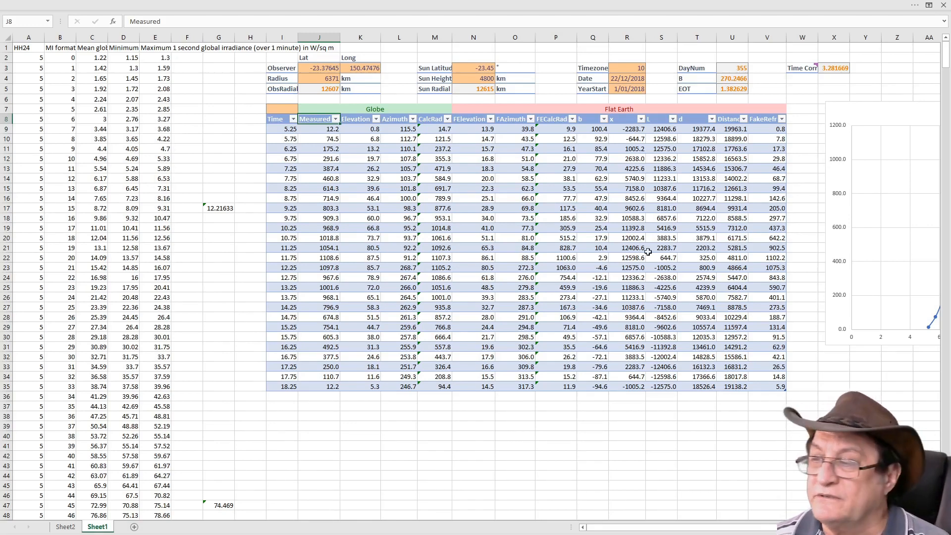
{"action": "mouse_move", "coordinate": [567, 301]}
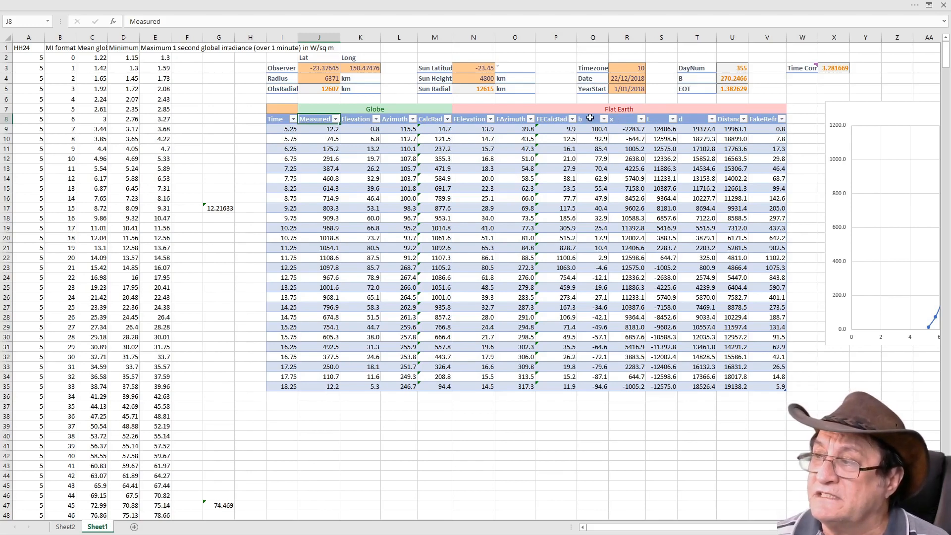
{"action": "mouse_move", "coordinate": [686, 196]}
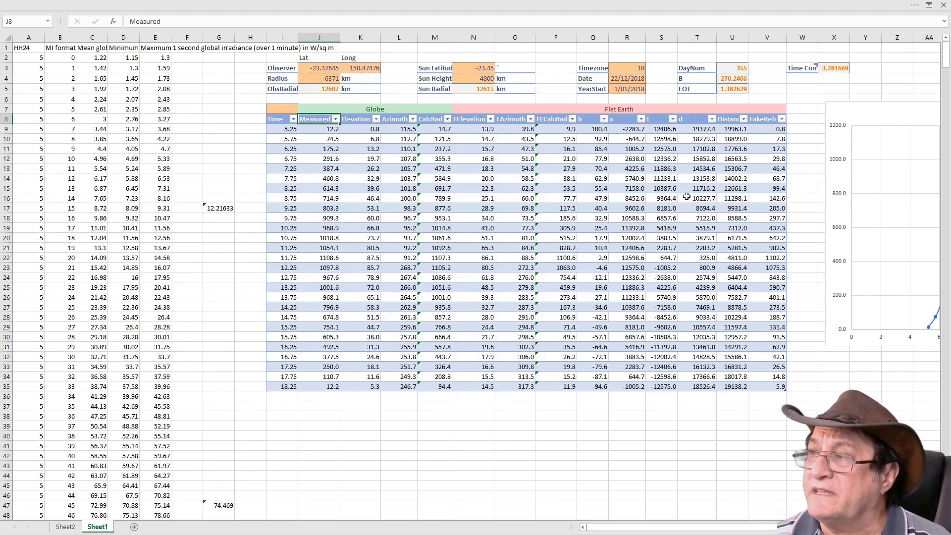
{"action": "mouse_move", "coordinate": [655, 172]}
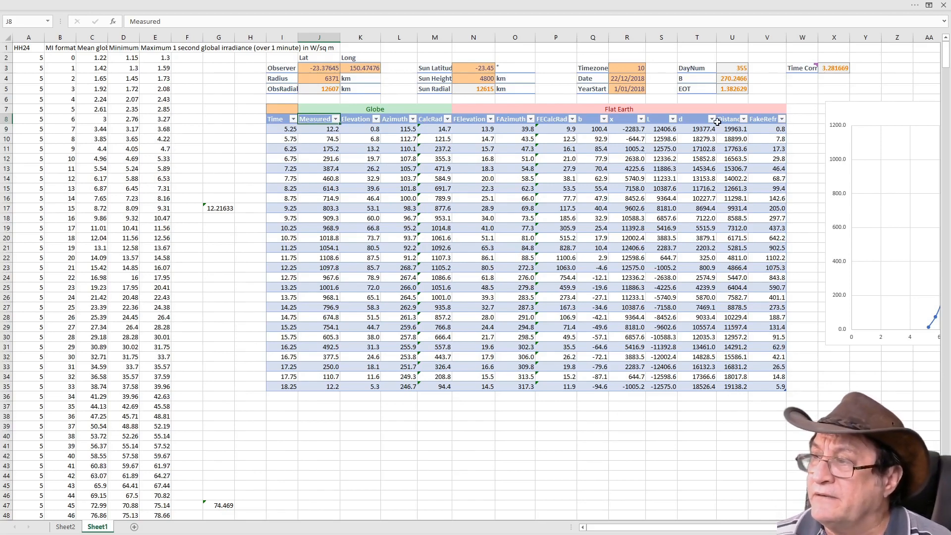
{"action": "mouse_move", "coordinate": [527, 128]}
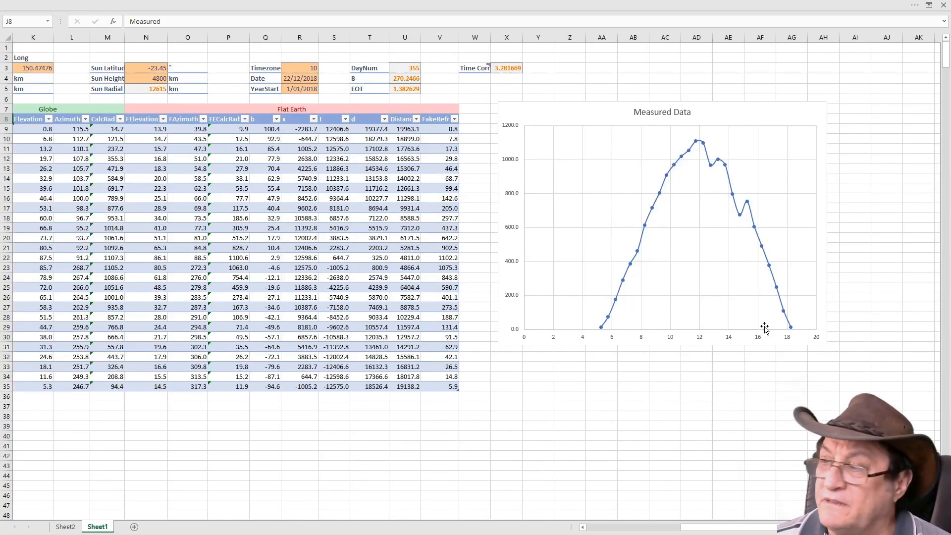
{"action": "mouse_move", "coordinate": [628, 291]}
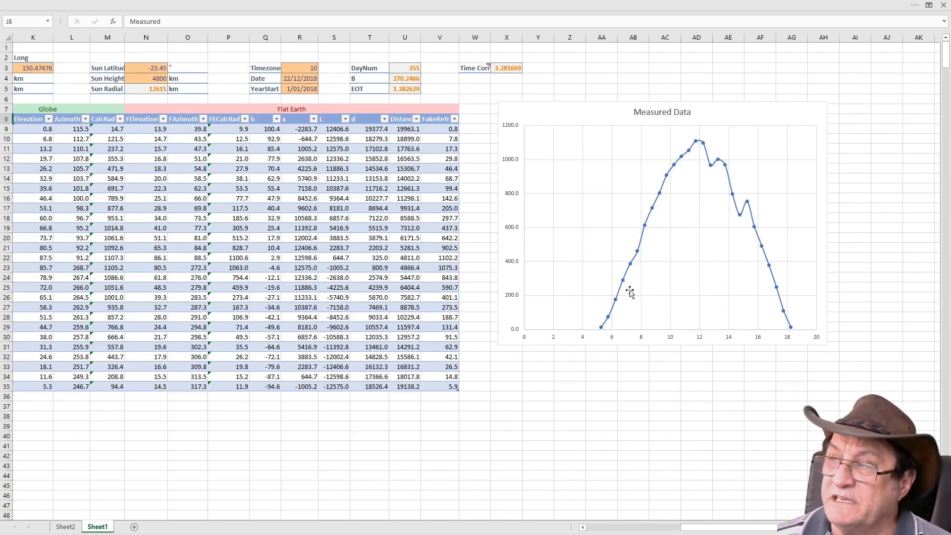
{"action": "mouse_move", "coordinate": [701, 139]}
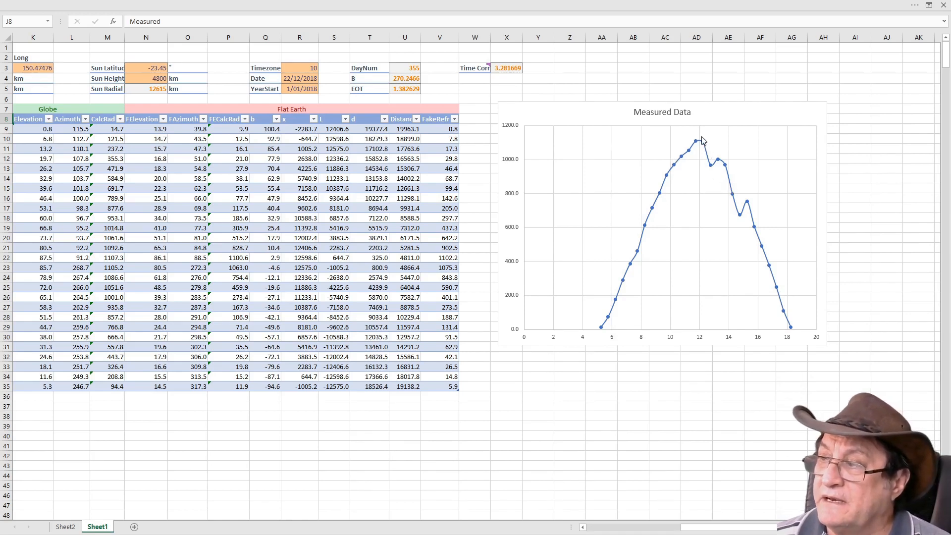
{"action": "mouse_move", "coordinate": [746, 204]}
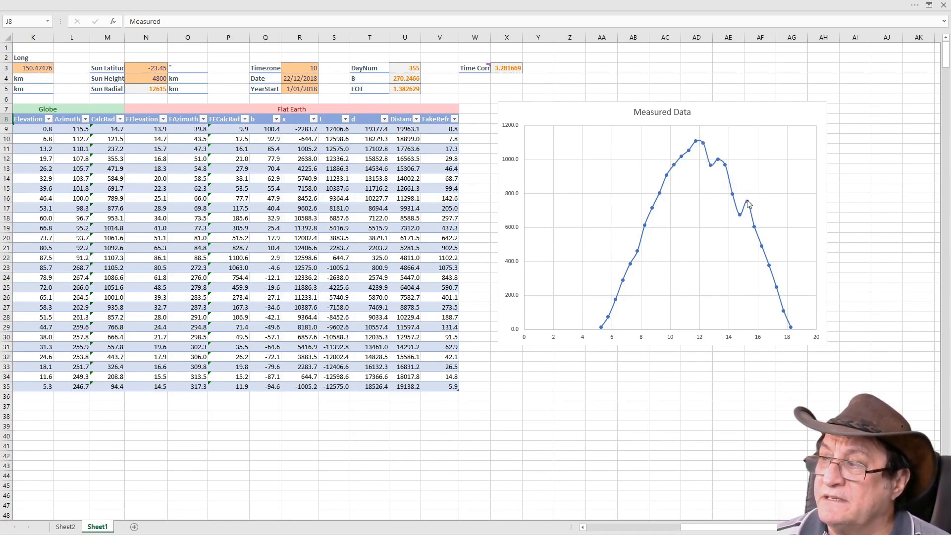
{"action": "mouse_move", "coordinate": [794, 317]}
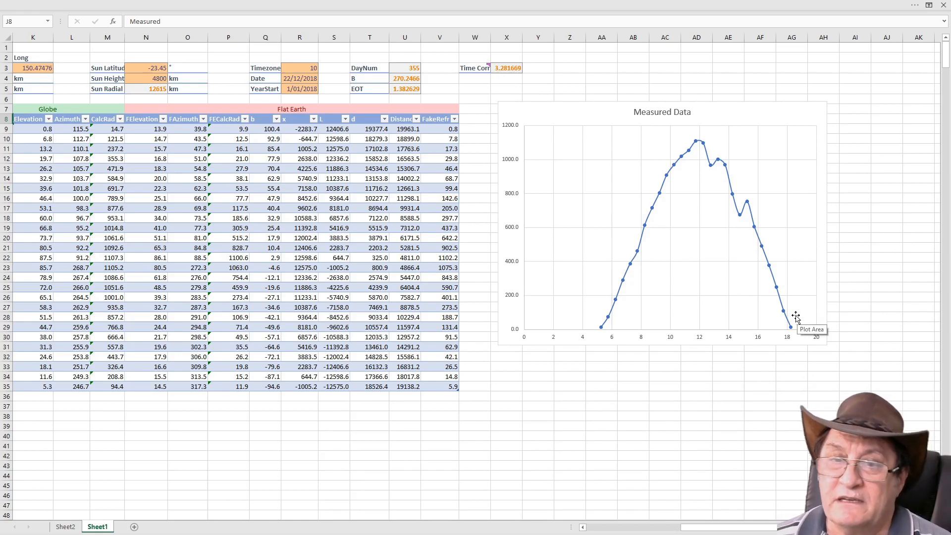
{"action": "mouse_move", "coordinate": [795, 334]}
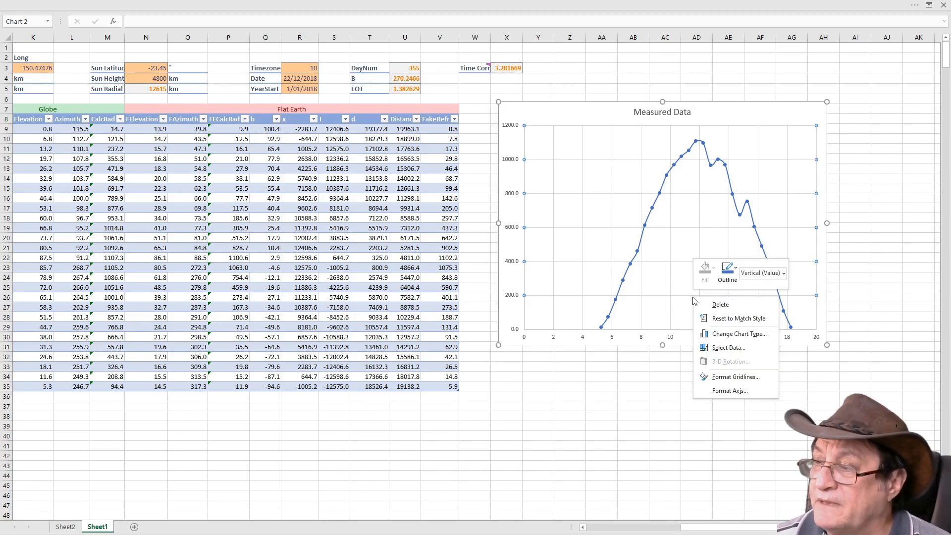
- Enable the Calculated series in the chart's Select Data settings and confirm
{"action": "left_click", "coordinate": [729, 347]}
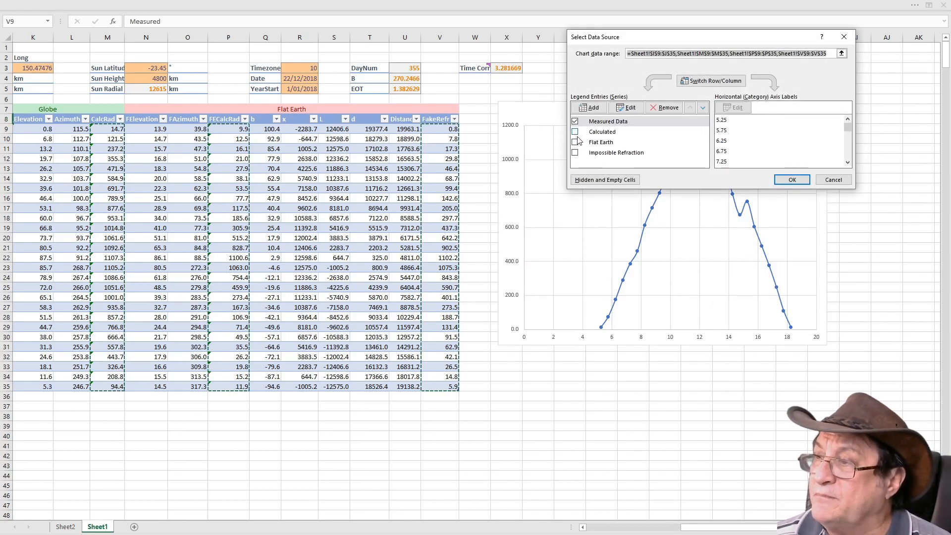
{"action": "left_click", "coordinate": [574, 132]}
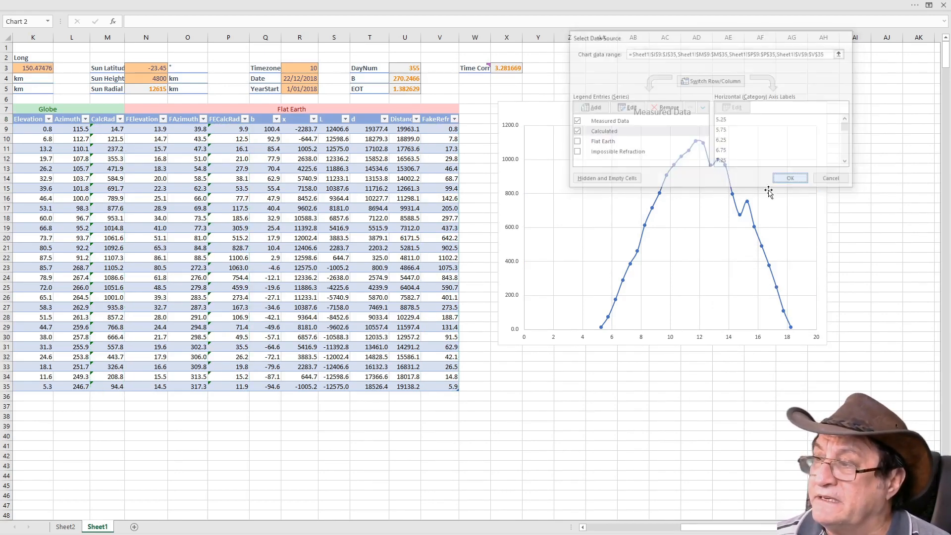
{"action": "left_click", "coordinate": [790, 177]}
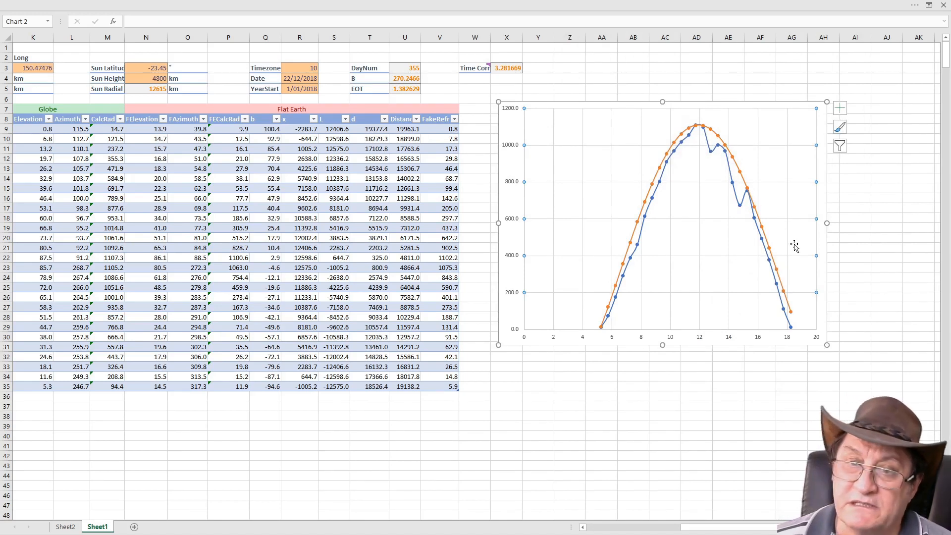
{"action": "mouse_move", "coordinate": [780, 260]}
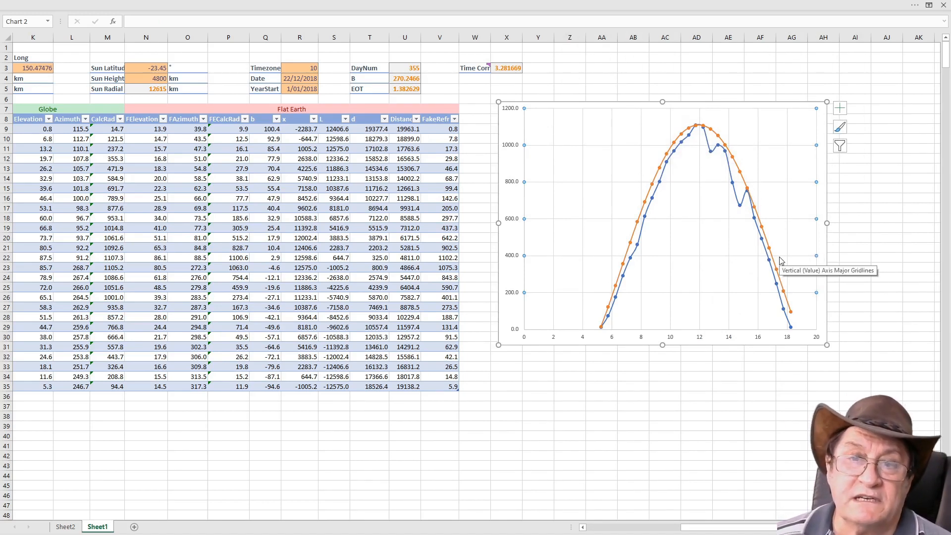
{"action": "mouse_move", "coordinate": [767, 262]}
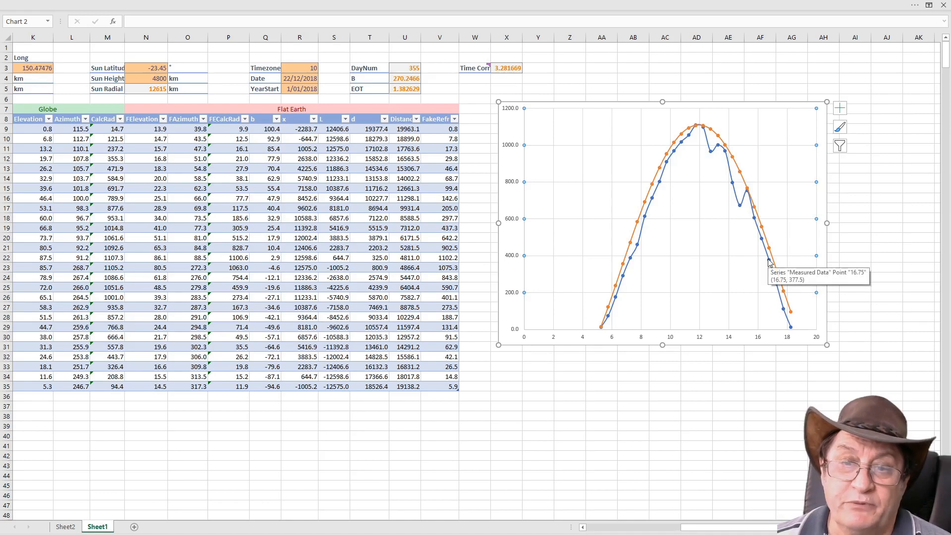
{"action": "mouse_move", "coordinate": [811, 288]}
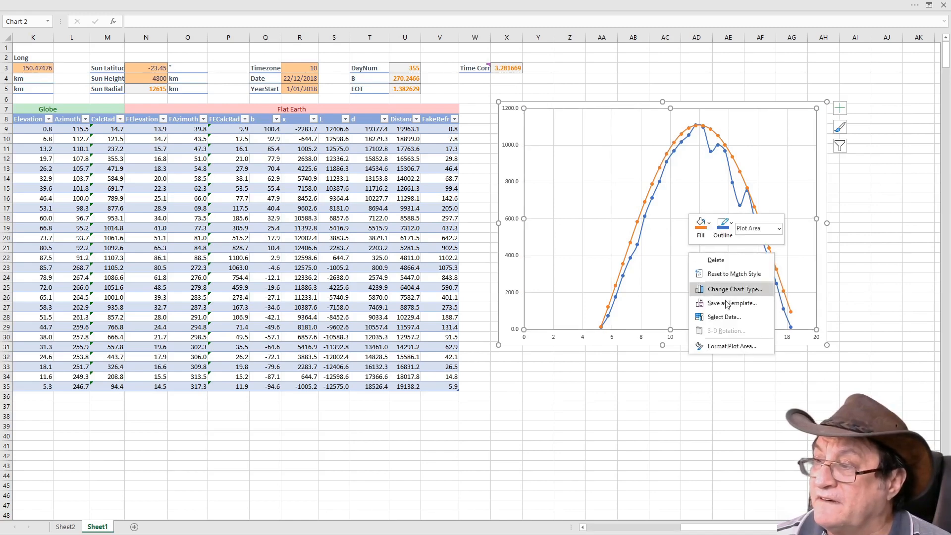
{"action": "left_click", "coordinate": [724, 316]}
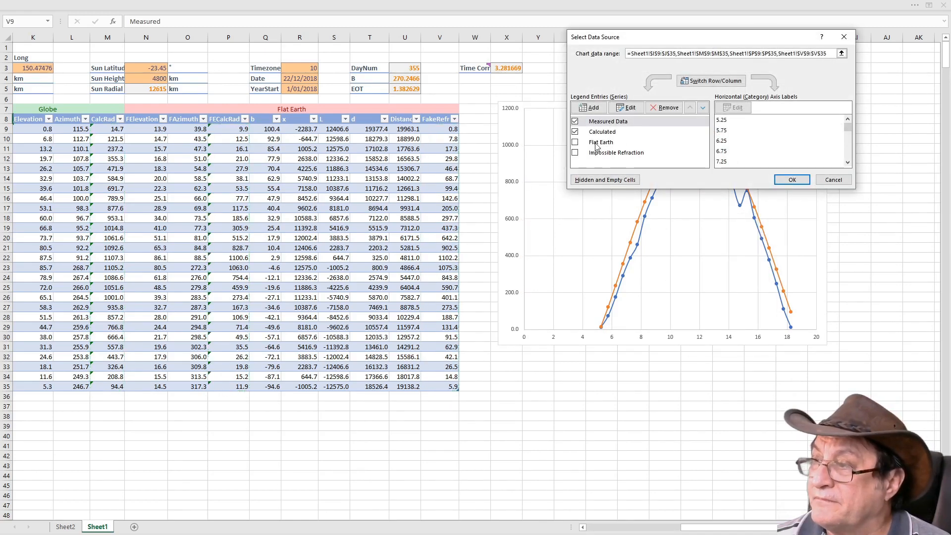
{"action": "left_click", "coordinate": [575, 142]}
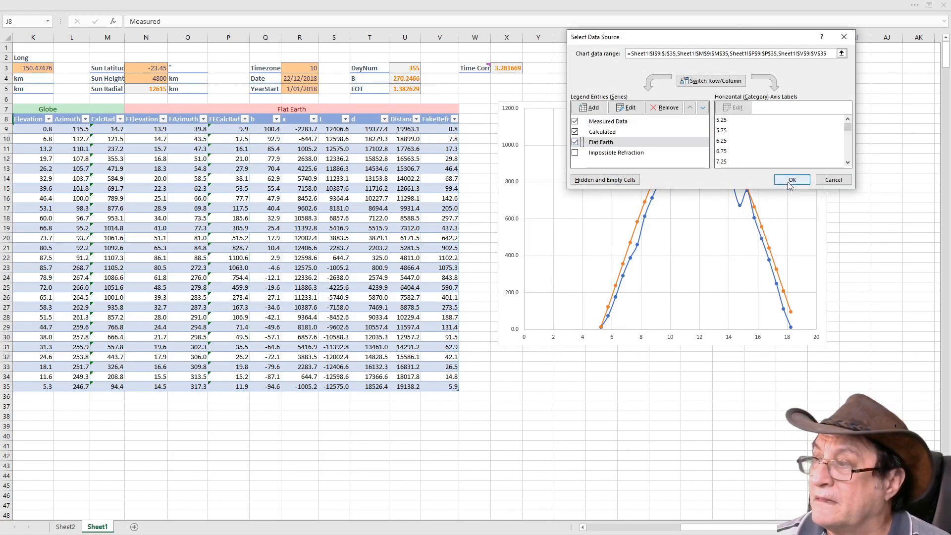
{"action": "left_click", "coordinate": [792, 180]}
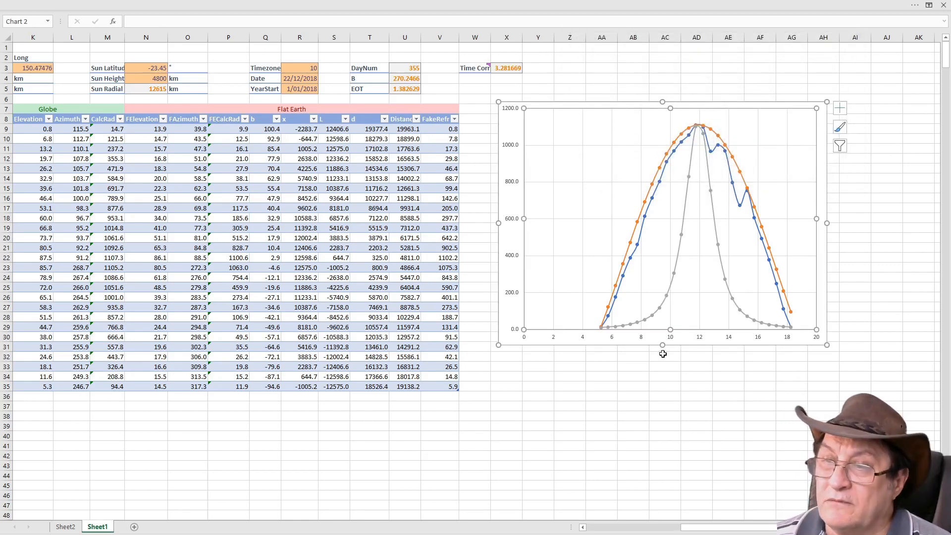
{"action": "mouse_move", "coordinate": [701, 339]}
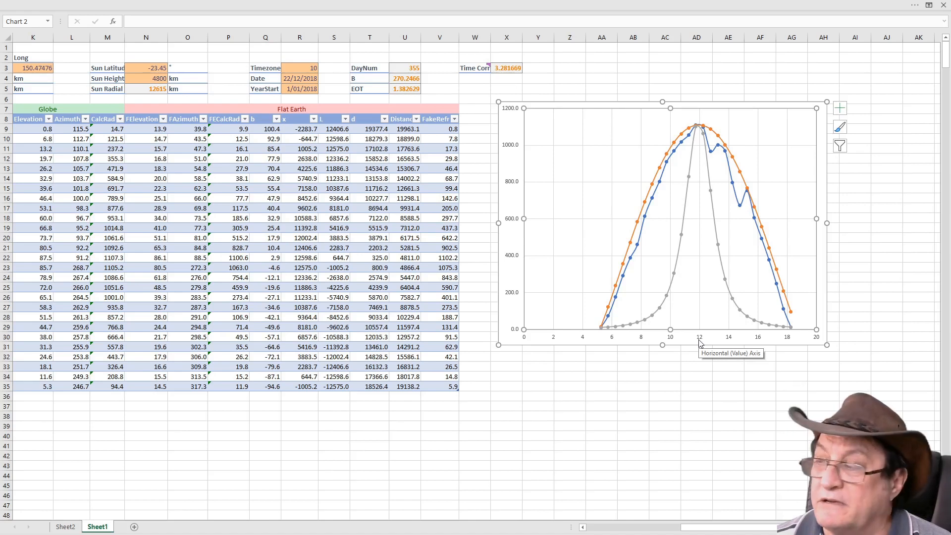
{"action": "mouse_move", "coordinate": [581, 347]}
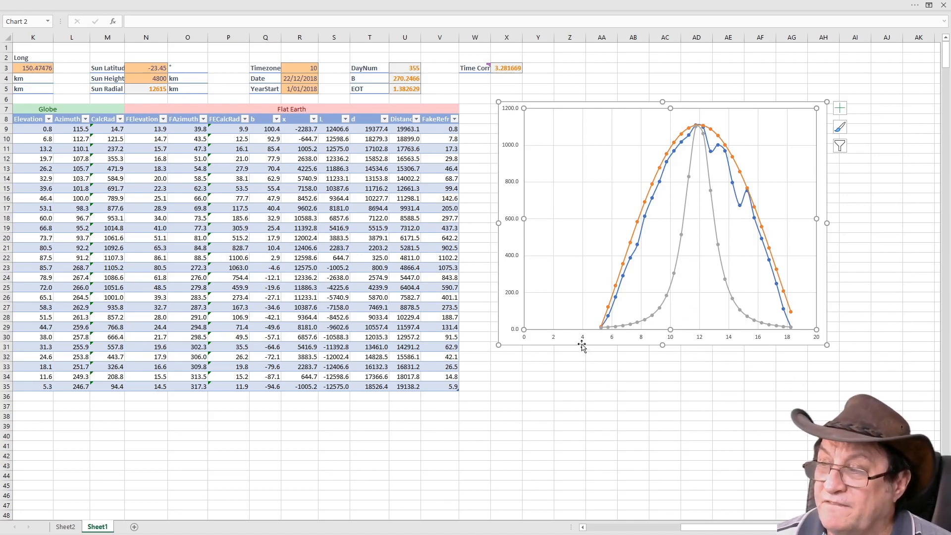
{"action": "mouse_move", "coordinate": [588, 339]}
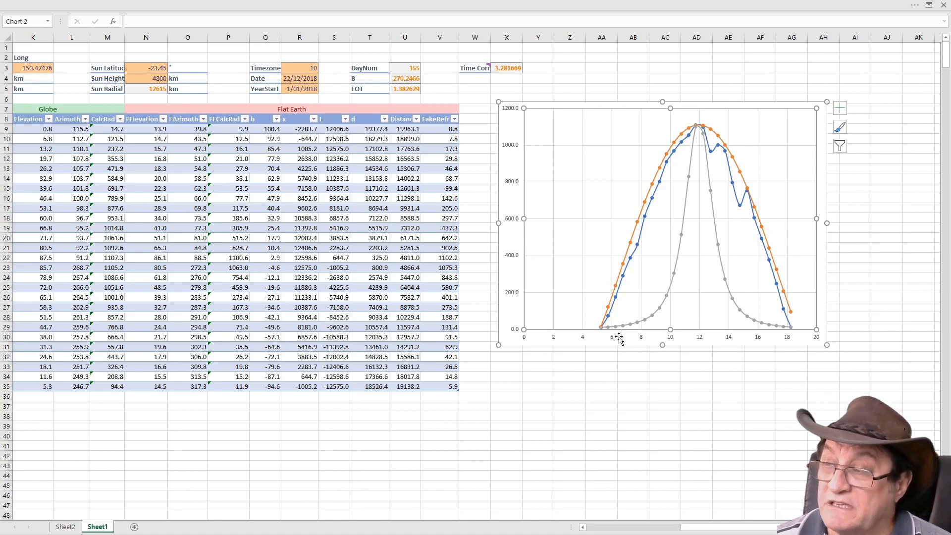
{"action": "mouse_move", "coordinate": [623, 331]}
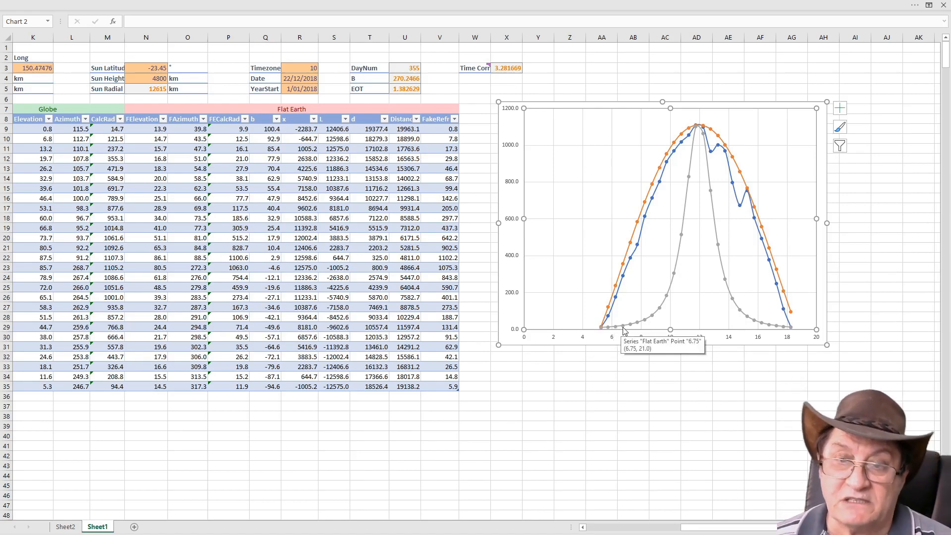
{"action": "mouse_move", "coordinate": [643, 326]}
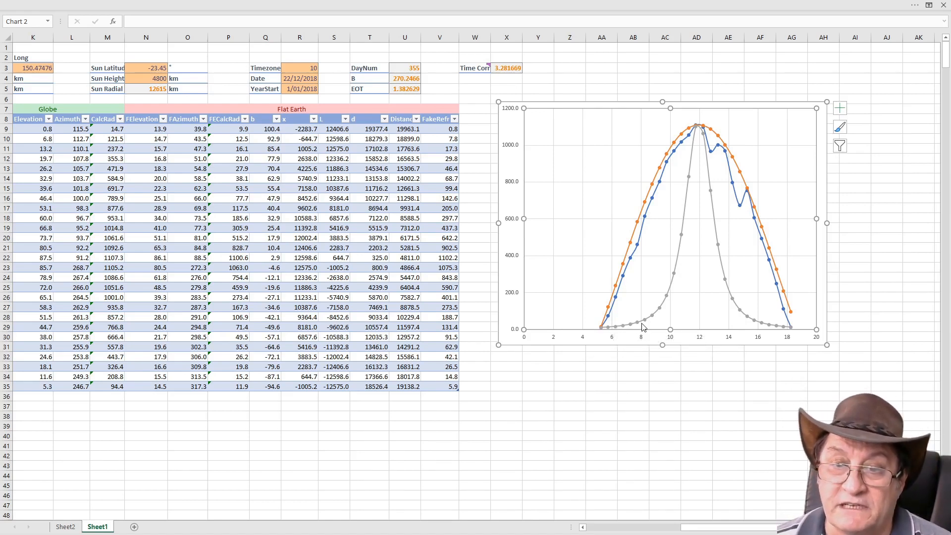
{"action": "mouse_move", "coordinate": [636, 328]}
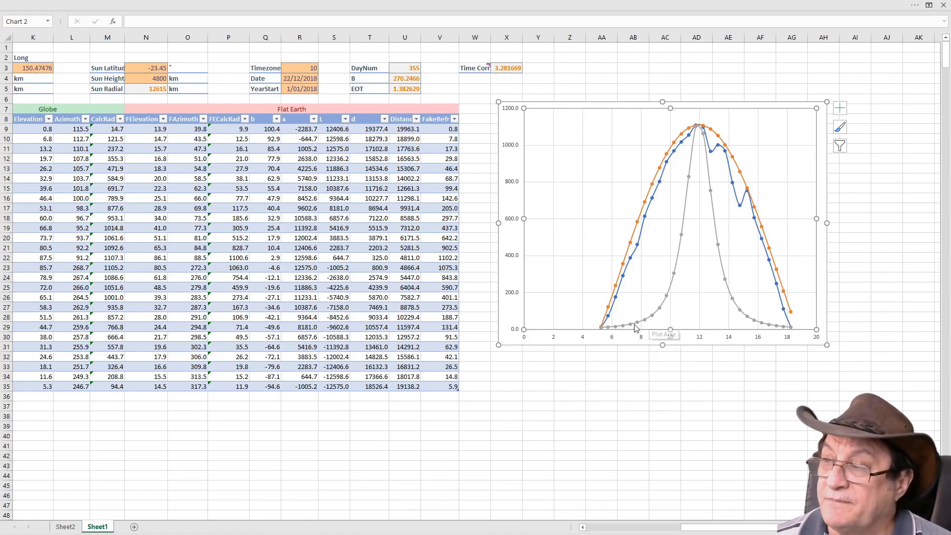
{"action": "mouse_move", "coordinate": [656, 318]}
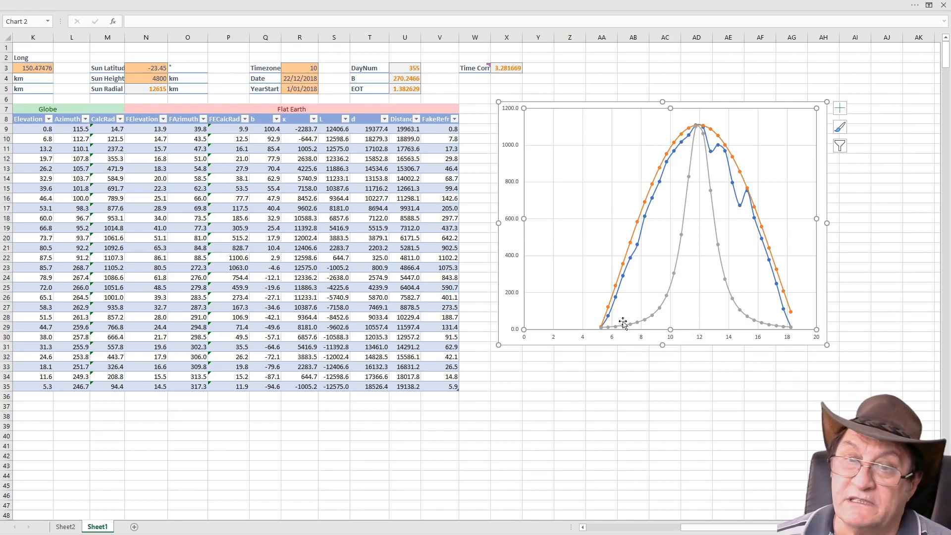
{"action": "mouse_move", "coordinate": [606, 330]}
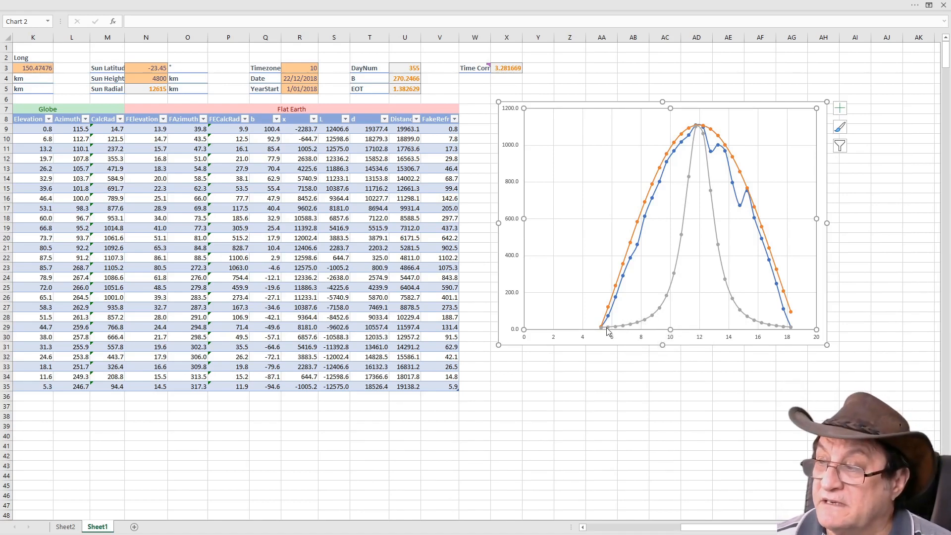
{"action": "mouse_move", "coordinate": [671, 304]}
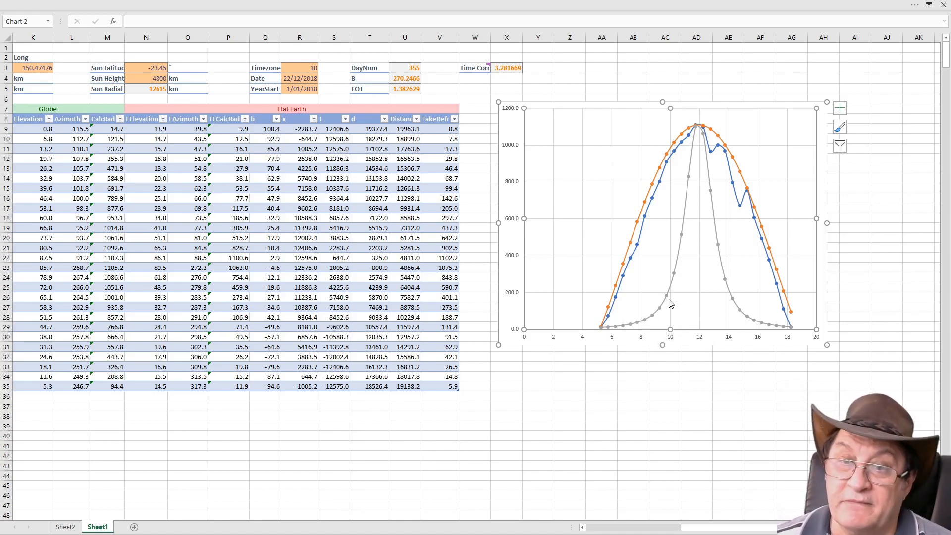
{"action": "mouse_move", "coordinate": [675, 277]}
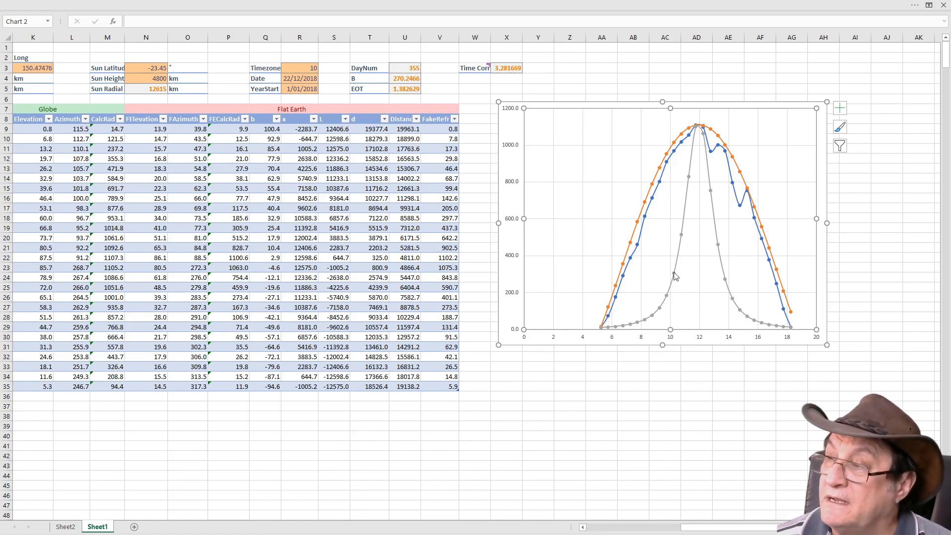
{"action": "mouse_move", "coordinate": [690, 263]}
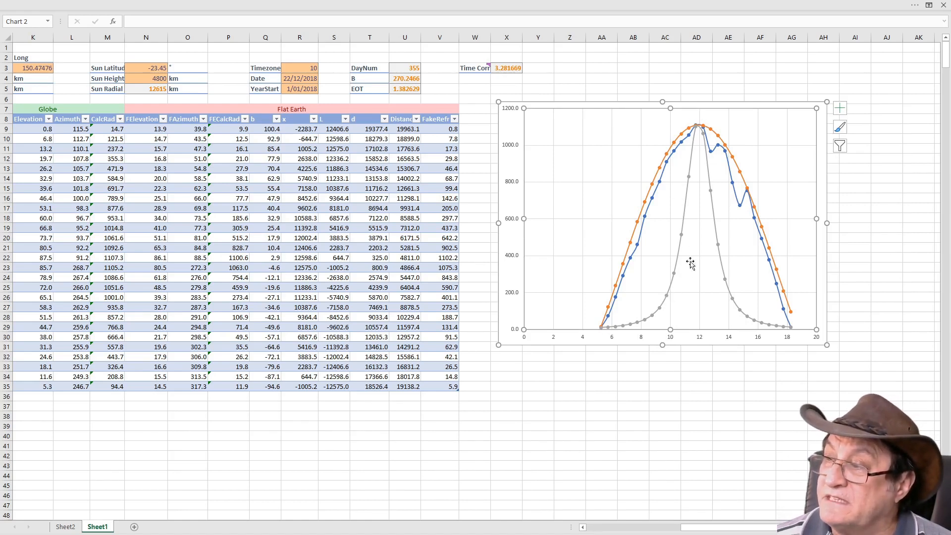
{"action": "mouse_move", "coordinate": [700, 177]}
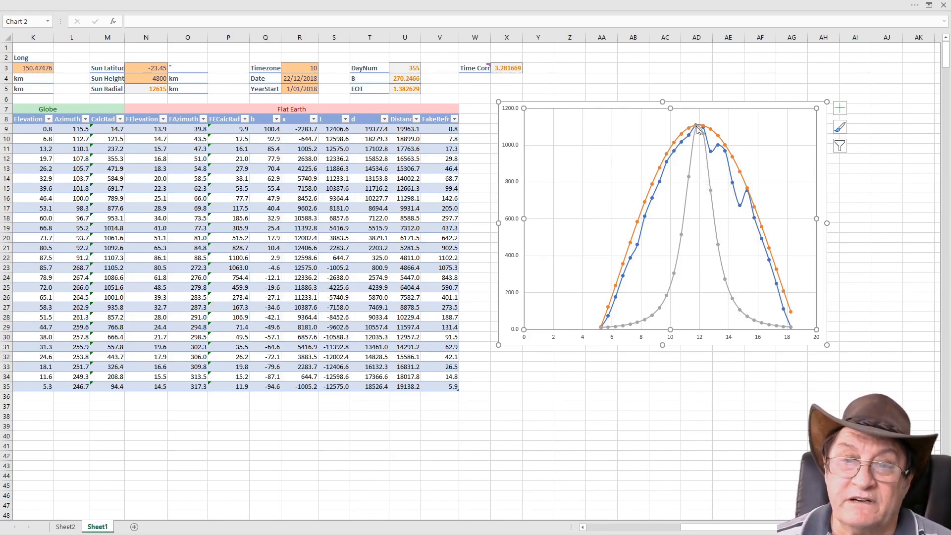
{"action": "mouse_move", "coordinate": [709, 130]}
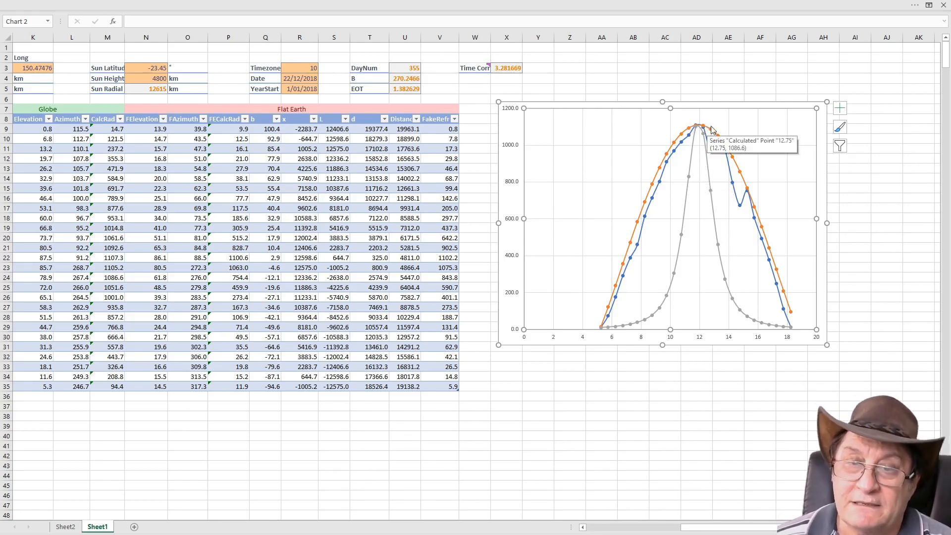
{"action": "mouse_move", "coordinate": [735, 240]}
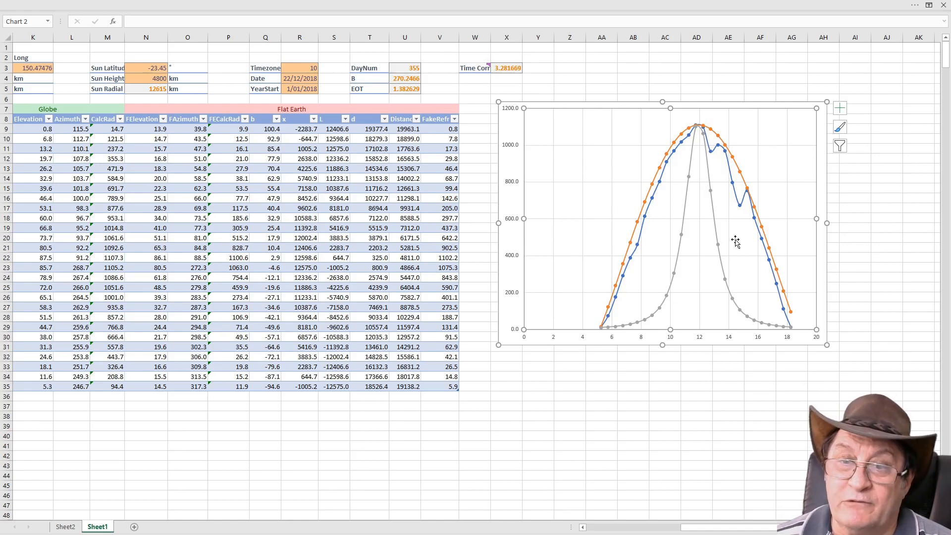
{"action": "mouse_move", "coordinate": [731, 305]}
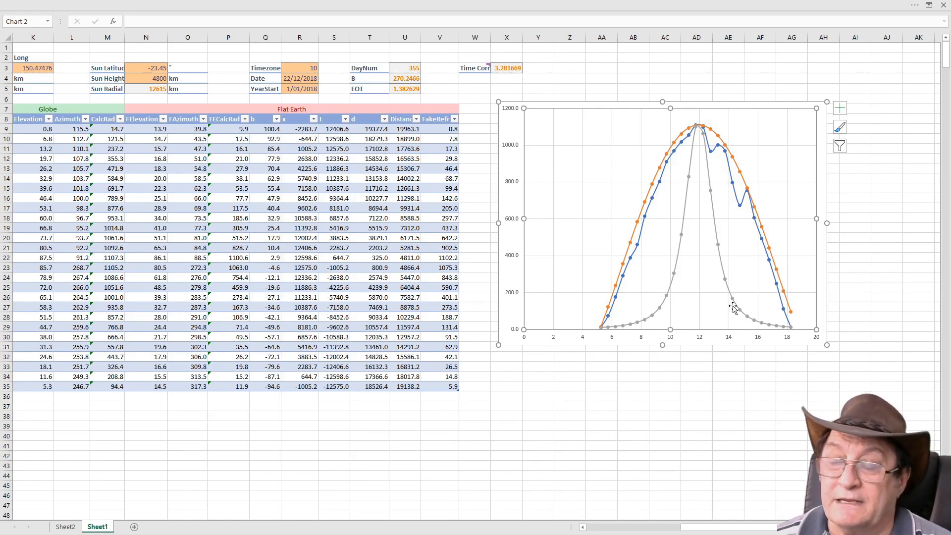
{"action": "mouse_move", "coordinate": [755, 327]}
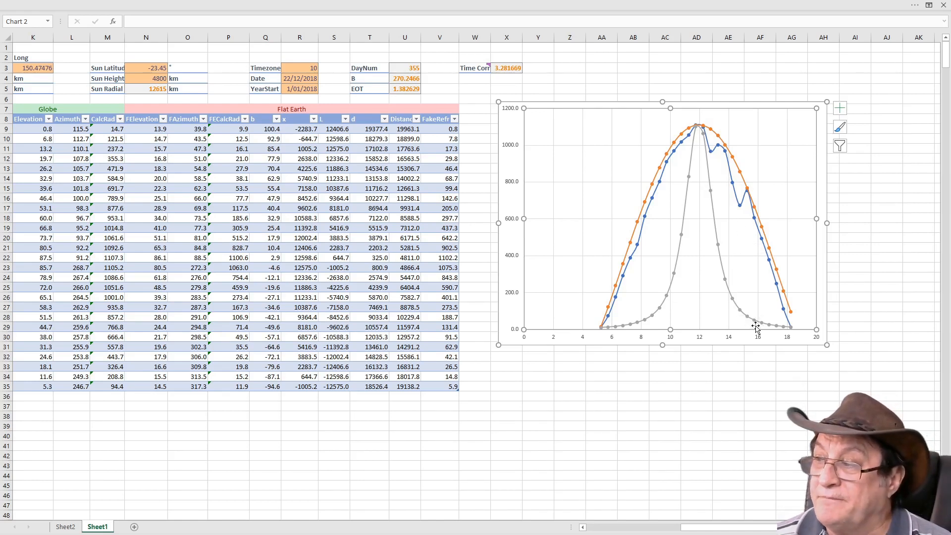
{"action": "mouse_move", "coordinate": [761, 329]}
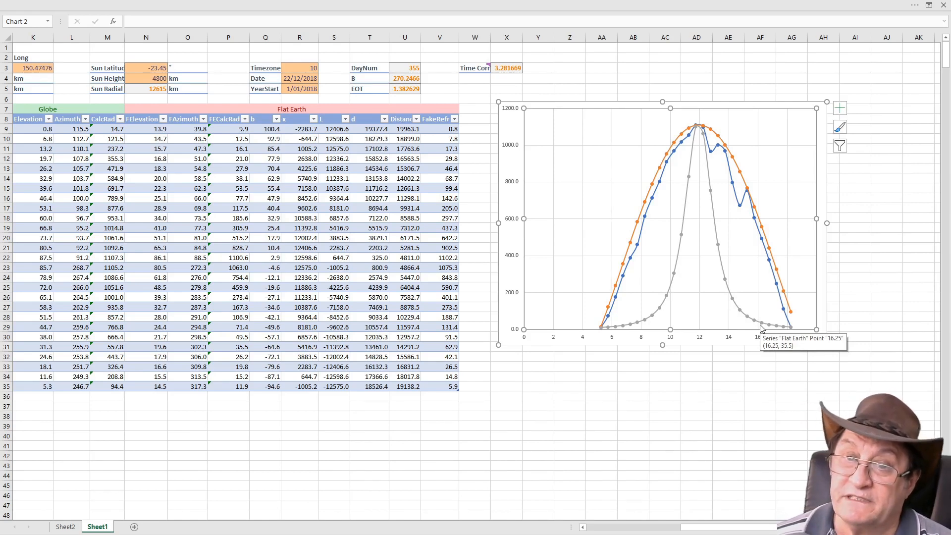
{"action": "mouse_move", "coordinate": [753, 334]}
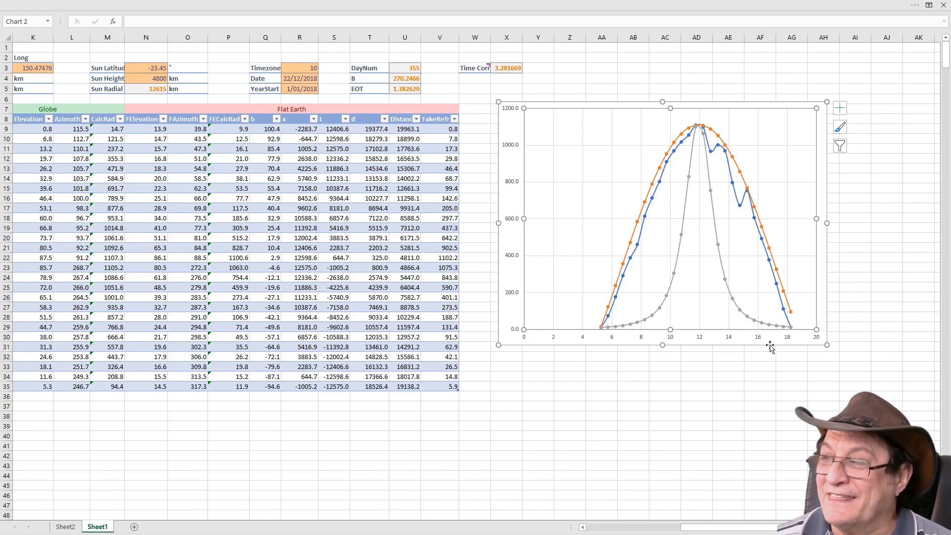
{"action": "mouse_move", "coordinate": [673, 286]}
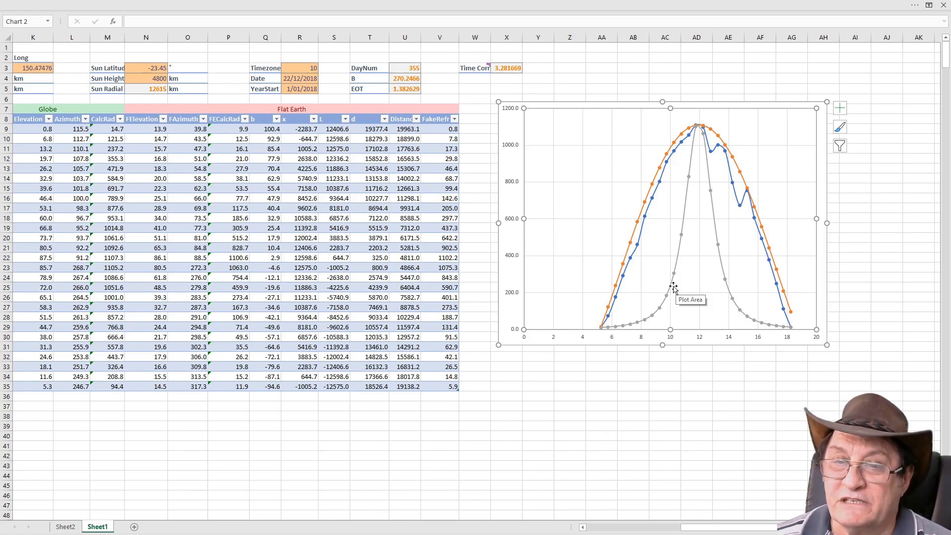
{"action": "mouse_move", "coordinate": [662, 278]}
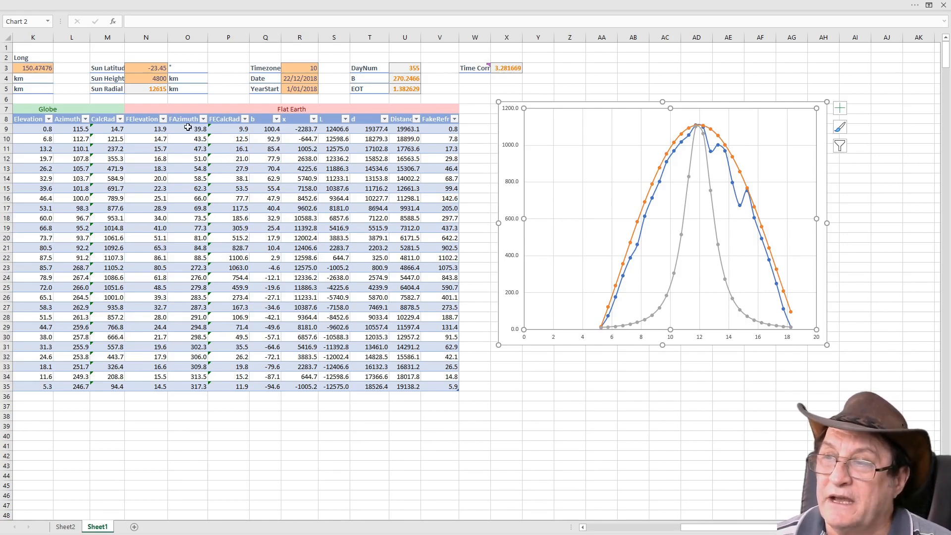
{"action": "left_click", "coordinate": [188, 129]}
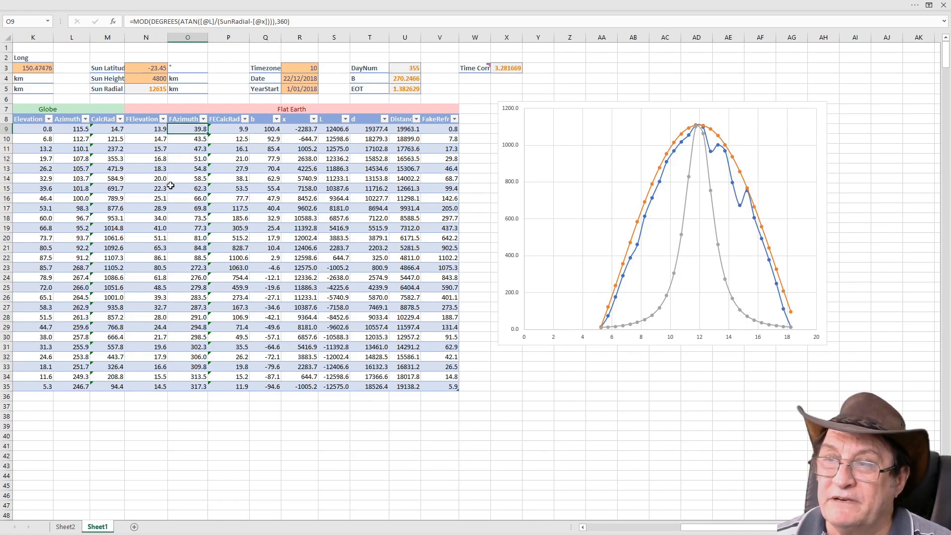
{"action": "mouse_move", "coordinate": [164, 197]}
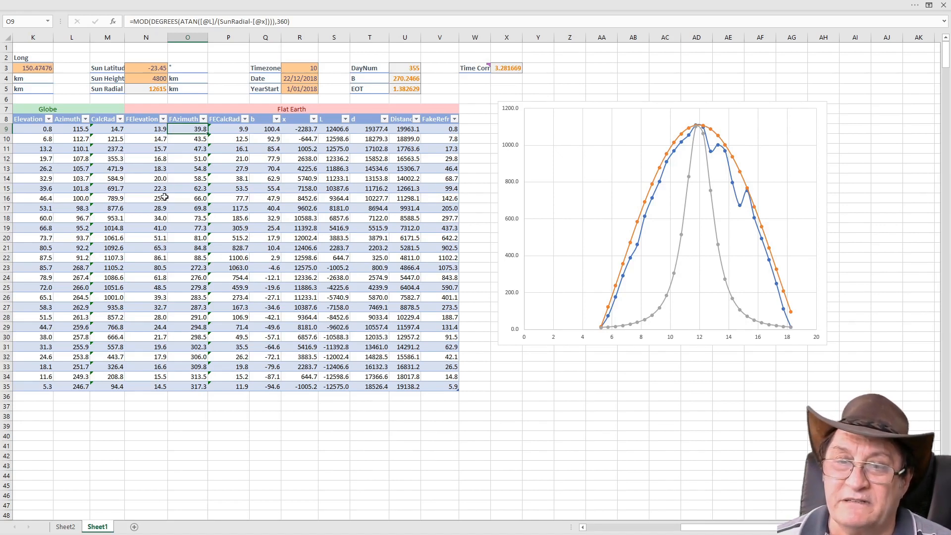
{"action": "mouse_move", "coordinate": [168, 198]}
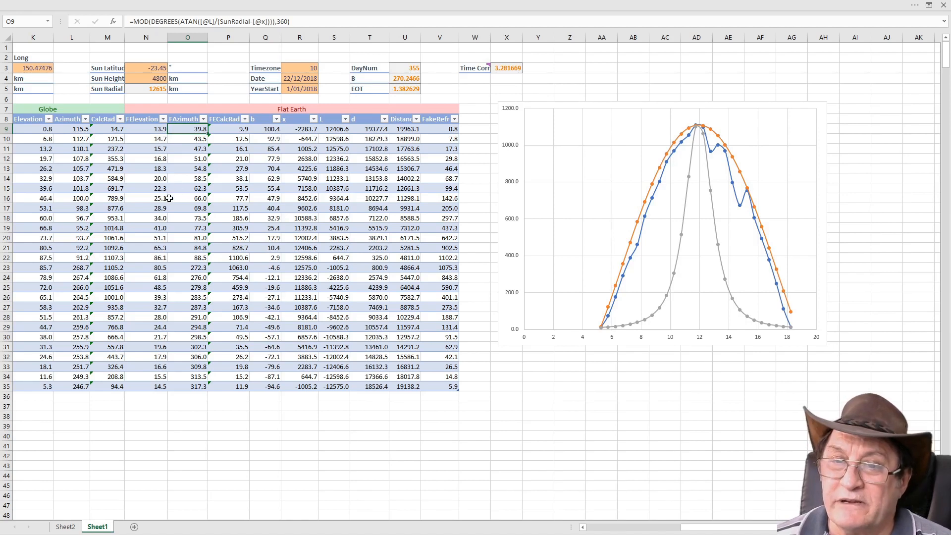
{"action": "mouse_move", "coordinate": [267, 188]}
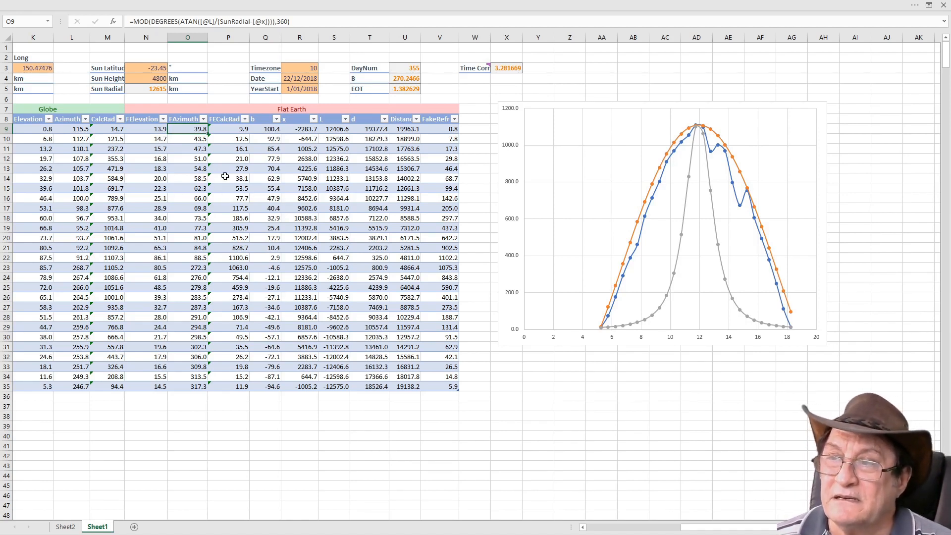
{"action": "mouse_move", "coordinate": [176, 178]}
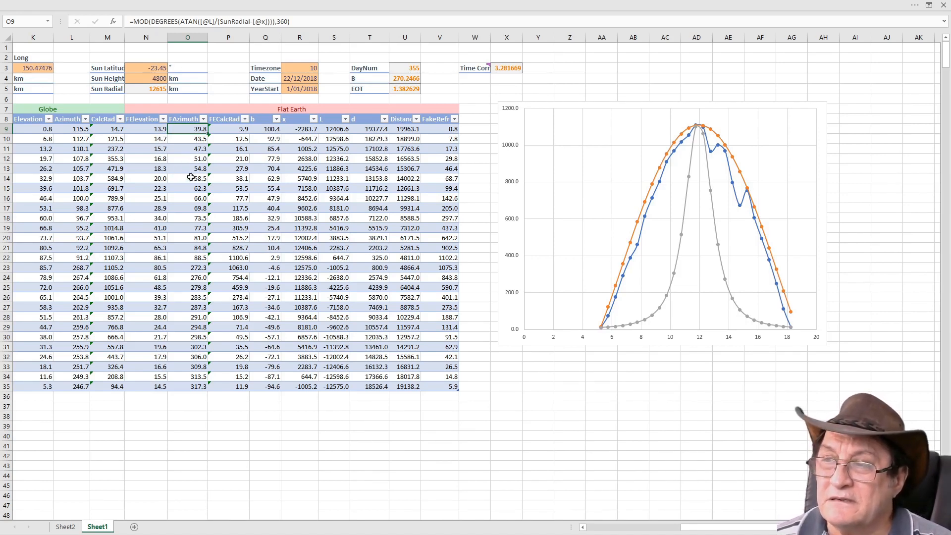
{"action": "mouse_move", "coordinate": [206, 176]}
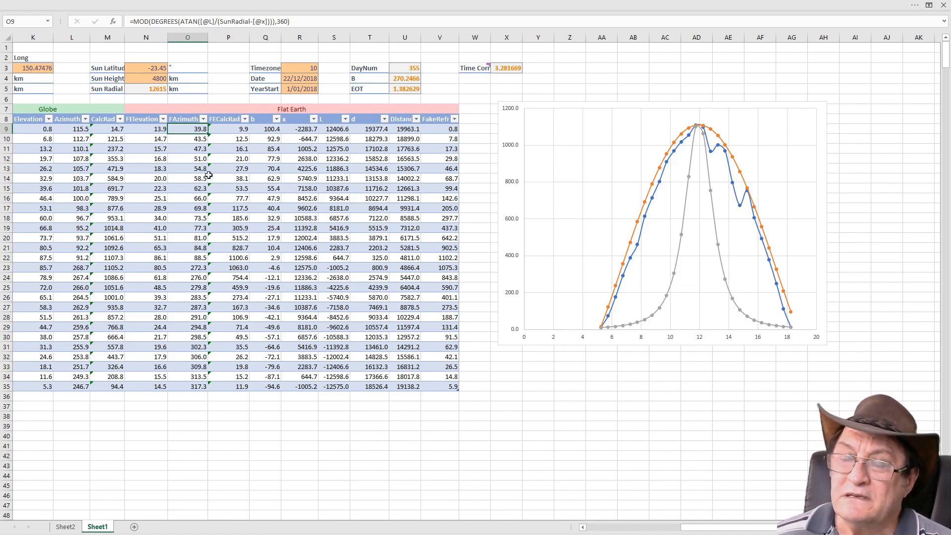
{"action": "mouse_move", "coordinate": [228, 164]}
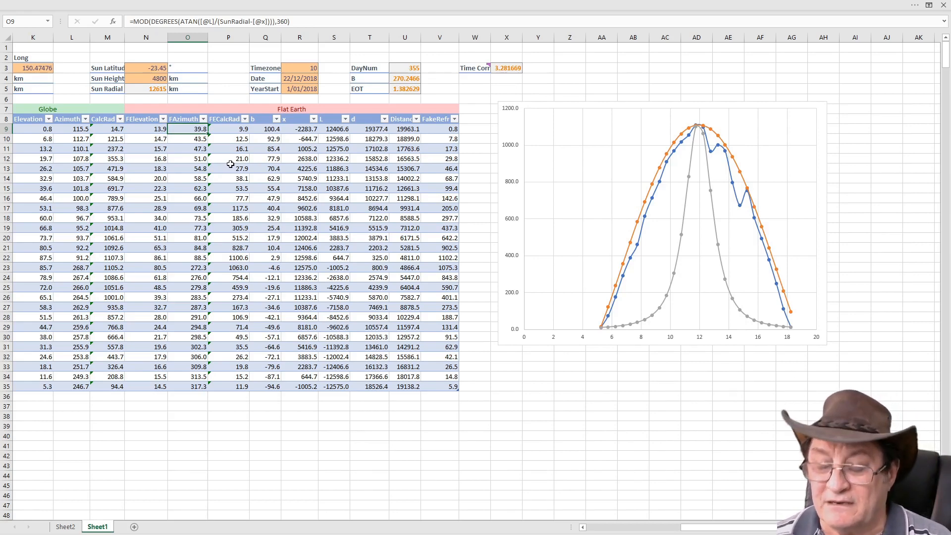
{"action": "mouse_move", "coordinate": [235, 168]}
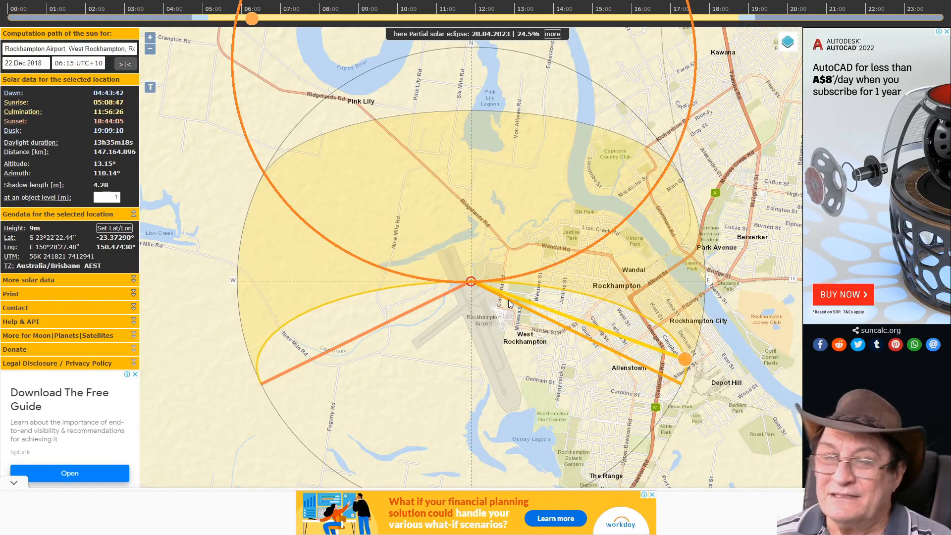
{"action": "mouse_move", "coordinate": [528, 294]}
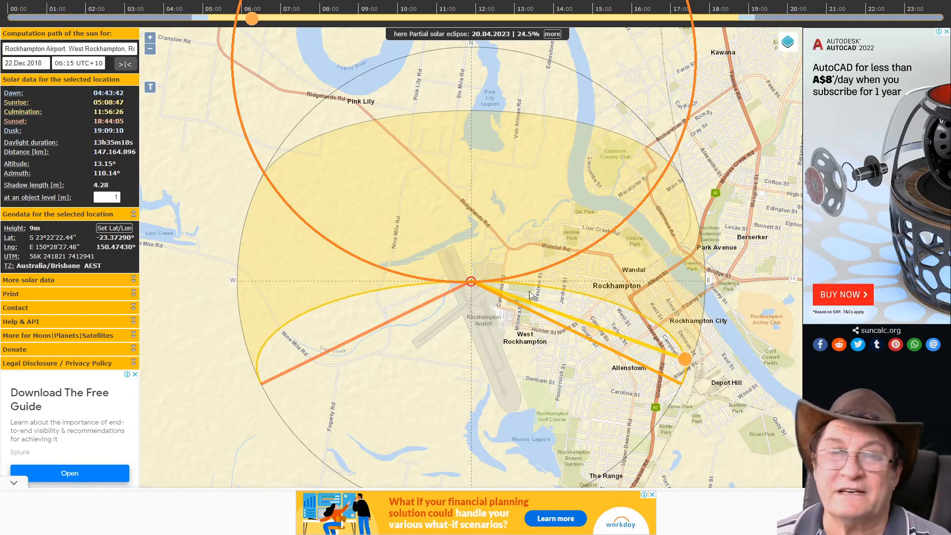
{"action": "mouse_move", "coordinate": [259, 364]}
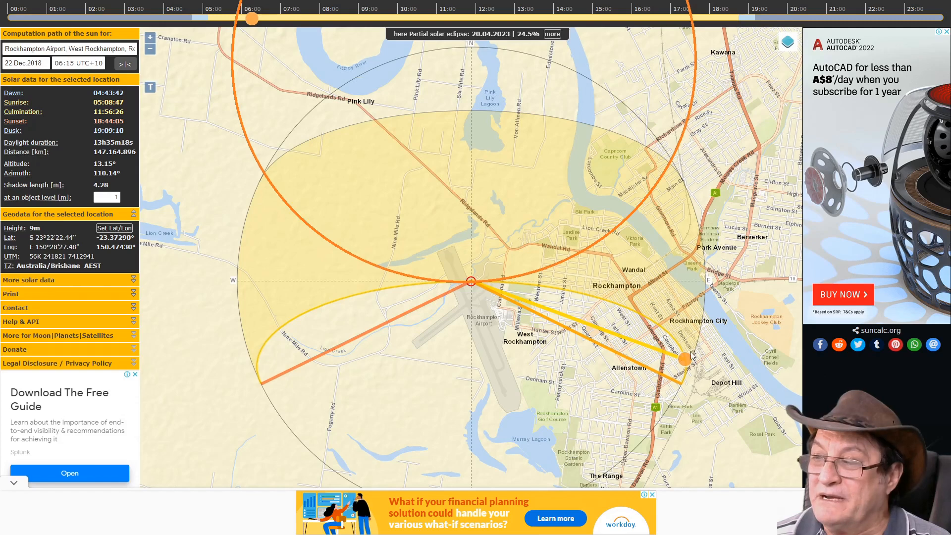
{"action": "mouse_move", "coordinate": [341, 295]}
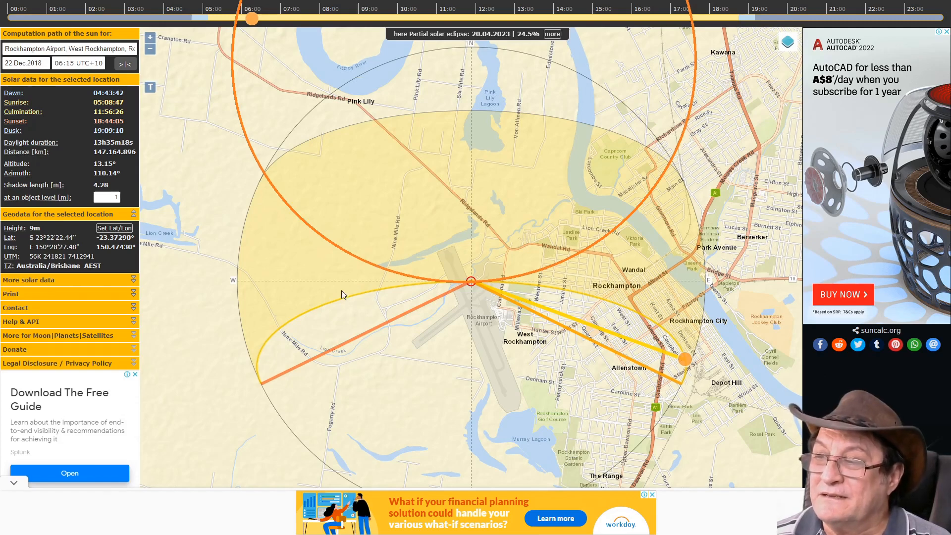
{"action": "mouse_move", "coordinate": [264, 369]}
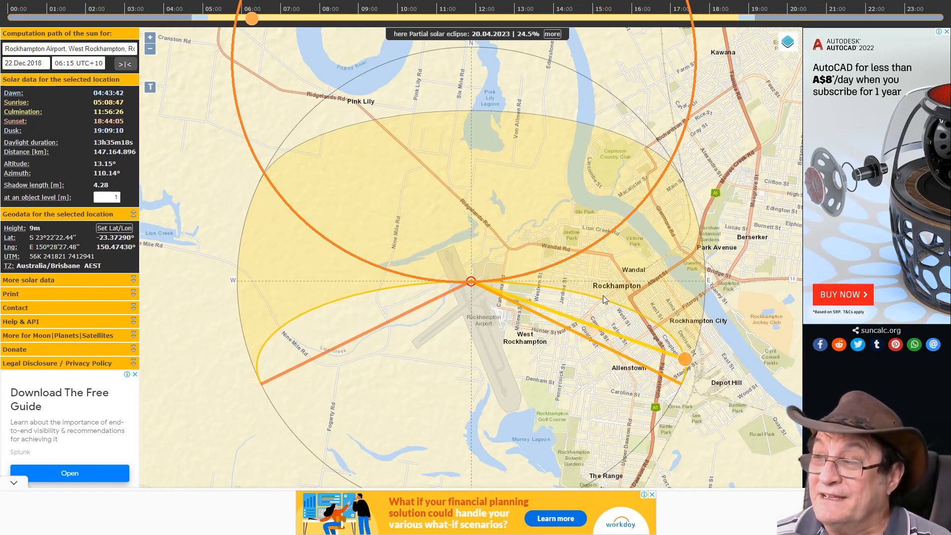
{"action": "mouse_move", "coordinate": [417, 273]}
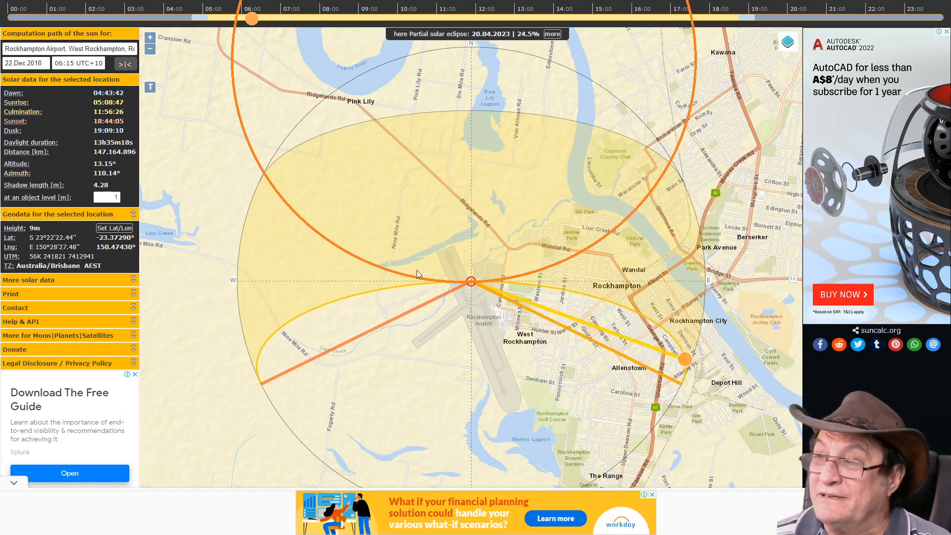
{"action": "mouse_move", "coordinate": [336, 297]}
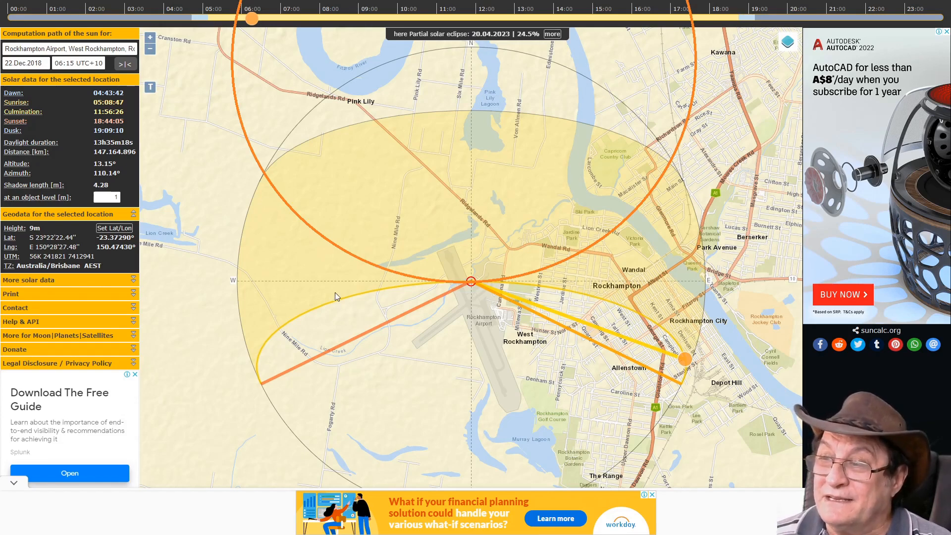
{"action": "mouse_move", "coordinate": [350, 295]}
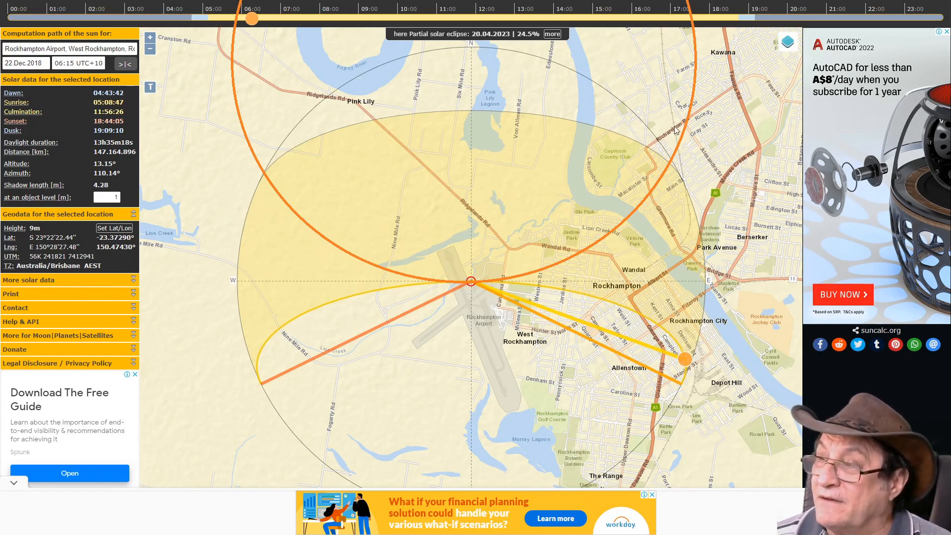
{"action": "mouse_move", "coordinate": [674, 376]}
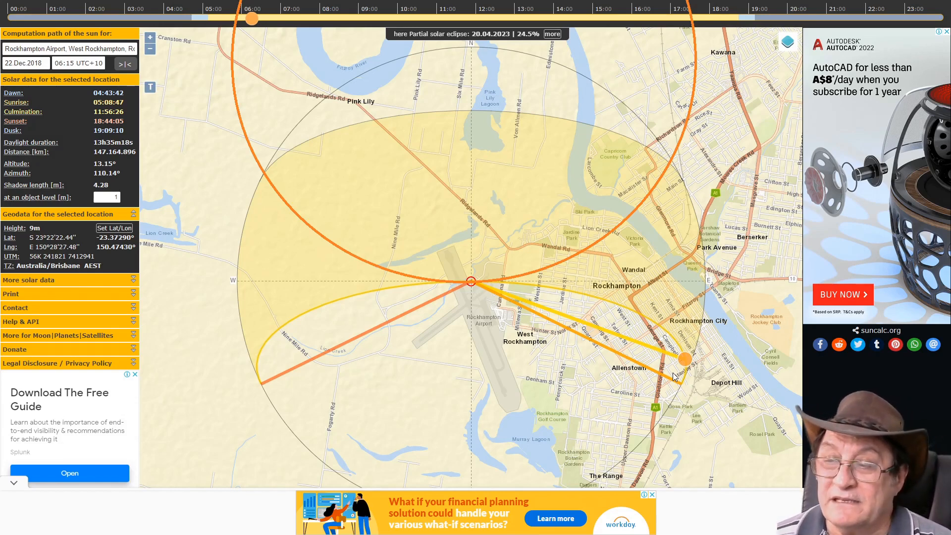
{"action": "mouse_move", "coordinate": [687, 378]}
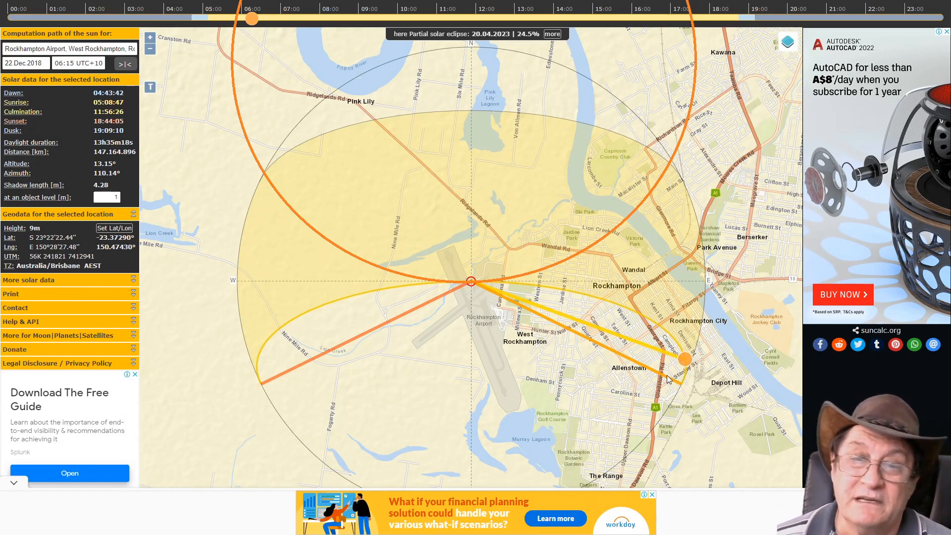
{"action": "mouse_move", "coordinate": [675, 386]}
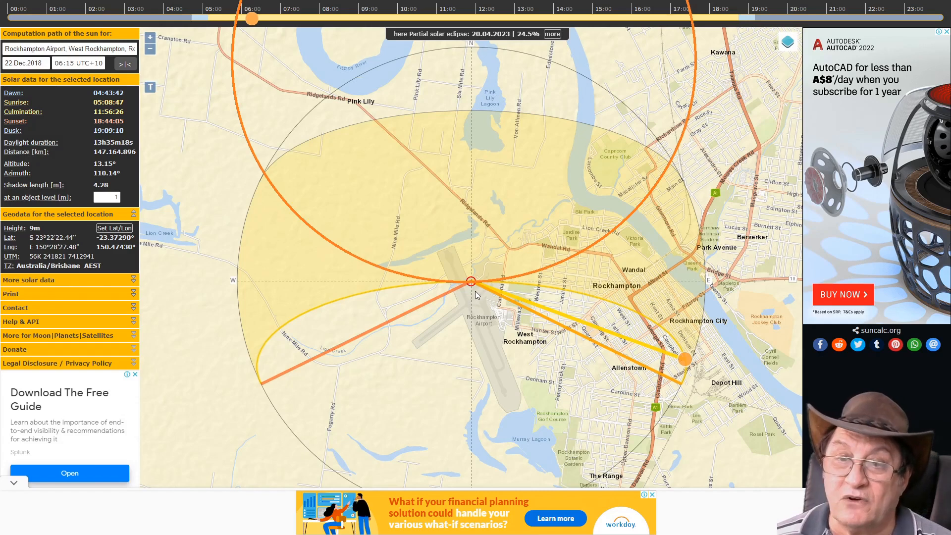
{"action": "mouse_move", "coordinate": [241, 291]}
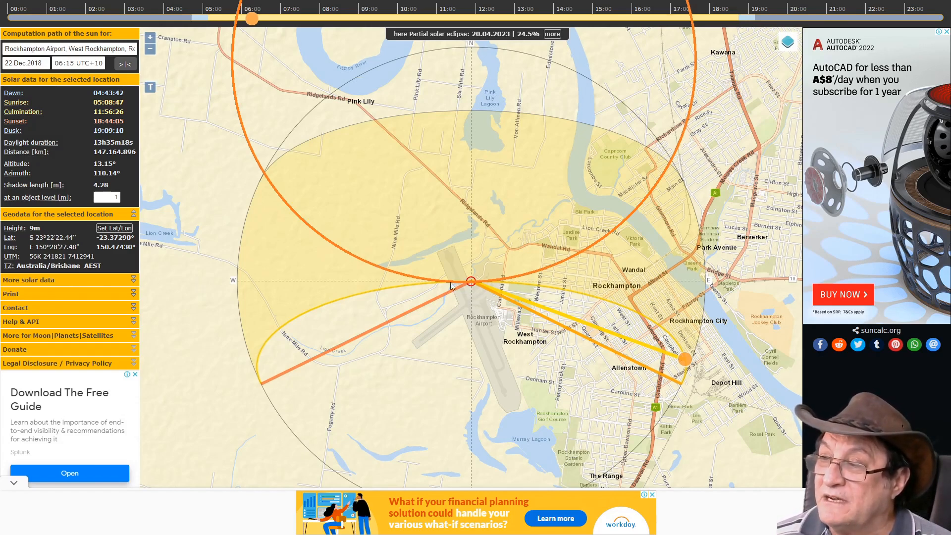
{"action": "mouse_move", "coordinate": [644, 163]}
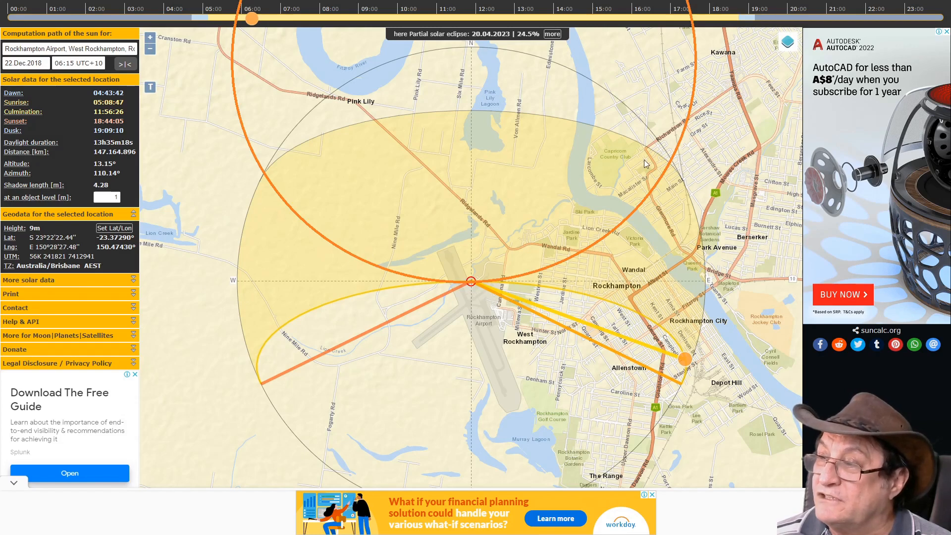
{"action": "mouse_move", "coordinate": [255, 338]}
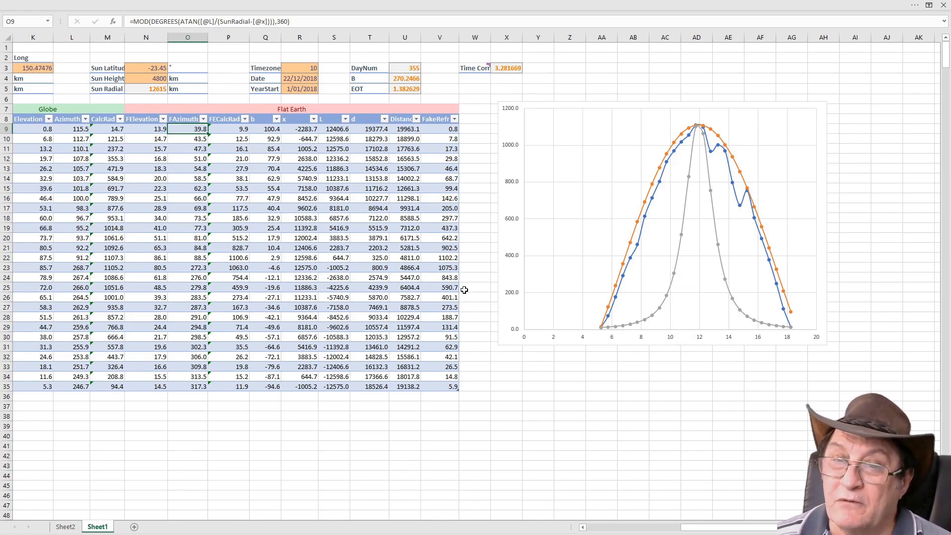
{"action": "mouse_move", "coordinate": [474, 302]}
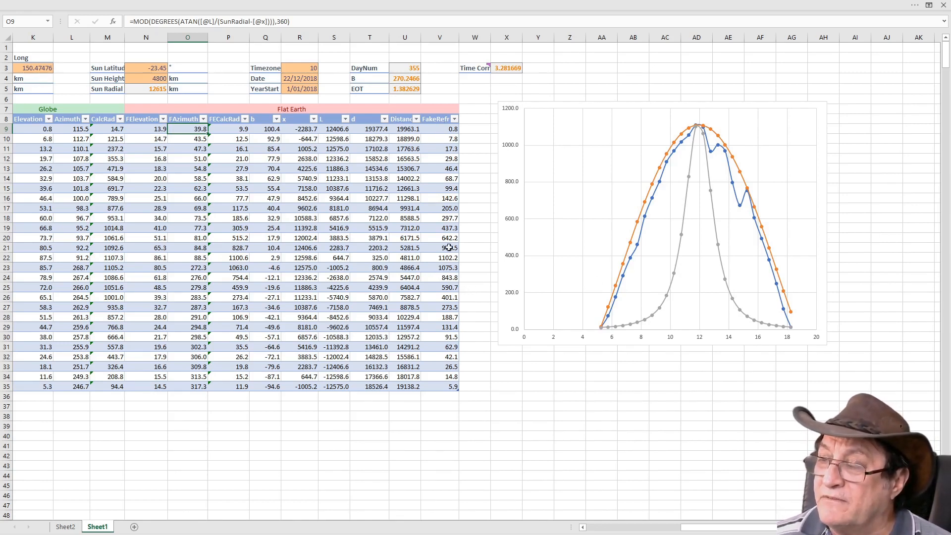
{"action": "mouse_move", "coordinate": [699, 250]}
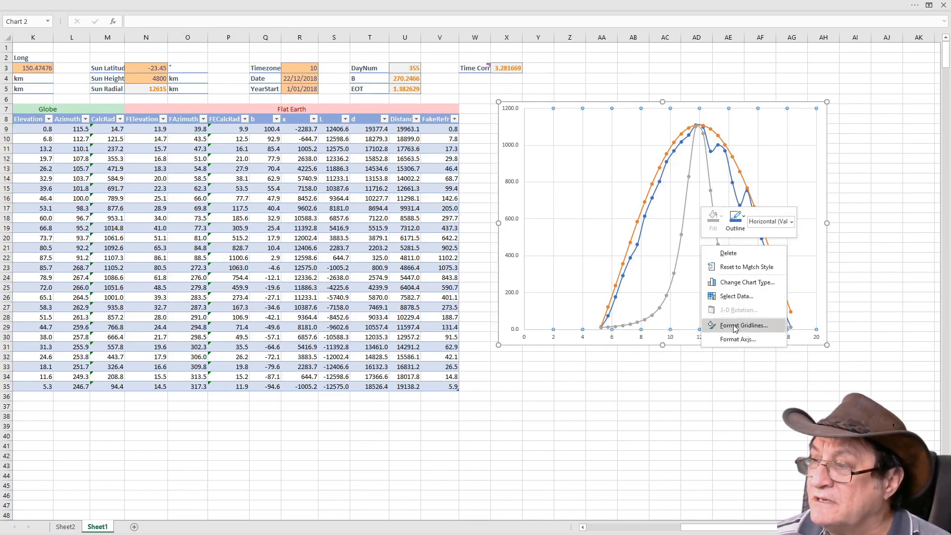
{"action": "left_click", "coordinate": [737, 296]}
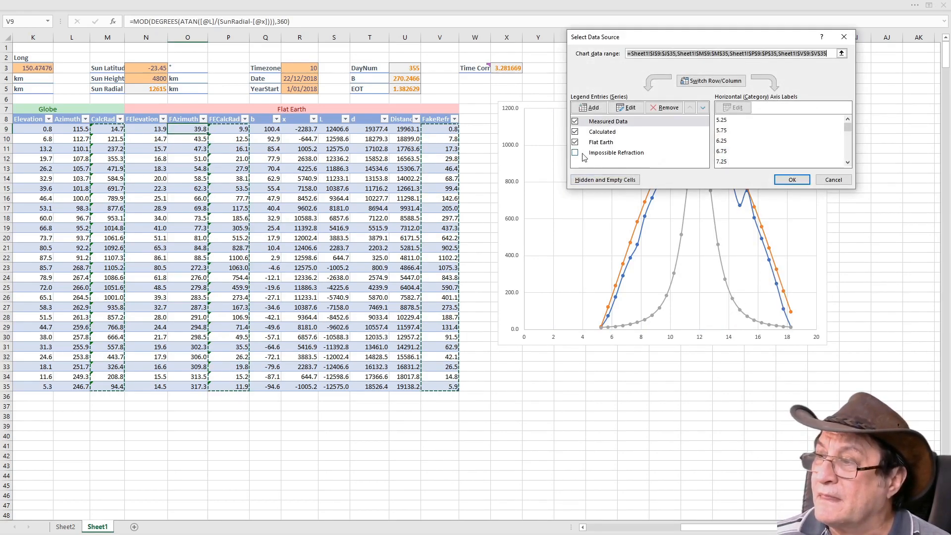
{"action": "left_click", "coordinate": [574, 152]}
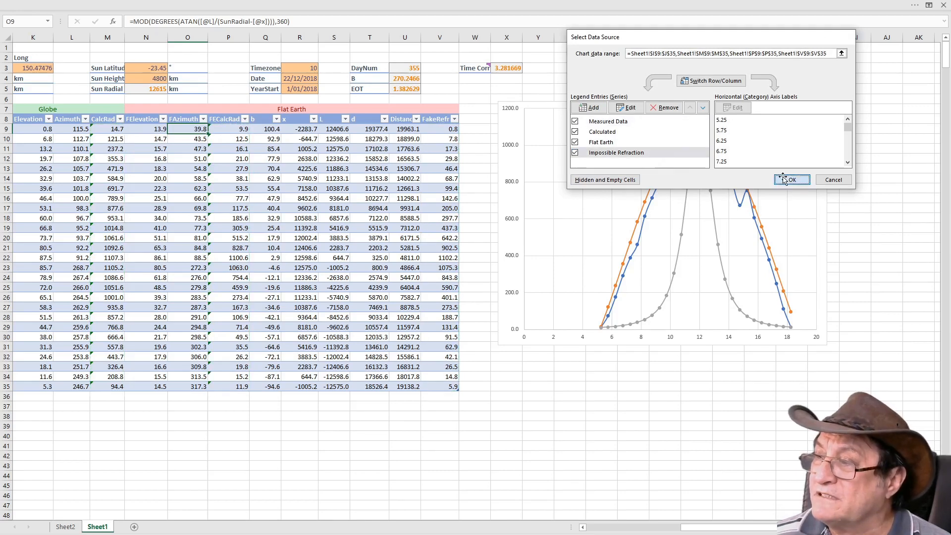
{"action": "left_click", "coordinate": [791, 180]}
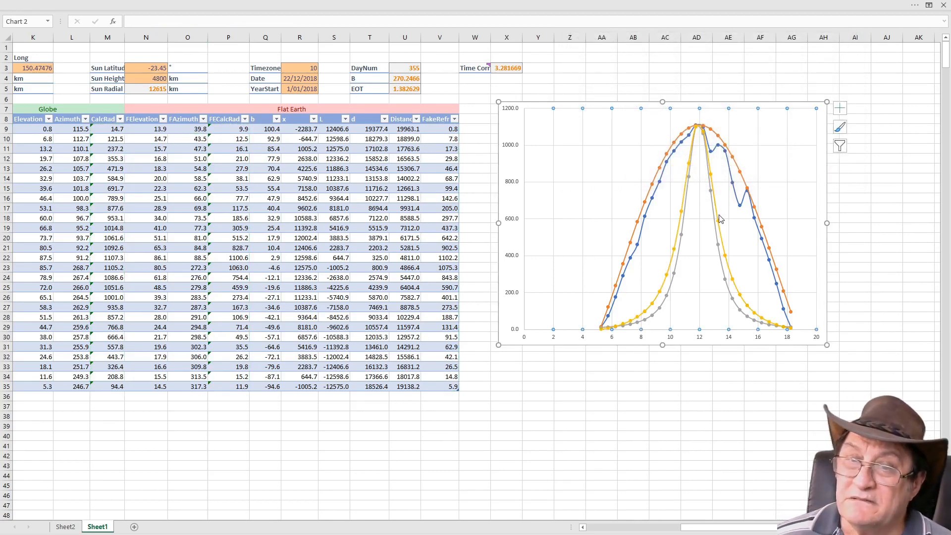
{"action": "mouse_move", "coordinate": [679, 275]}
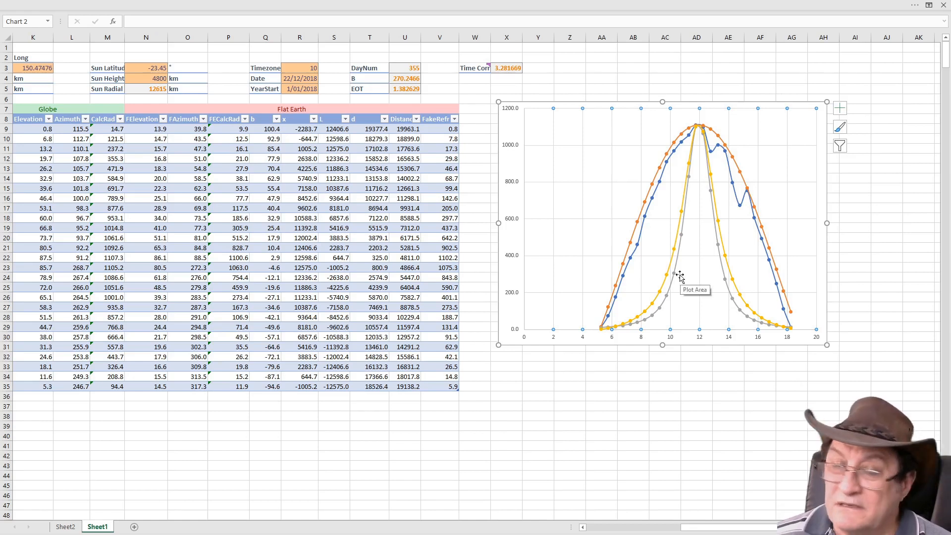
{"action": "mouse_move", "coordinate": [657, 286]}
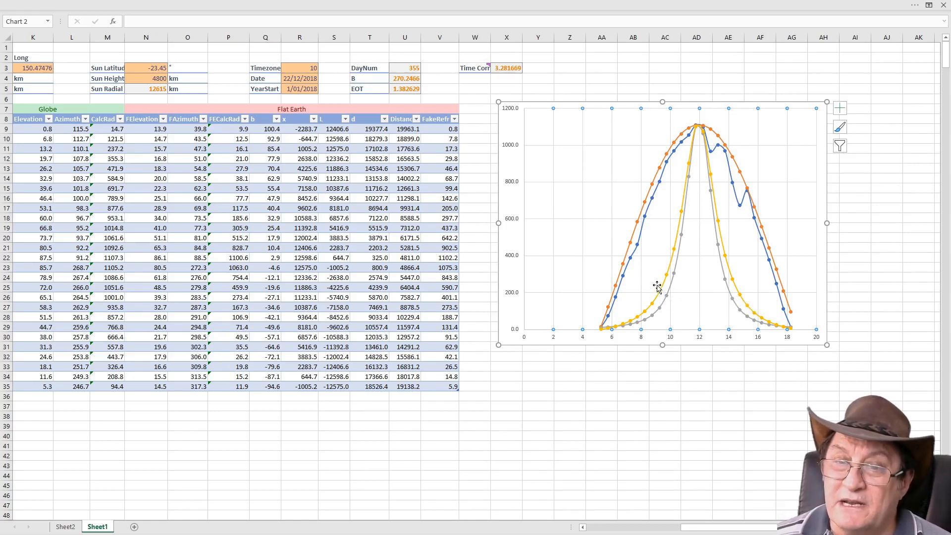
{"action": "mouse_move", "coordinate": [795, 376]}
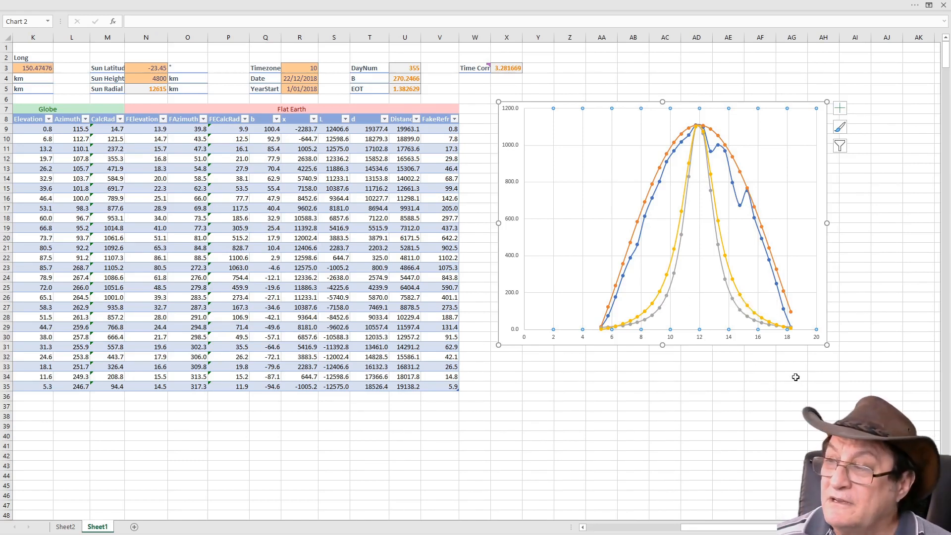
{"action": "mouse_move", "coordinate": [681, 322]}
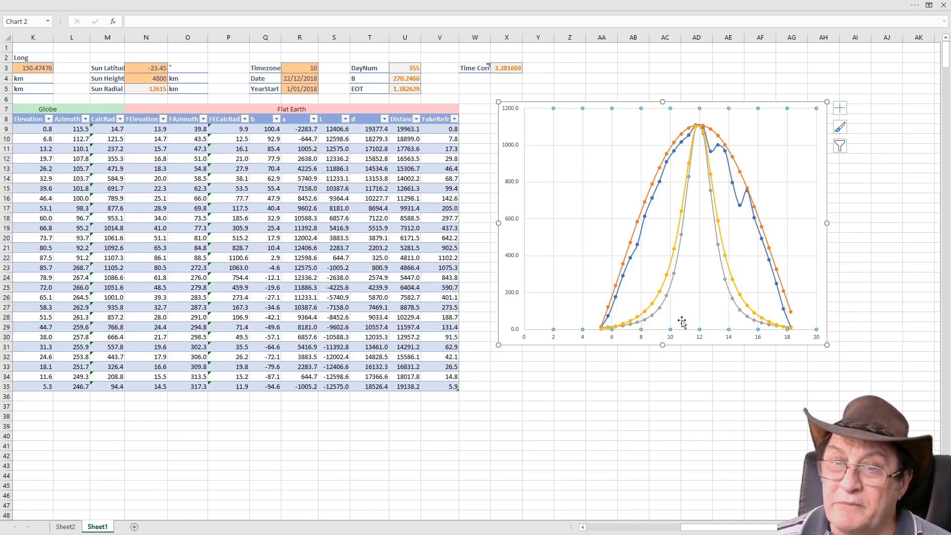
{"action": "mouse_move", "coordinate": [702, 148]}
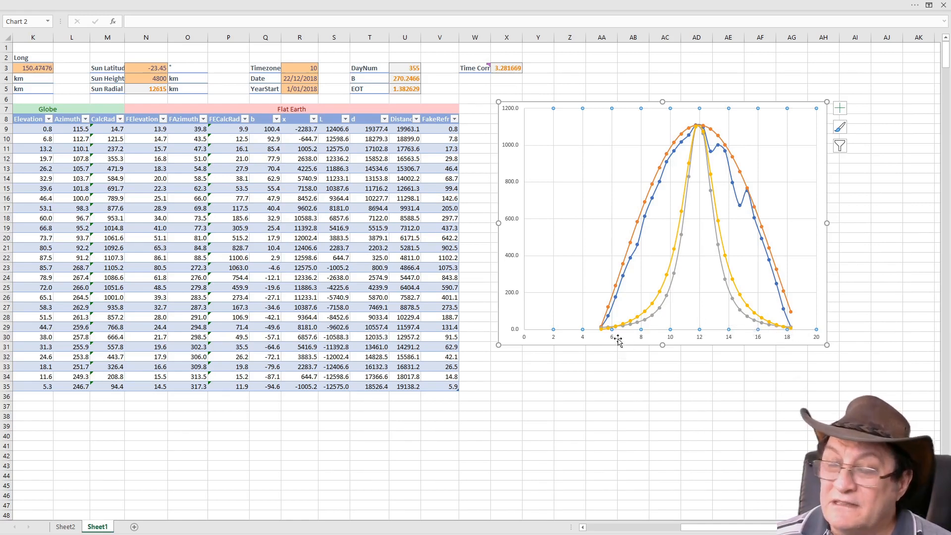
{"action": "mouse_move", "coordinate": [635, 336]}
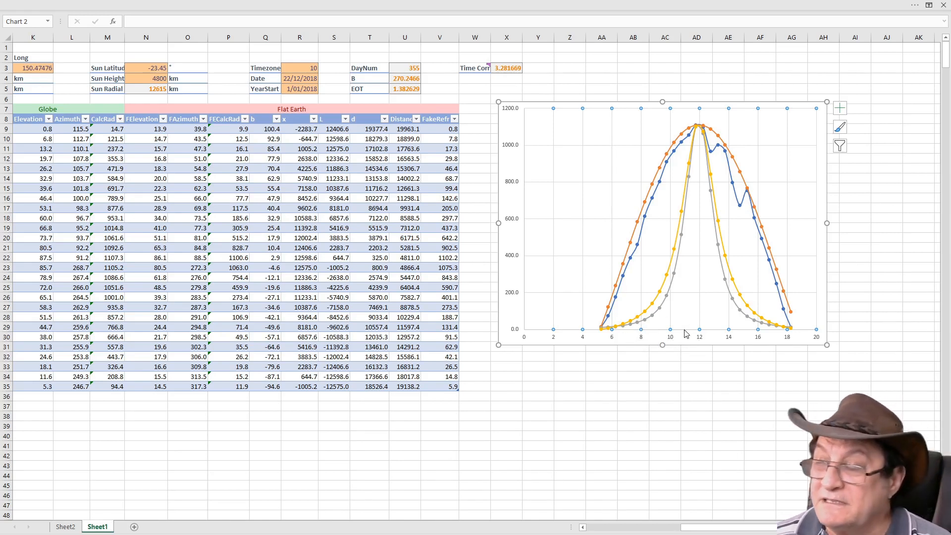
{"action": "mouse_move", "coordinate": [685, 333]}
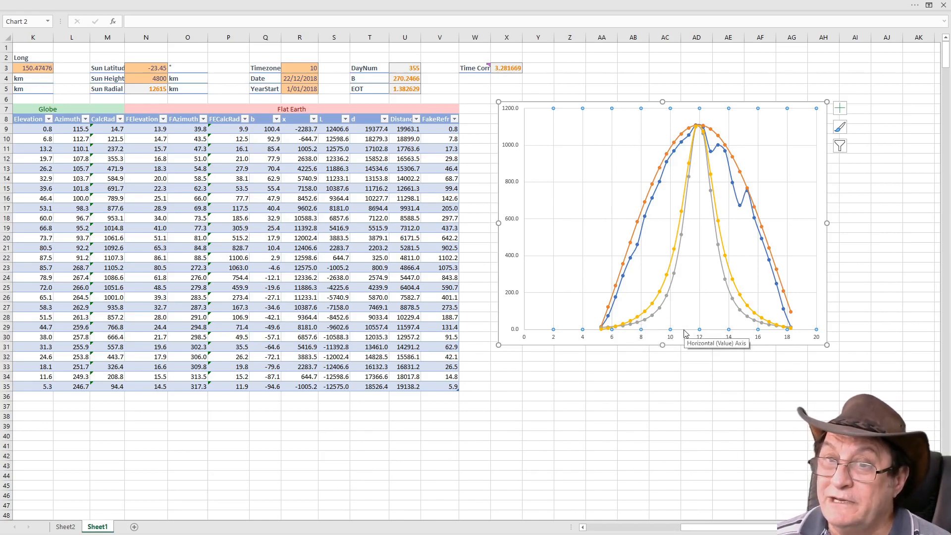
{"action": "mouse_move", "coordinate": [687, 328]}
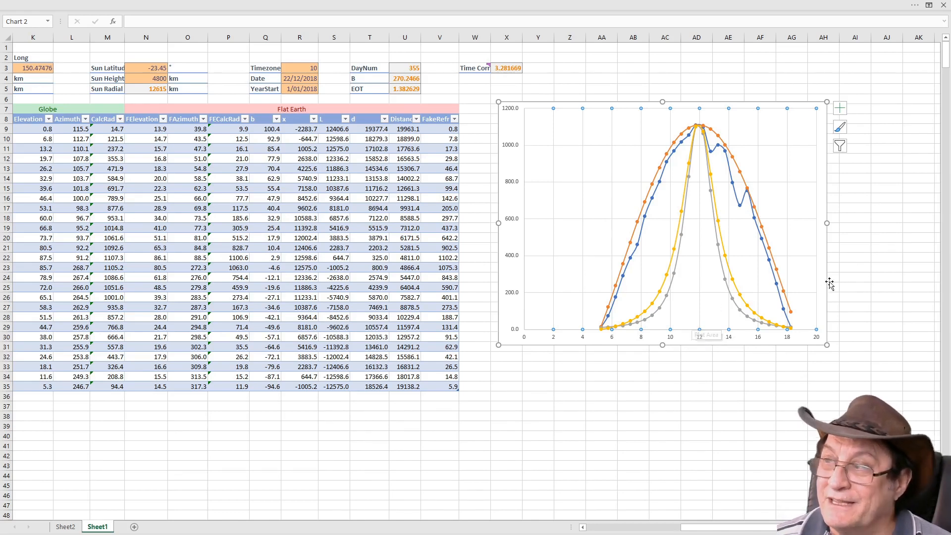
{"action": "mouse_move", "coordinate": [644, 322]}
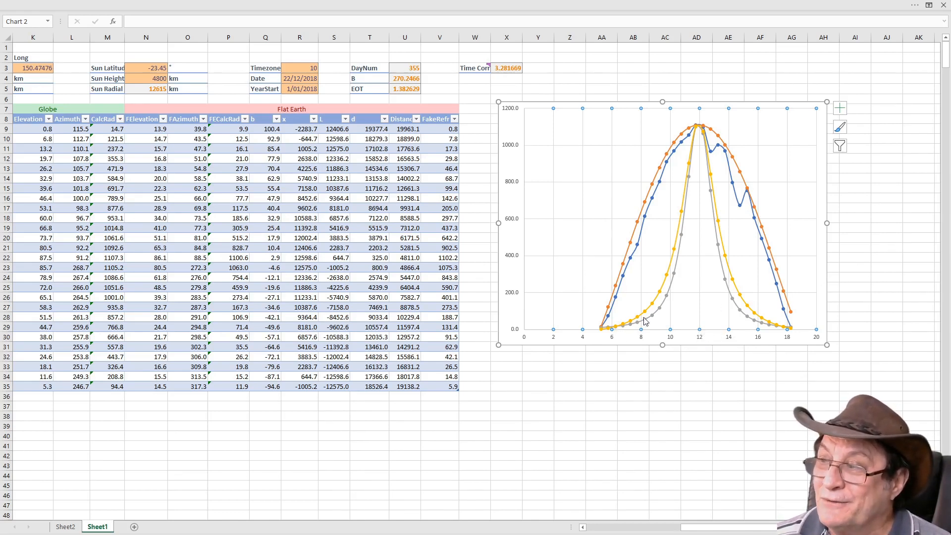
{"action": "mouse_move", "coordinate": [699, 127]}
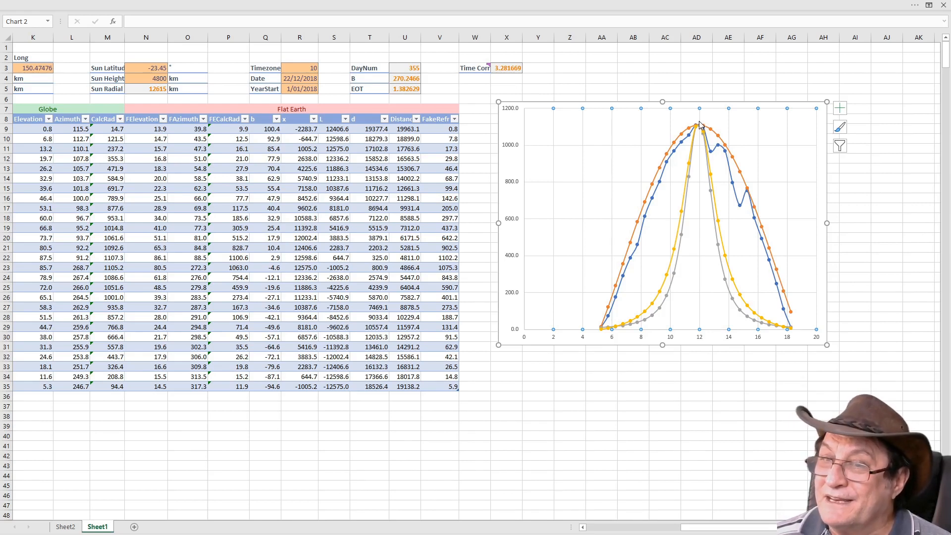
{"action": "mouse_move", "coordinate": [699, 126]}
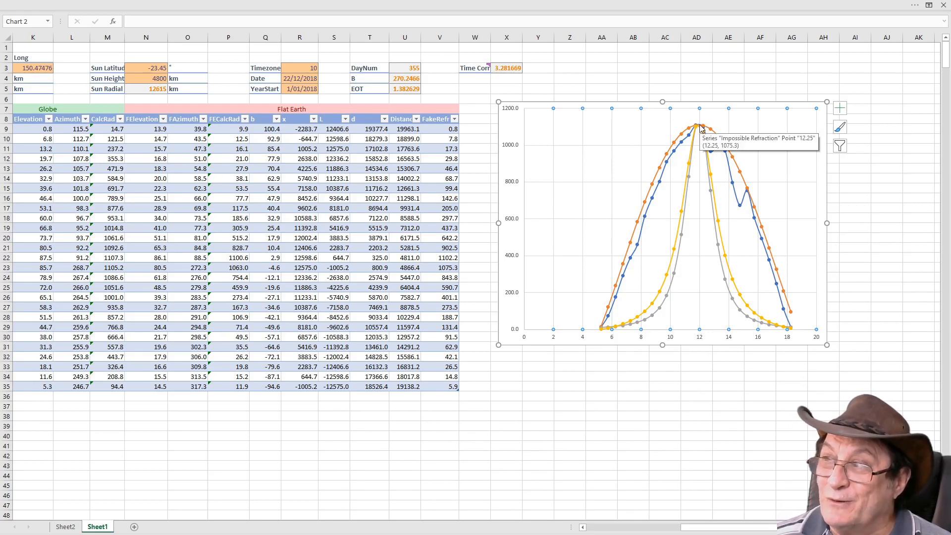
{"action": "mouse_move", "coordinate": [748, 339]}
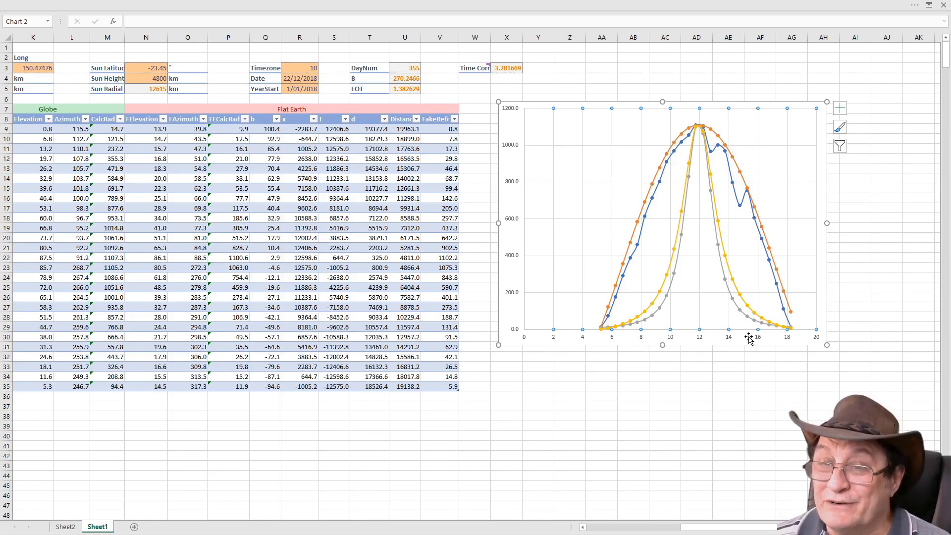
{"action": "mouse_move", "coordinate": [741, 325]}
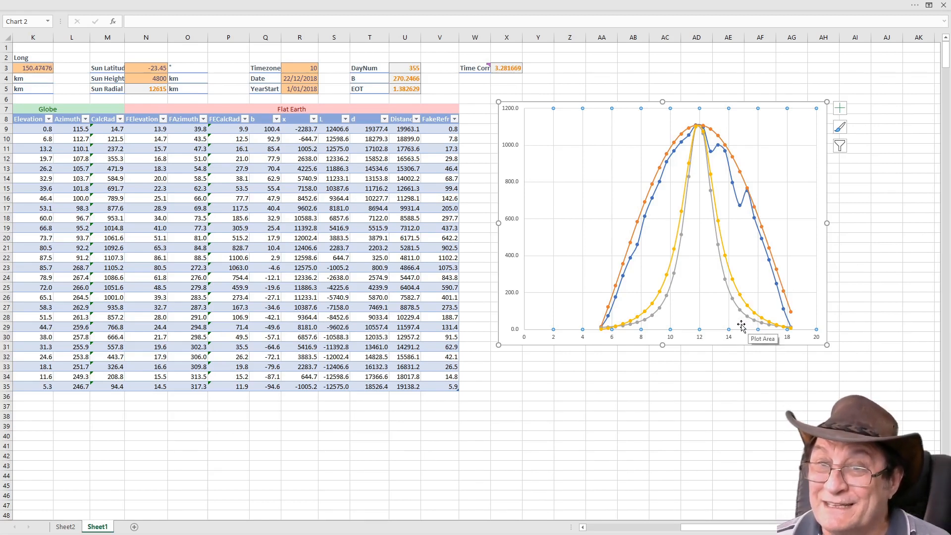
{"action": "mouse_move", "coordinate": [745, 299]}
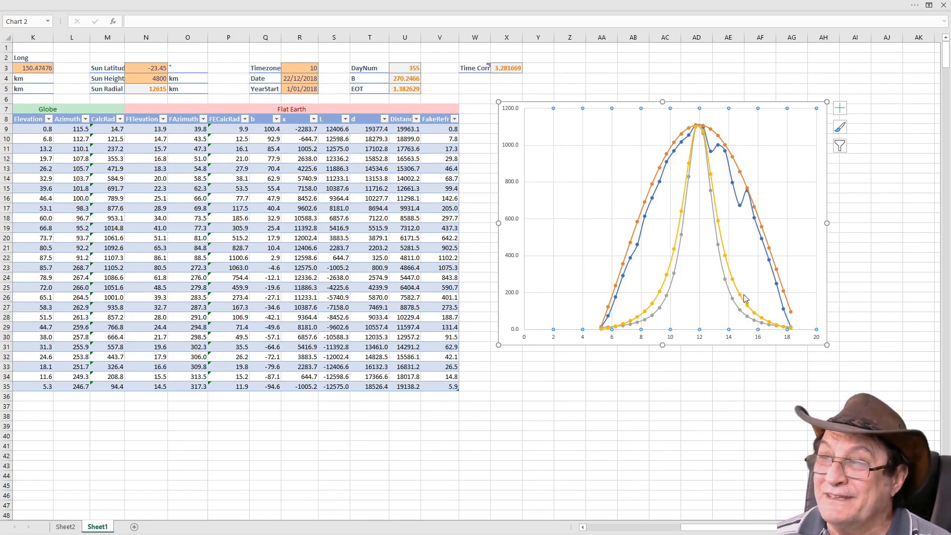
{"action": "left_click", "coordinate": [145, 89]}
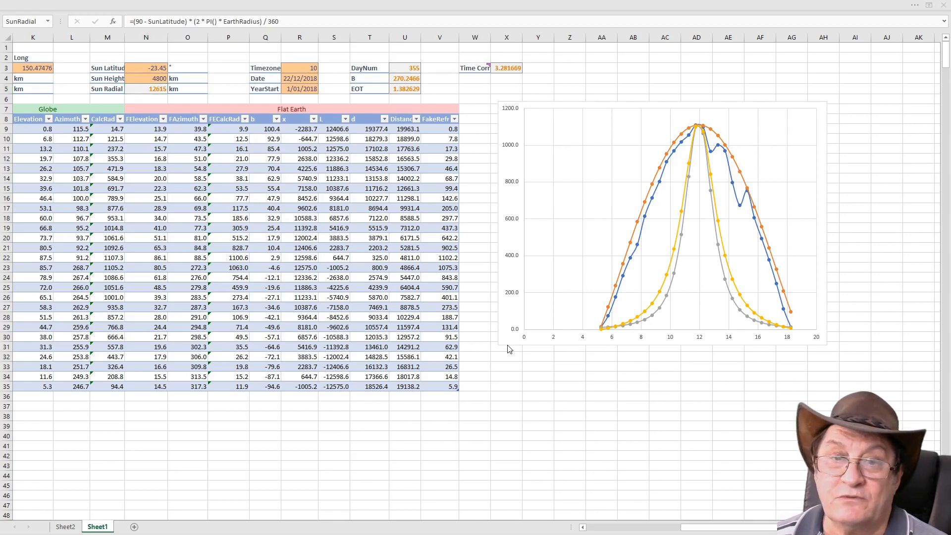
{"action": "mouse_move", "coordinate": [509, 348]}
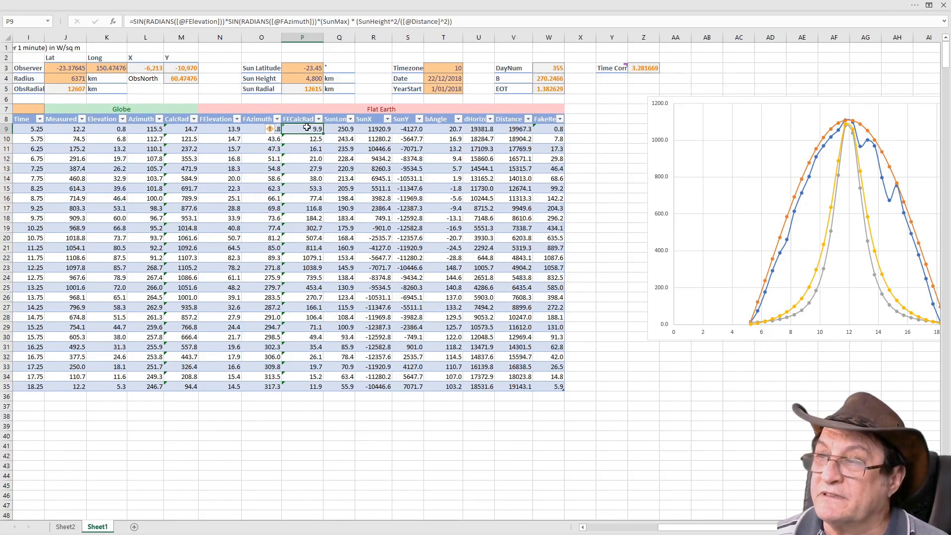
{"action": "mouse_move", "coordinate": [366, 120]}
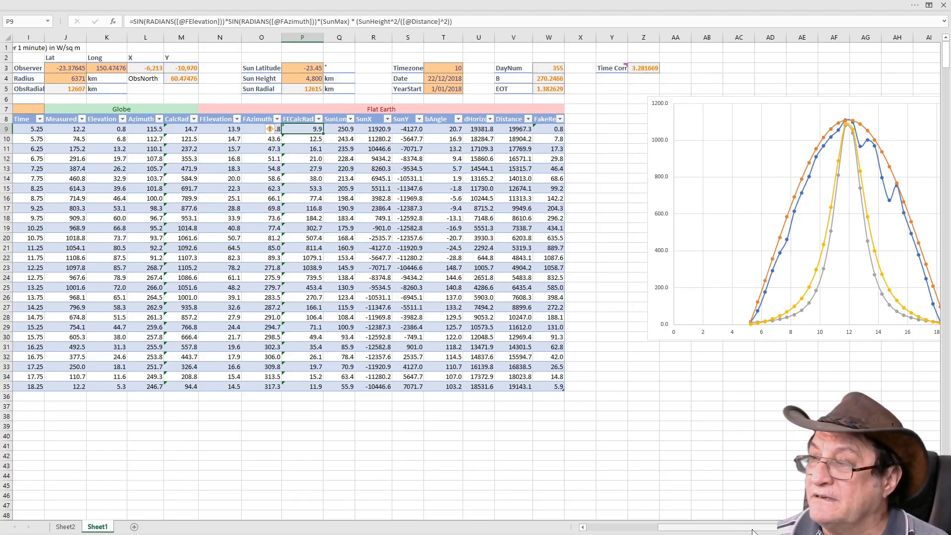
- Scroll the second workbook's sheet right to reveal the Impossible Refraction chart
{"action": "scroll", "scroll_direction": "right", "scroll_amount": 3}
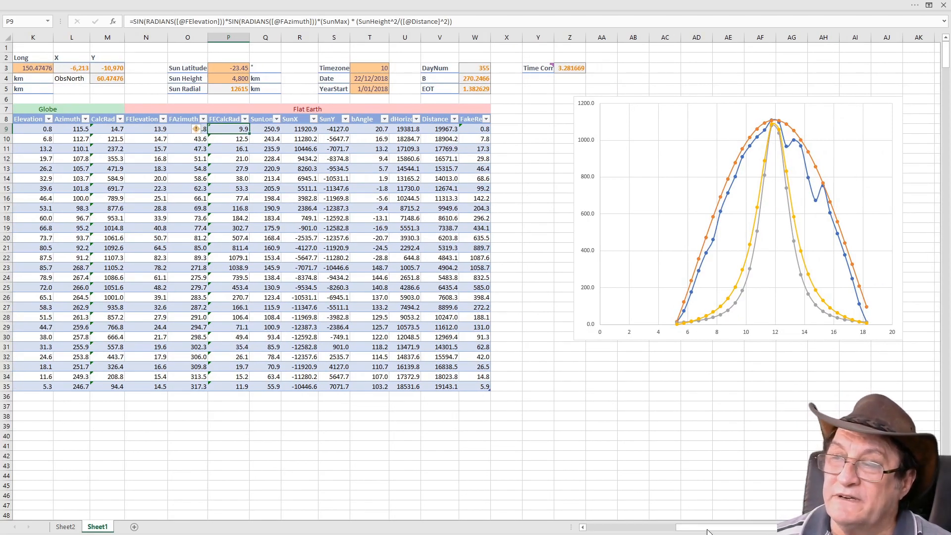
{"action": "mouse_move", "coordinate": [827, 366]}
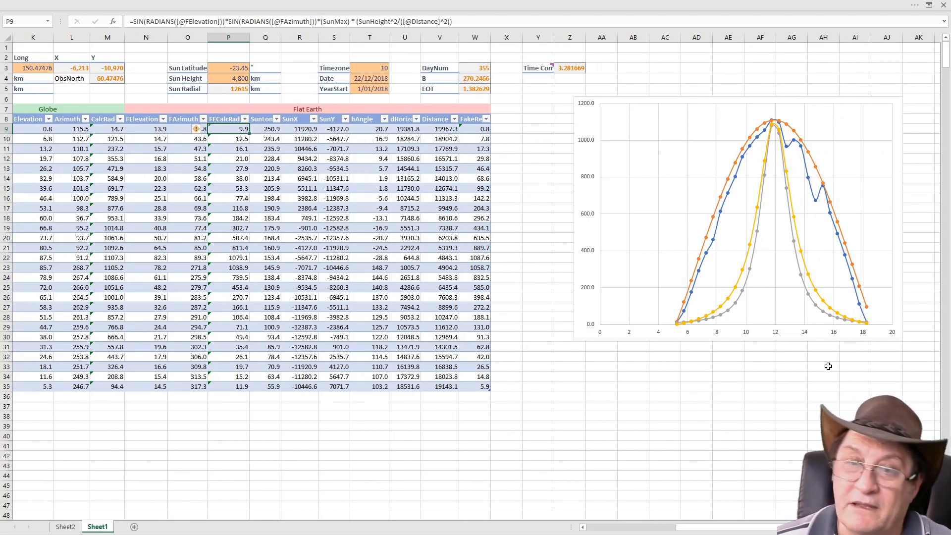
{"action": "mouse_move", "coordinate": [822, 365]}
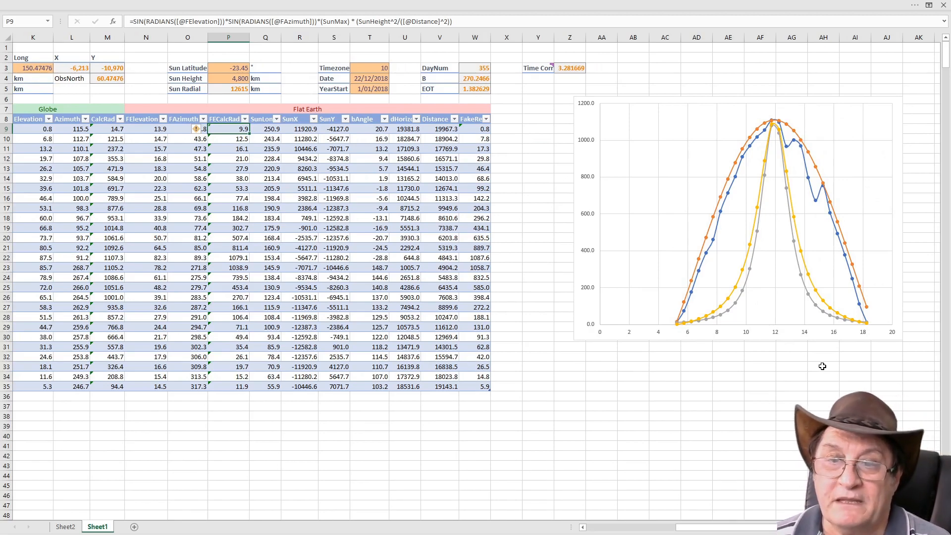
{"action": "mouse_move", "coordinate": [672, 386]}
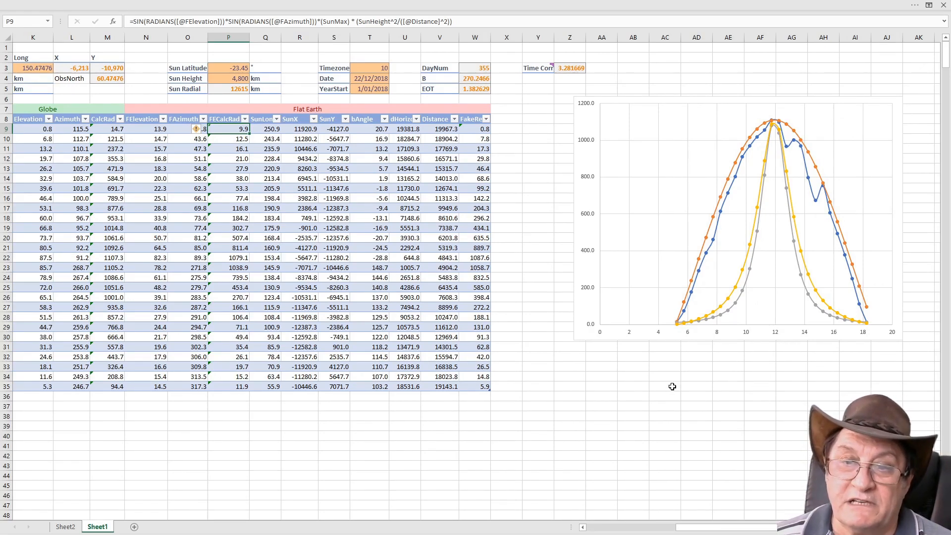
{"action": "mouse_move", "coordinate": [690, 331]}
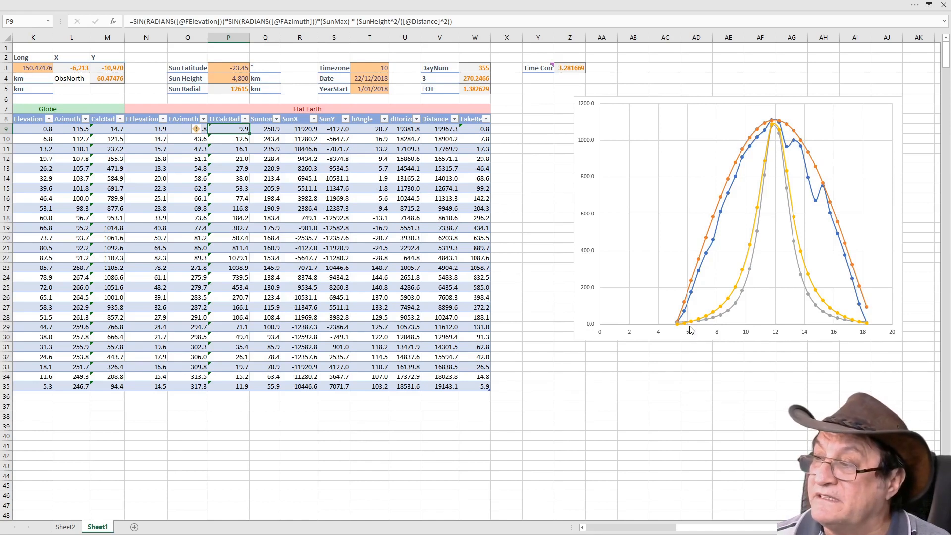
{"action": "mouse_move", "coordinate": [678, 325]}
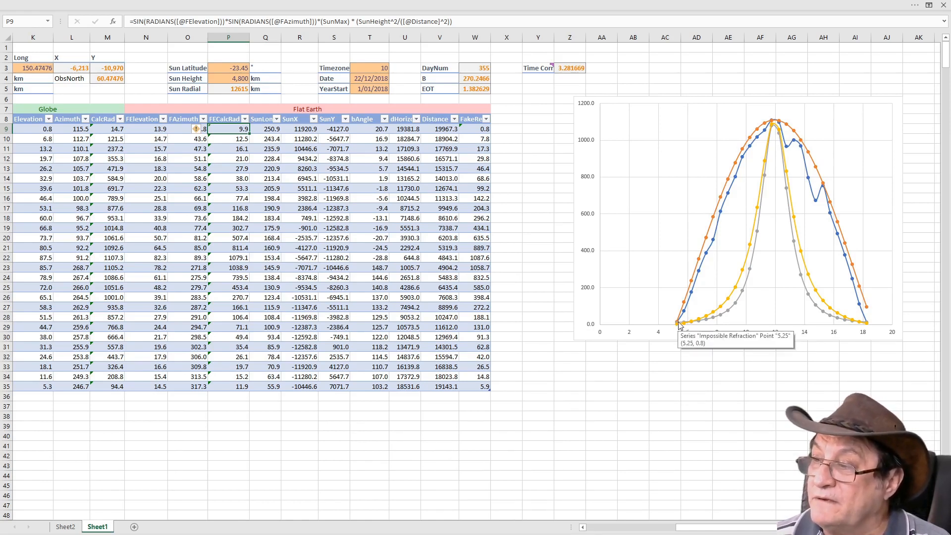
{"action": "mouse_move", "coordinate": [700, 321]}
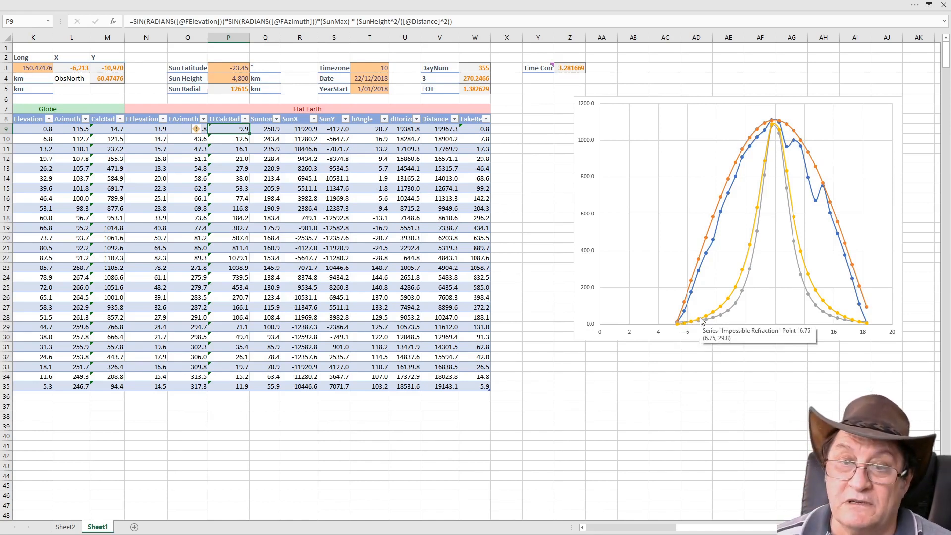
{"action": "mouse_move", "coordinate": [726, 365]}
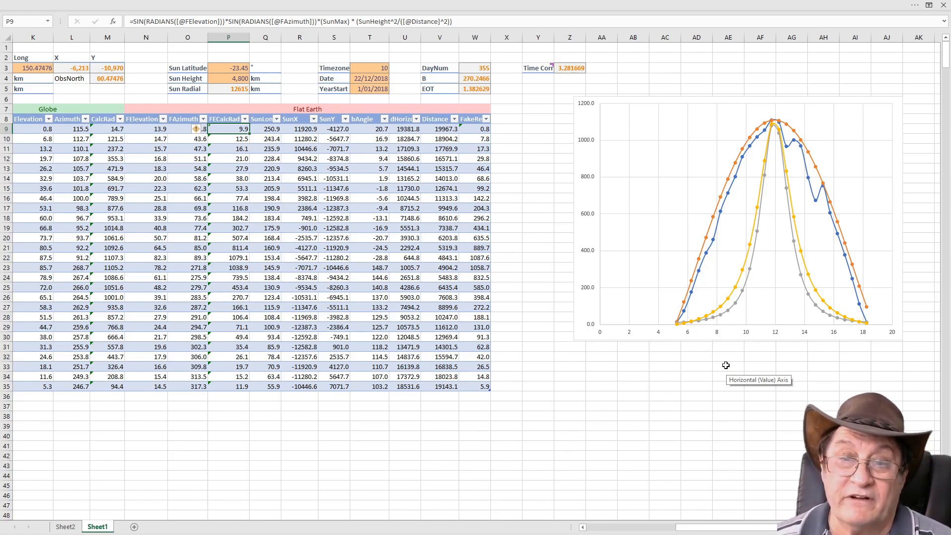
{"action": "mouse_move", "coordinate": [732, 352]}
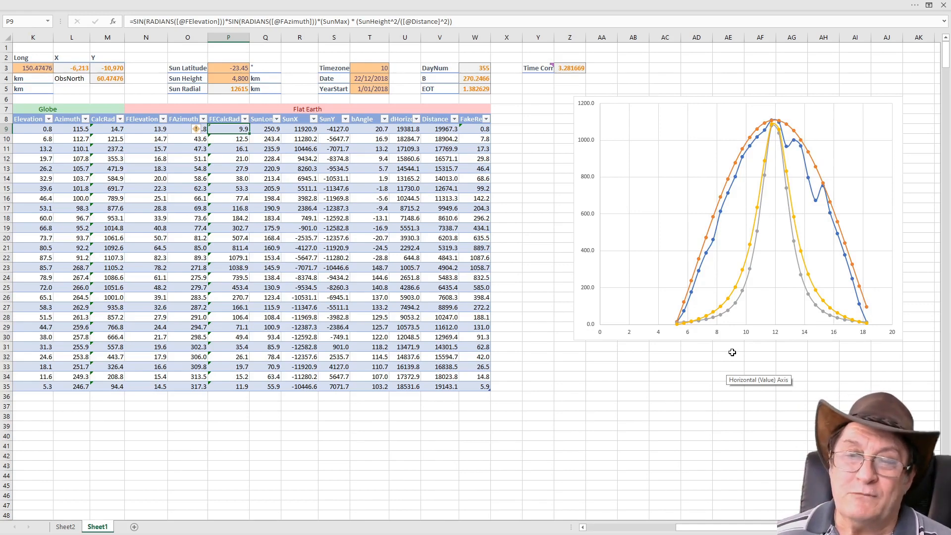